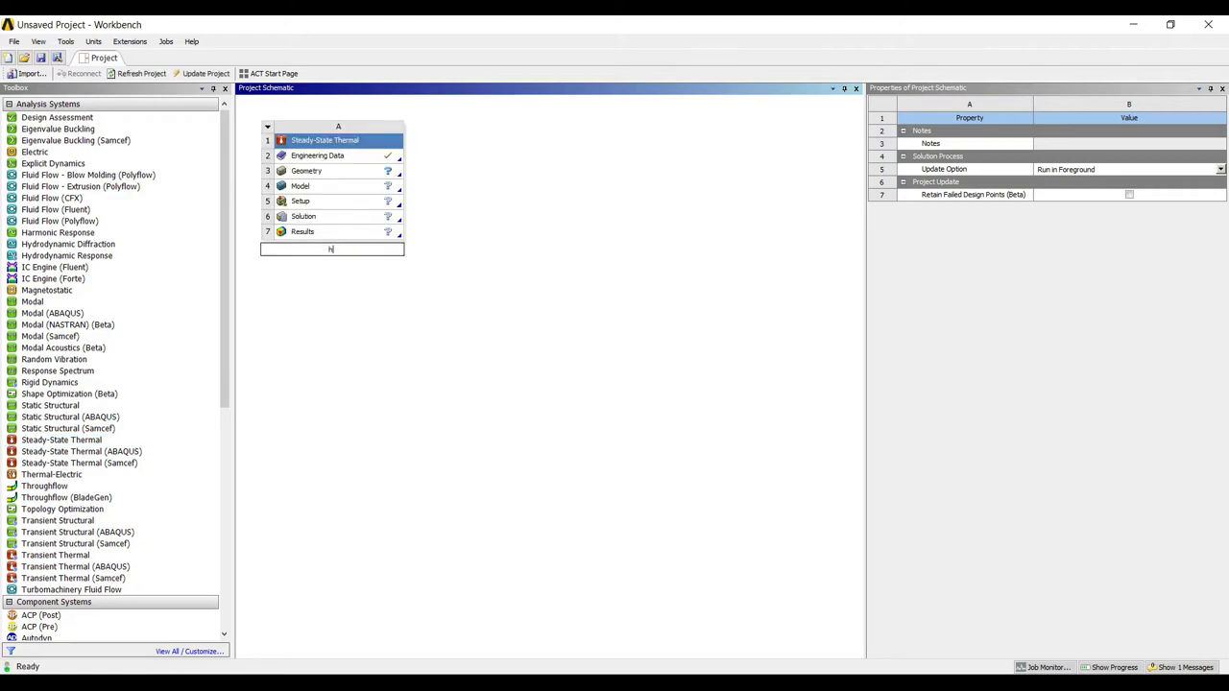
Name the Steady-State Thermal system 'heat sink' and confirm it.
{"action": "type", "text": "heat sink"}
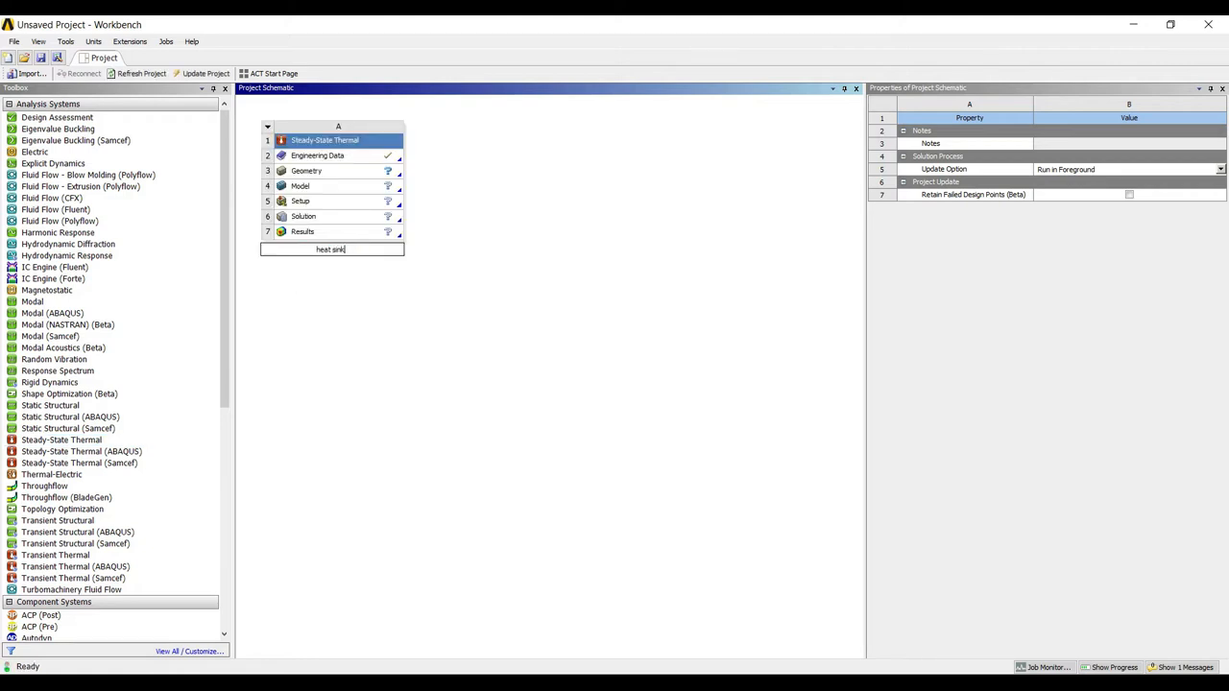
{"action": "left_click", "coordinate": [317, 169]}
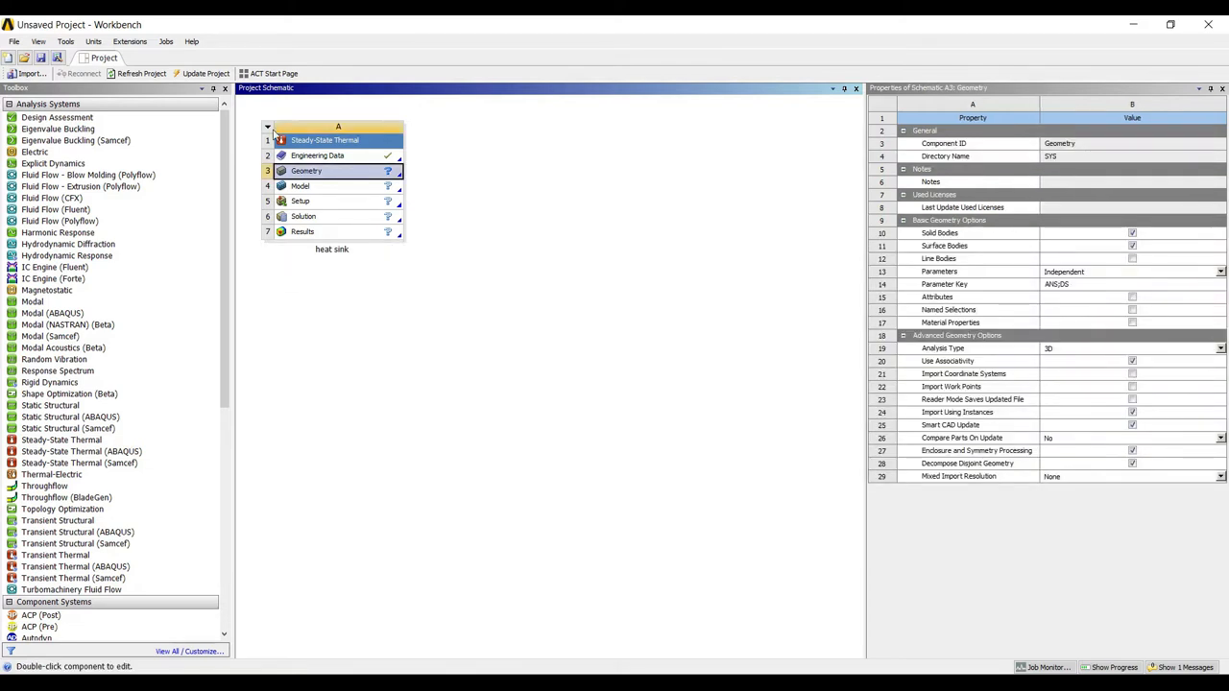
Review Structural Steel in the General Materials library, then return to the project schematic.
{"action": "double_click", "coordinate": [317, 156]}
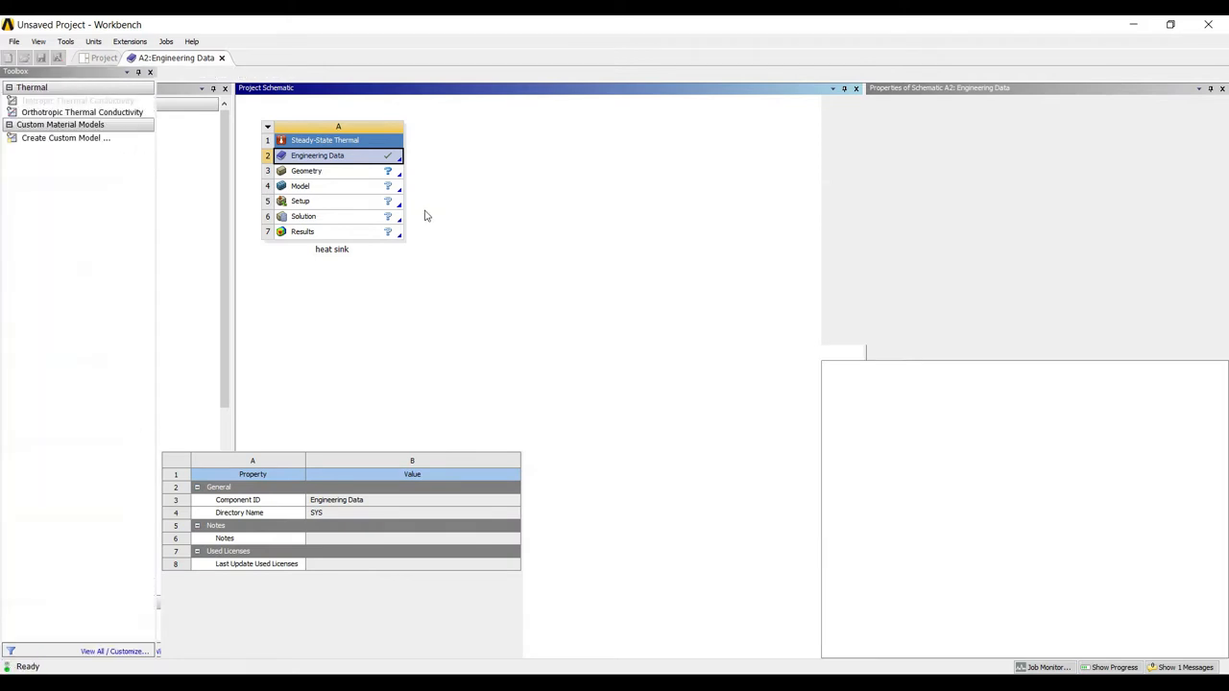
{"action": "double_click", "coordinate": [317, 156]}
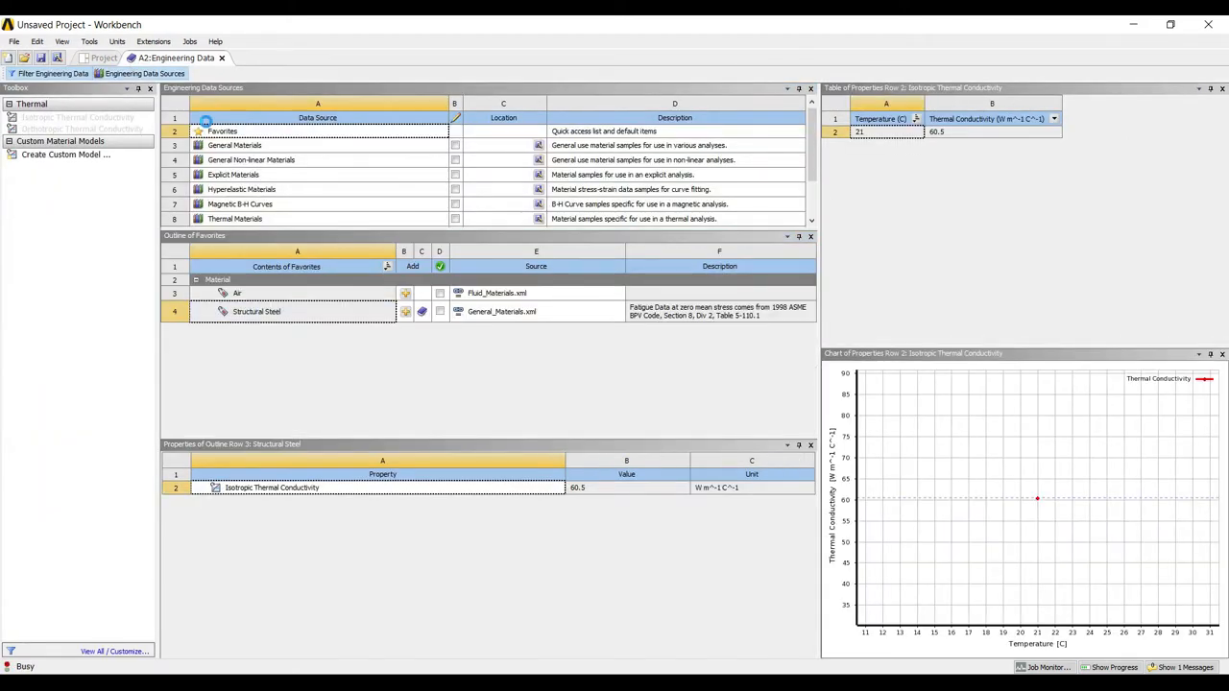
{"action": "left_click", "coordinate": [235, 146]}
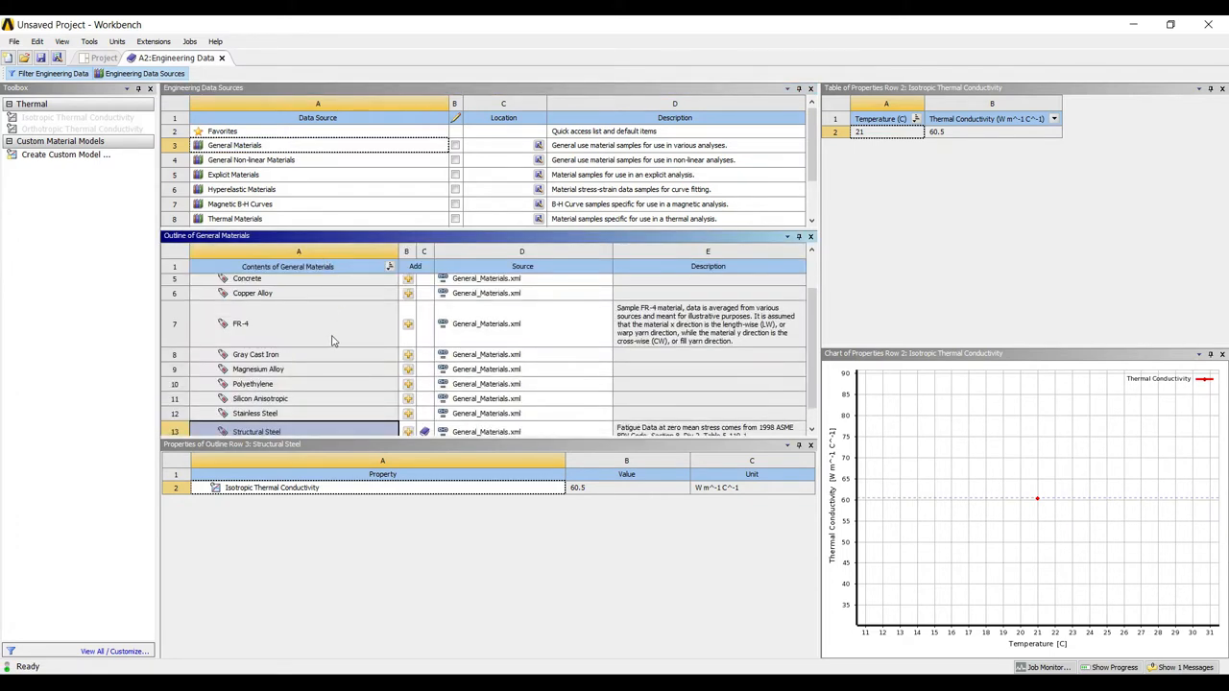
{"action": "scroll", "scroll_direction": "down", "scroll_amount": 3}
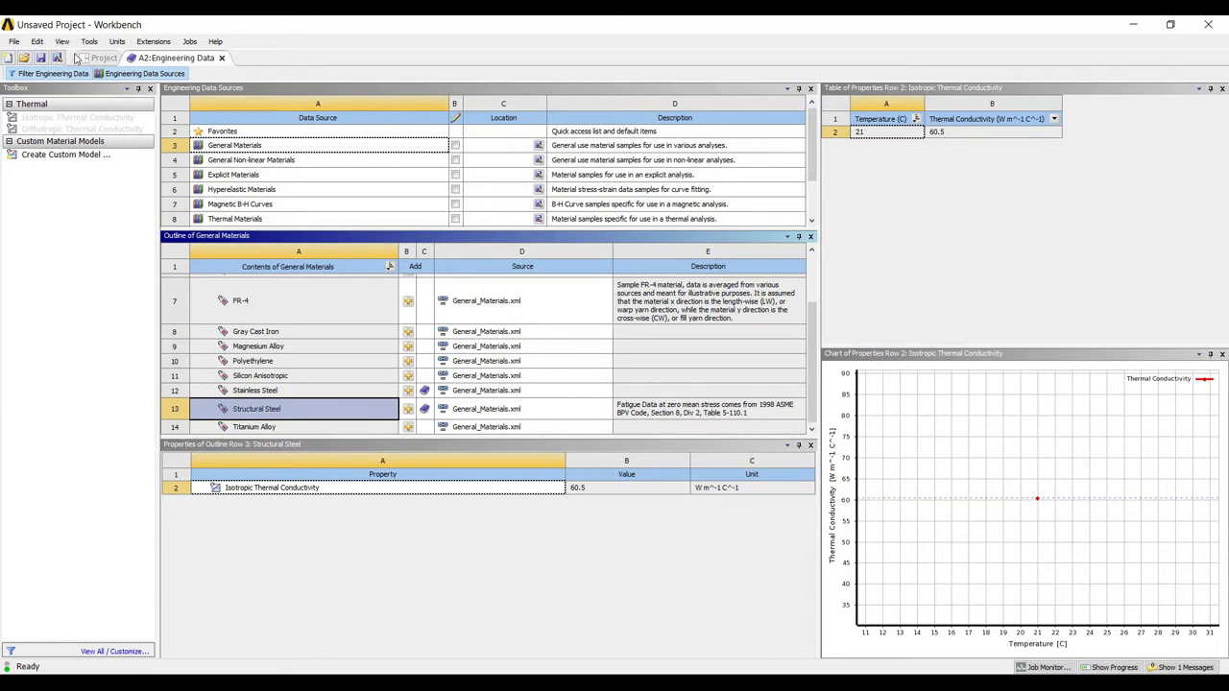
{"action": "left_click", "coordinate": [104, 58]}
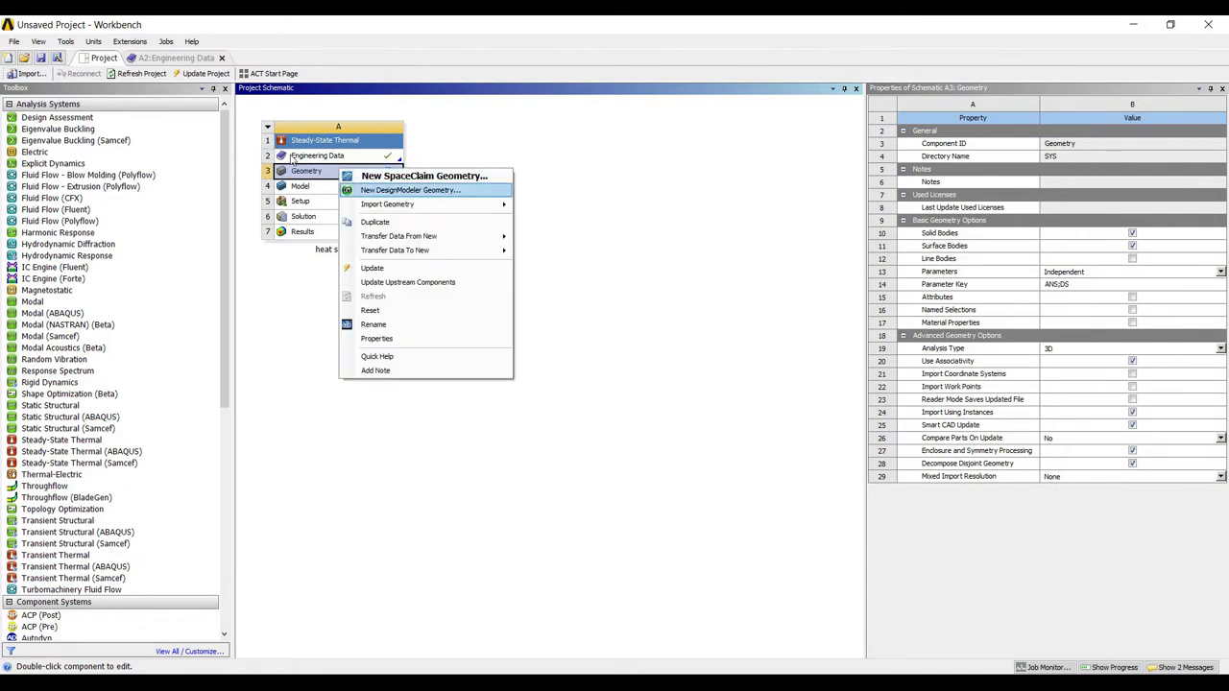
Start a new DesignModeler geometry and sketch a rectangle with a 100 mm width dimension.
{"action": "left_click", "coordinate": [411, 190]}
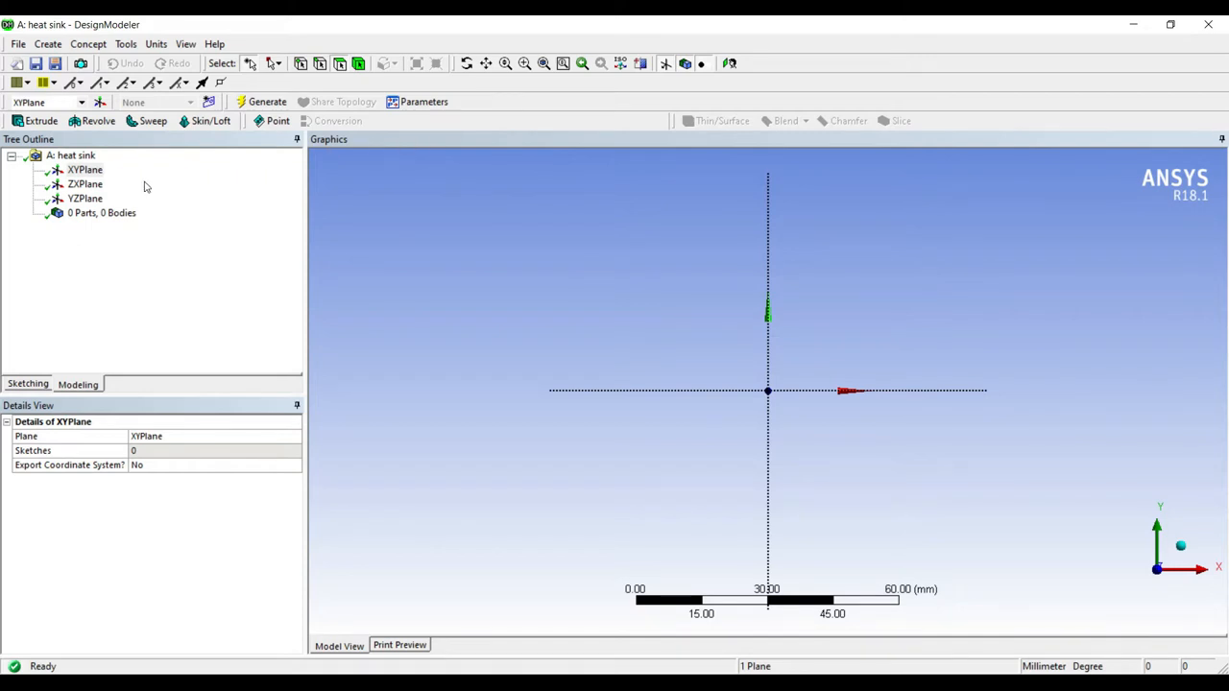
{"action": "mouse_move", "coordinate": [115, 246]}
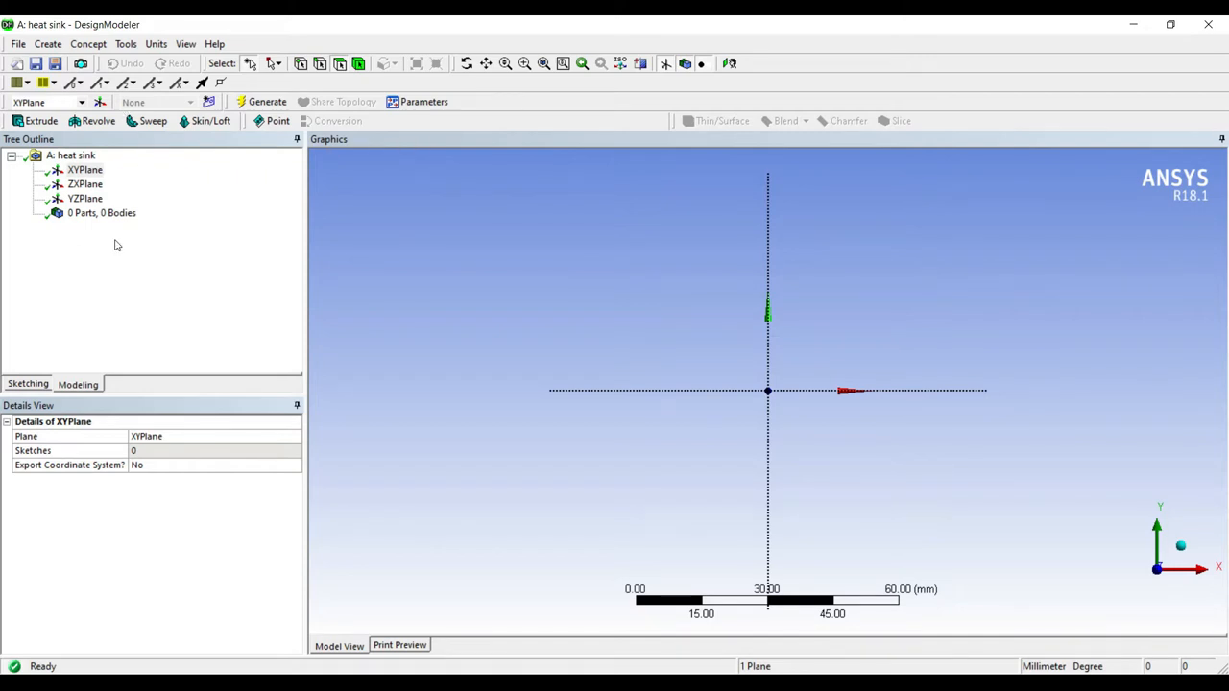
{"action": "left_click", "coordinate": [27, 385]}
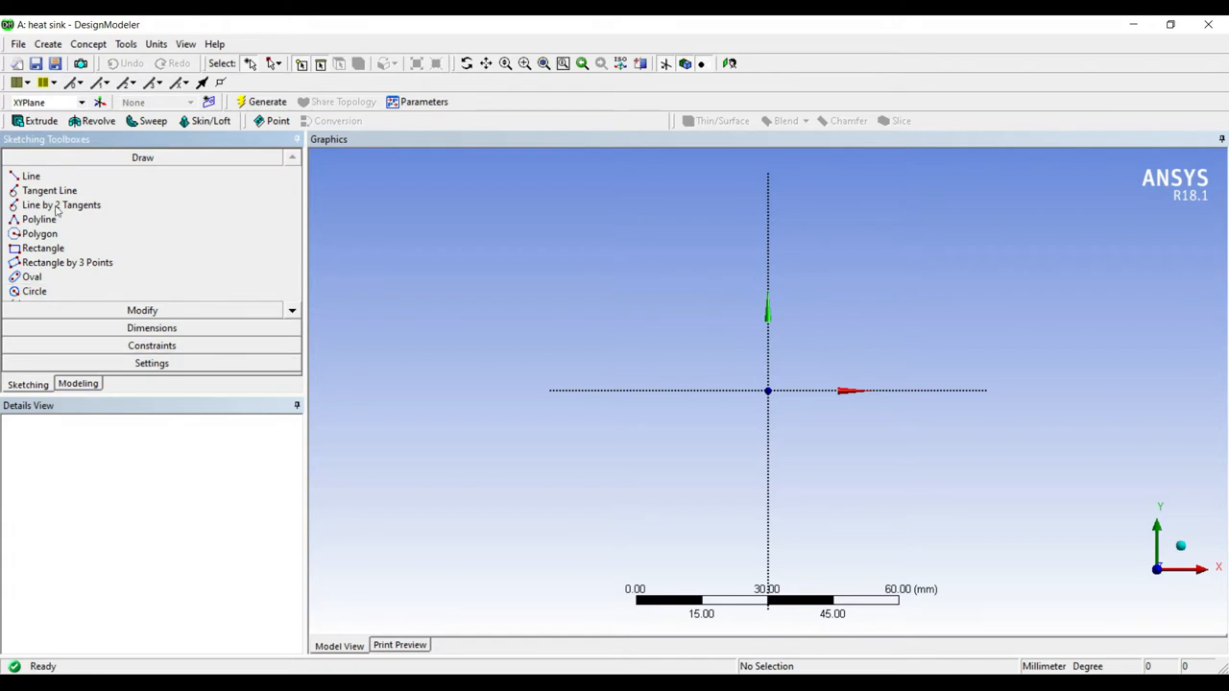
{"action": "left_click_drag", "start_coordinate": [592, 254], "coordinate": [817, 490]}
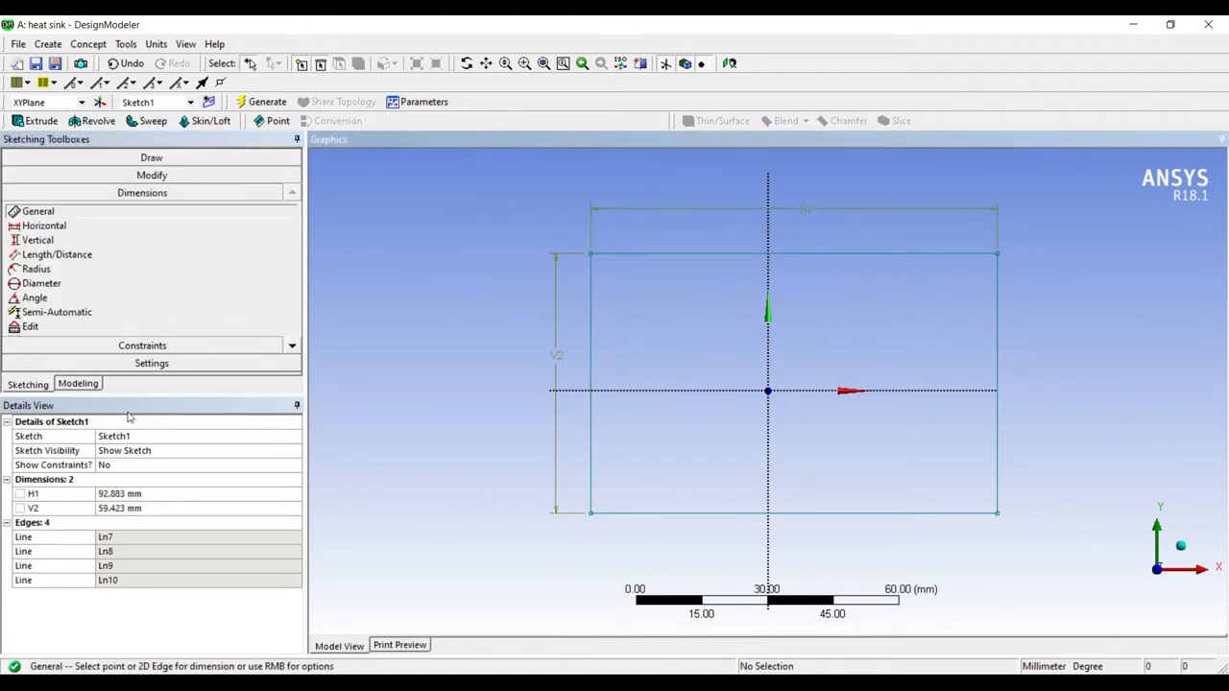
{"action": "type", "text": "100 mm"}
{"action": "type", "text": "60"}
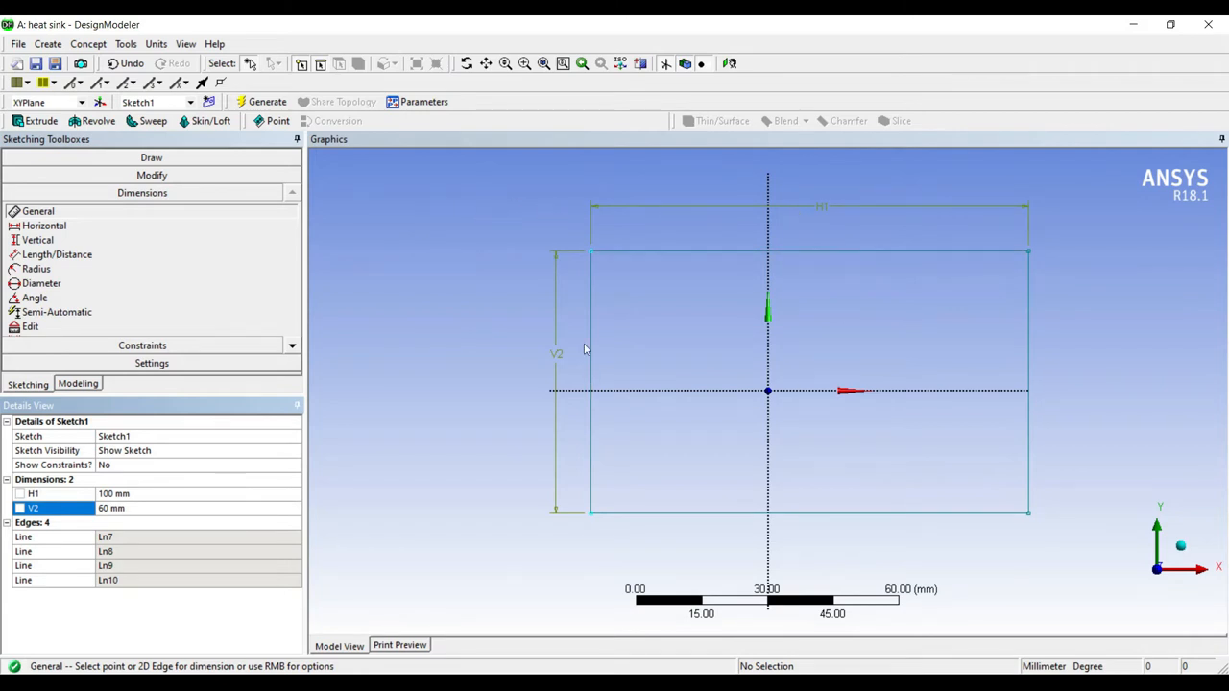
{"action": "mouse_move", "coordinate": [534, 303]}
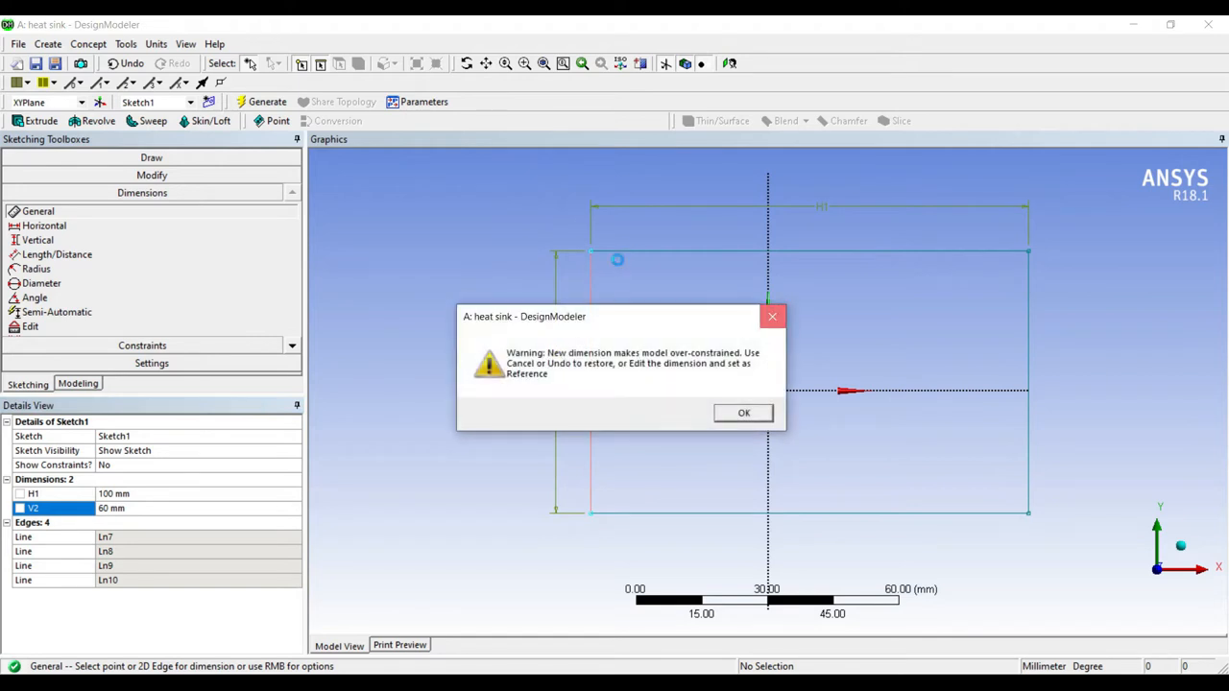
Dismiss the over-constraint warning and add 50 mm horizontal and 30 mm vertical origin offsets.
{"action": "left_click", "coordinate": [741, 411]}
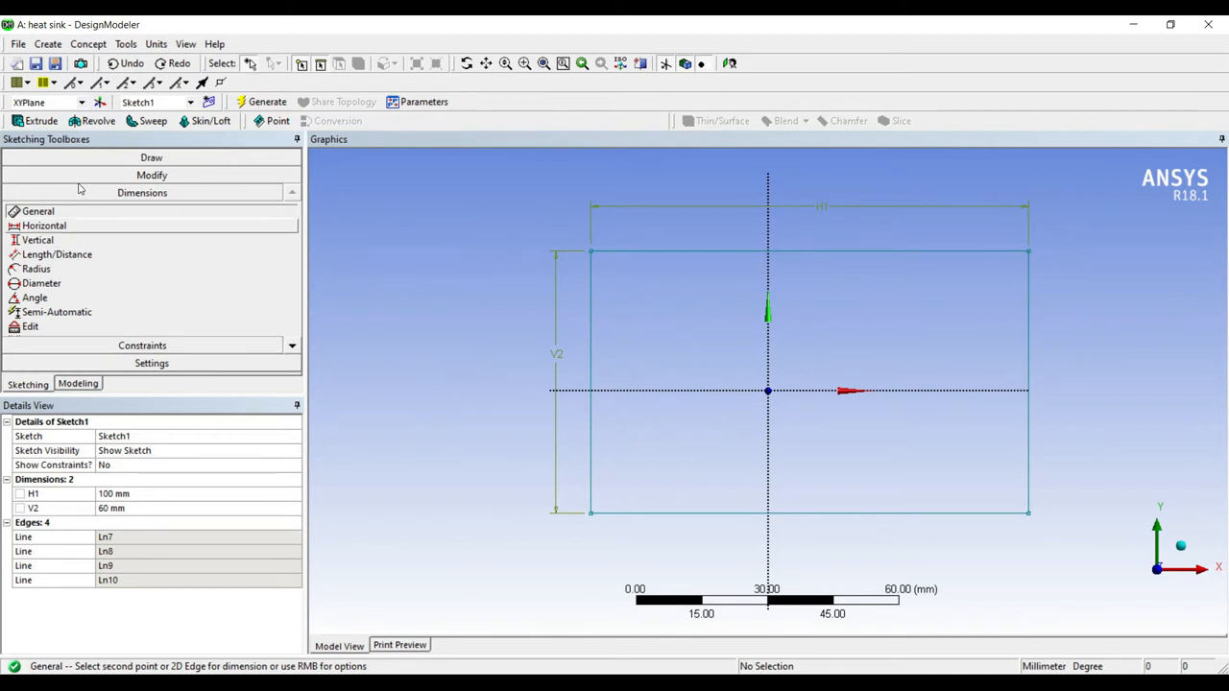
{"action": "left_click", "coordinate": [44, 225]}
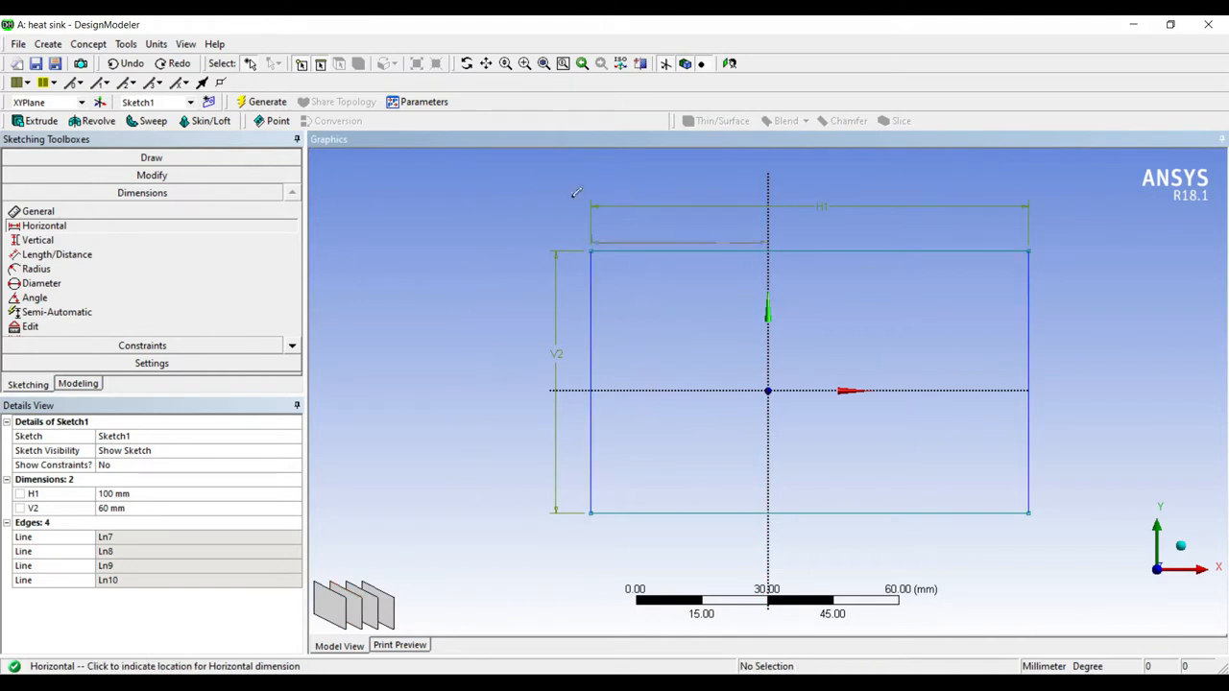
{"action": "left_click", "coordinate": [688, 234]}
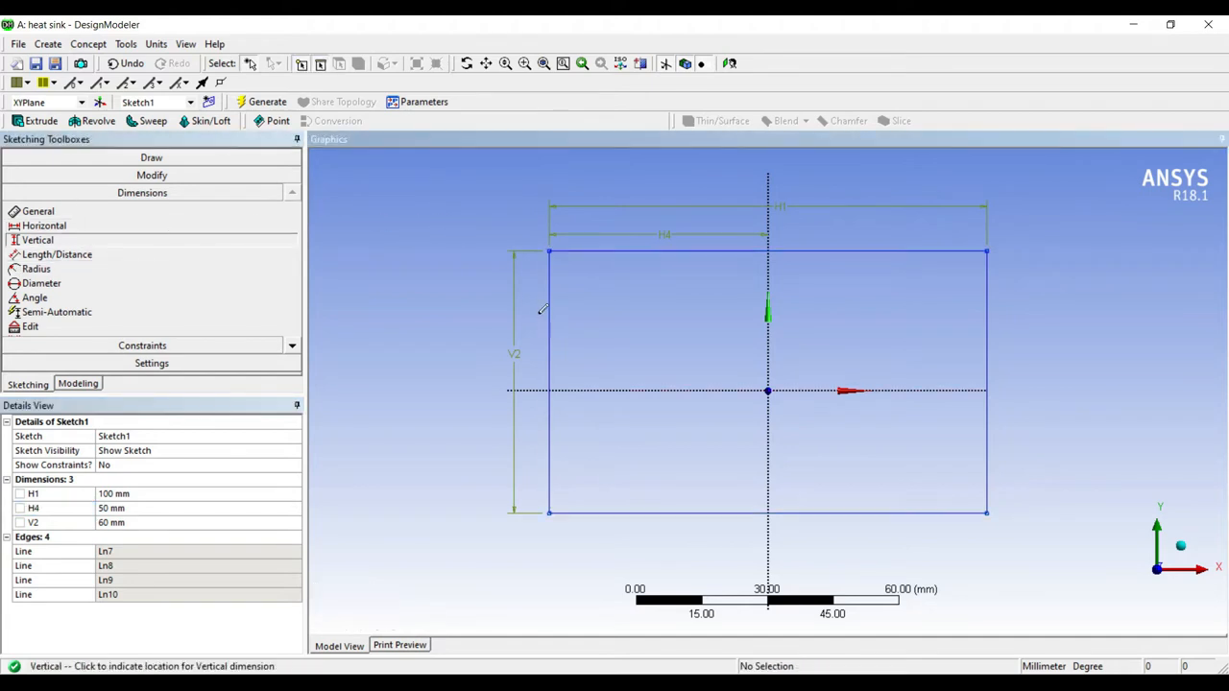
{"action": "left_click", "coordinate": [534, 317]}
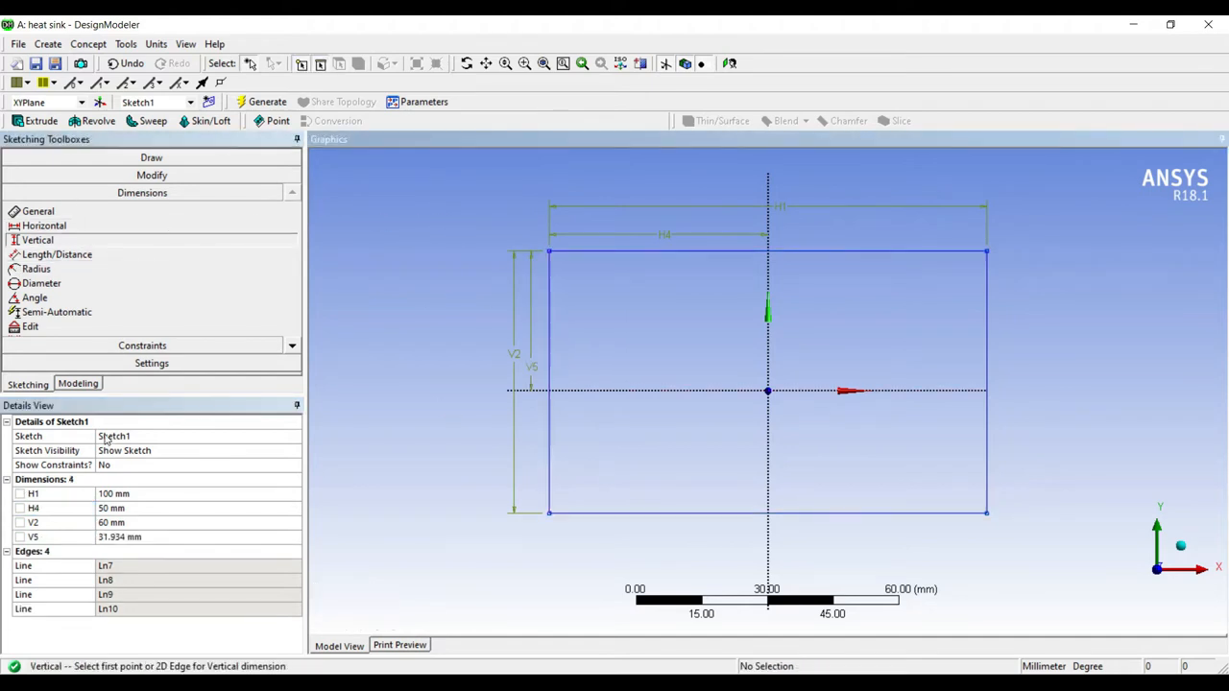
{"action": "left_click", "coordinate": [119, 536]}
{"action": "type", "text": "30"}
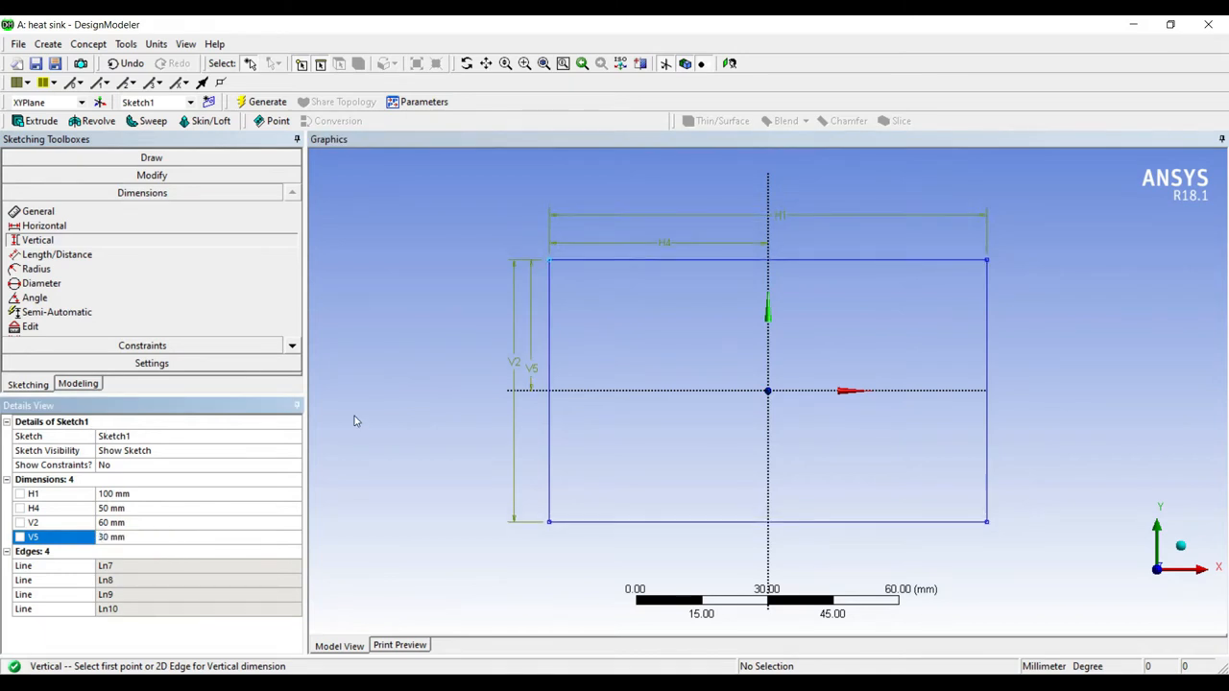
{"action": "mouse_move", "coordinate": [499, 197]}
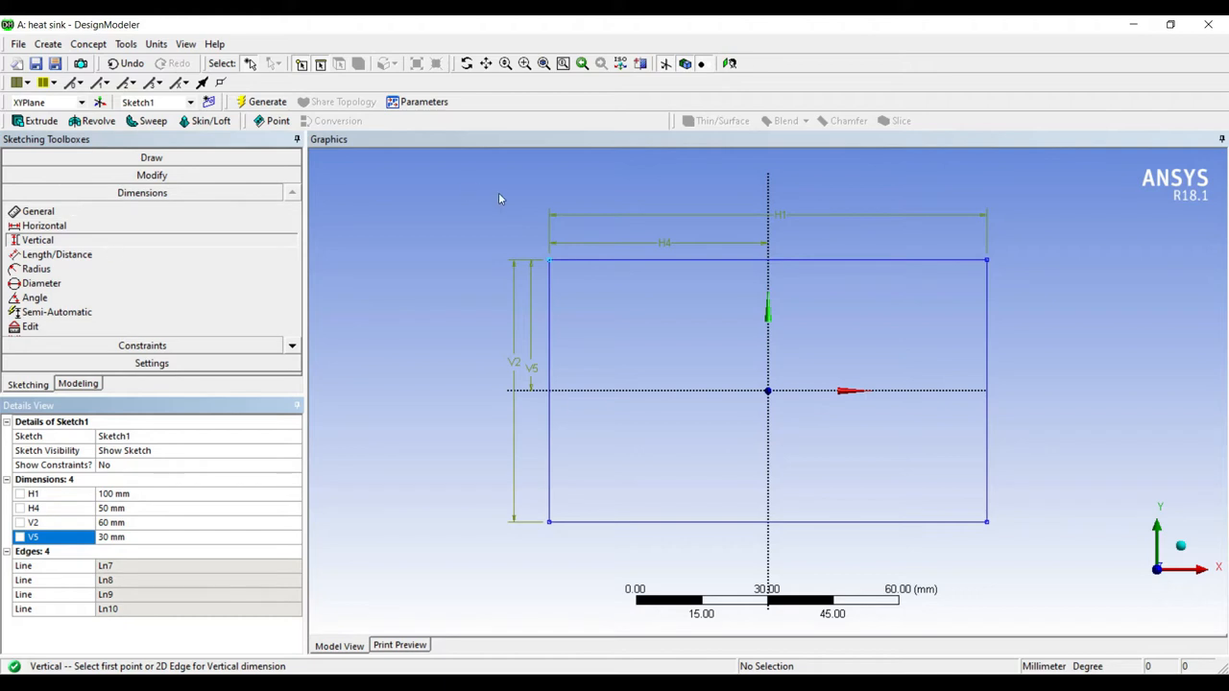
{"action": "mouse_move", "coordinate": [445, 278]}
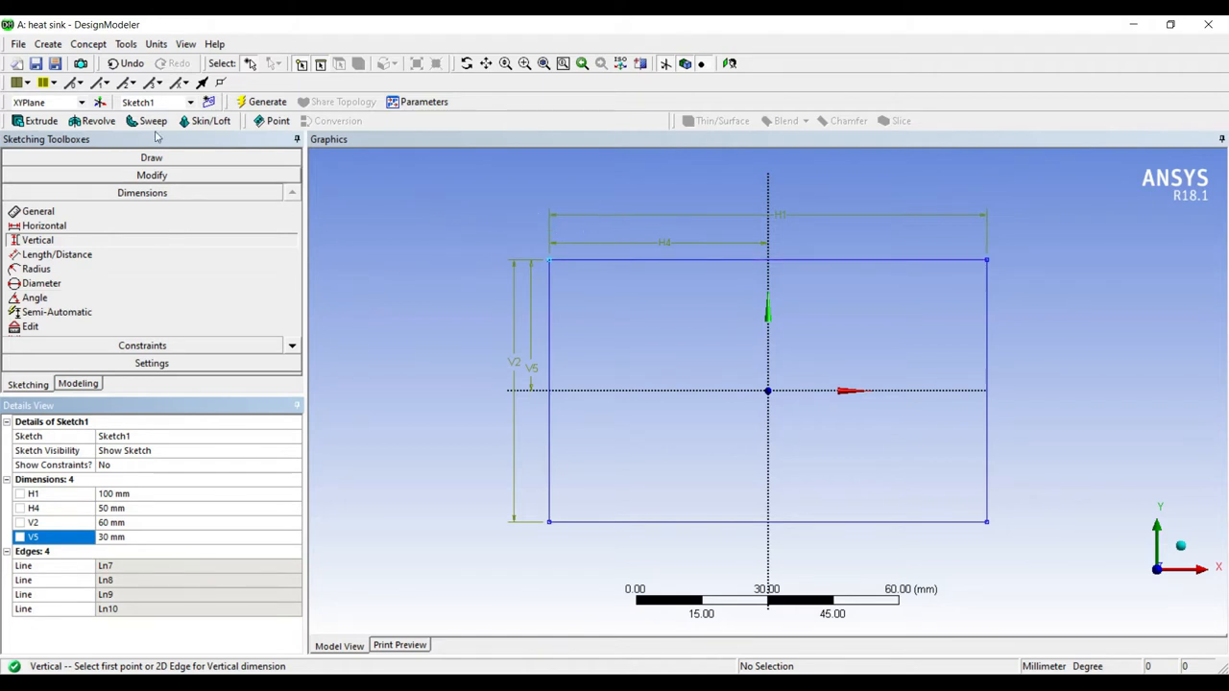
{"action": "left_click", "coordinate": [38, 119]}
{"action": "type", "text": "20"}
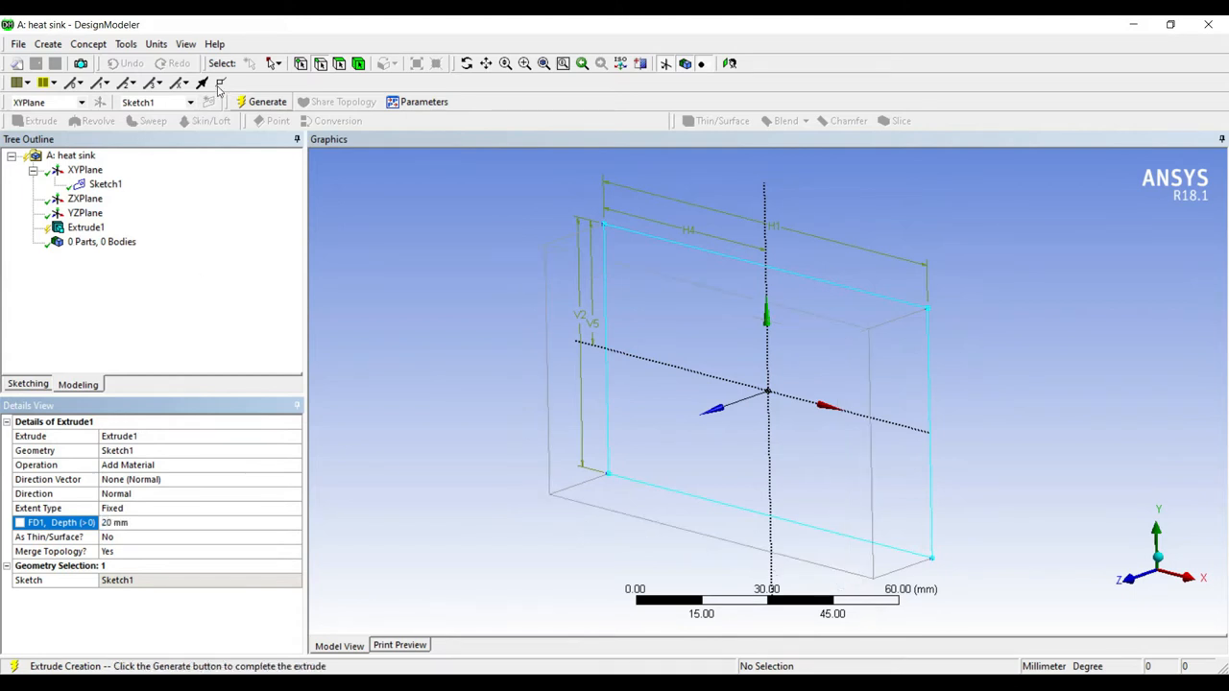
Generate the 20 mm extruded base plate body from Sketch1.
{"action": "left_click", "coordinate": [267, 101]}
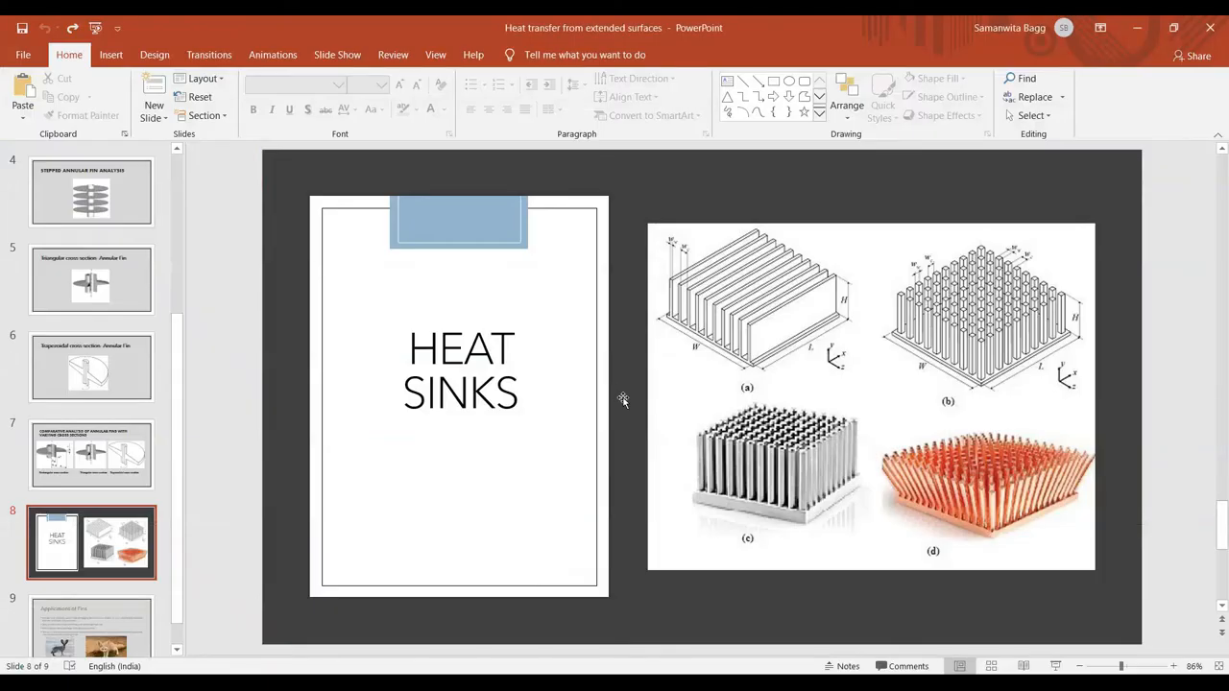
{"action": "mouse_move", "coordinate": [653, 369]}
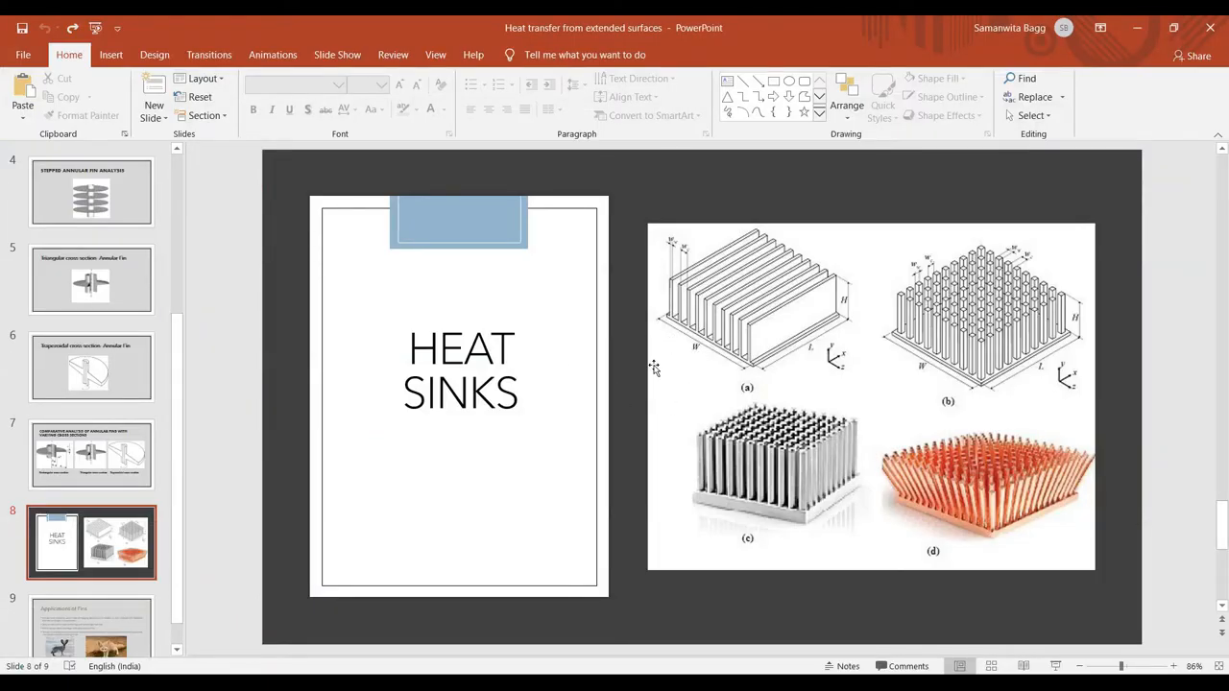
{"action": "mouse_move", "coordinate": [585, 365]}
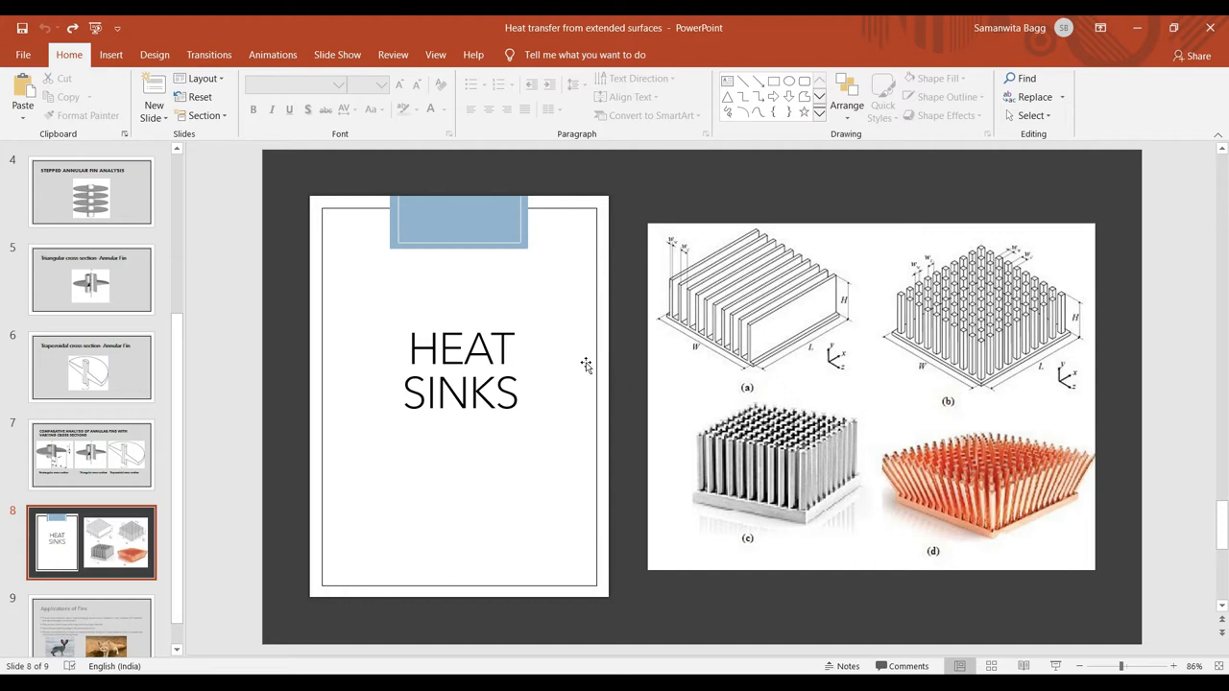
{"action": "mouse_move", "coordinate": [603, 382]}
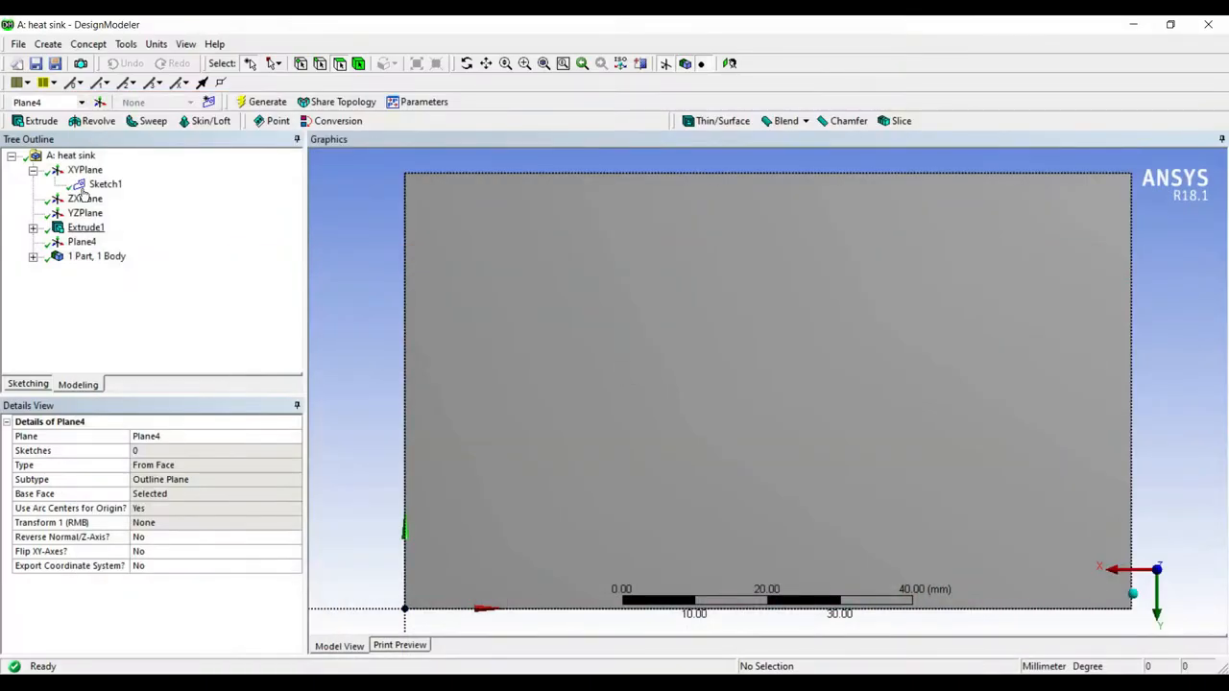
Sketch a 4 mm pin circle near the plate corner with a 5 mm edge offset, then begin its extrusion.
{"action": "left_click", "coordinate": [27, 385]}
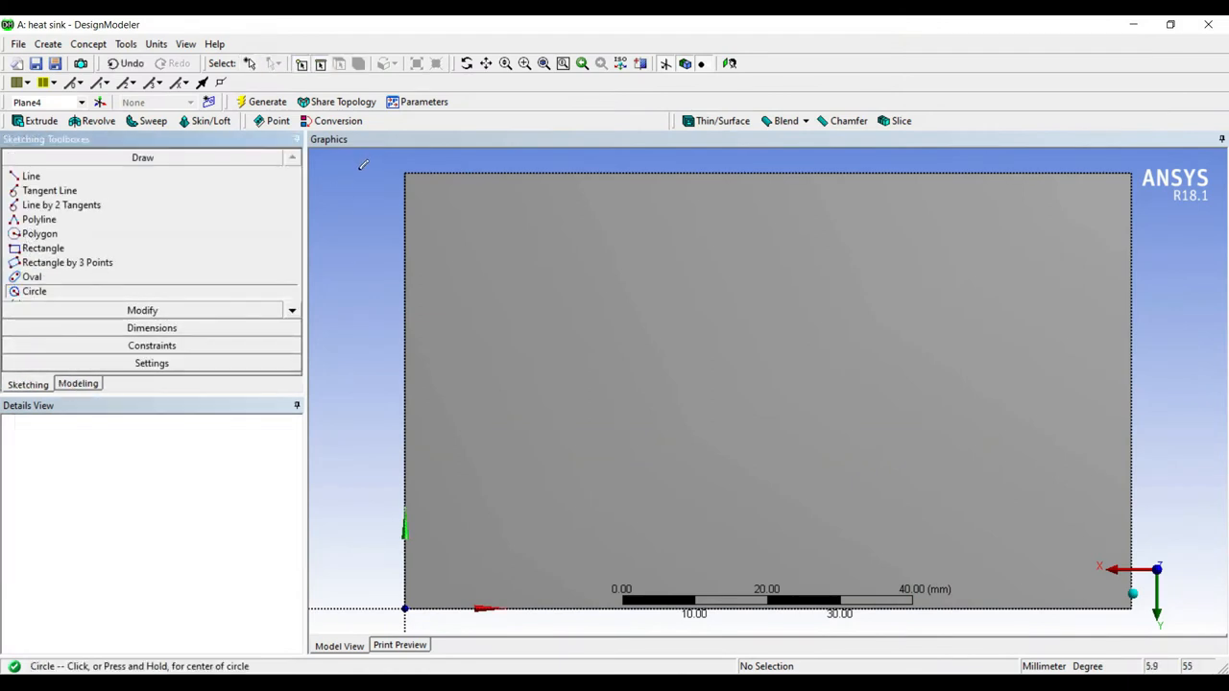
{"action": "left_click", "coordinate": [447, 208]}
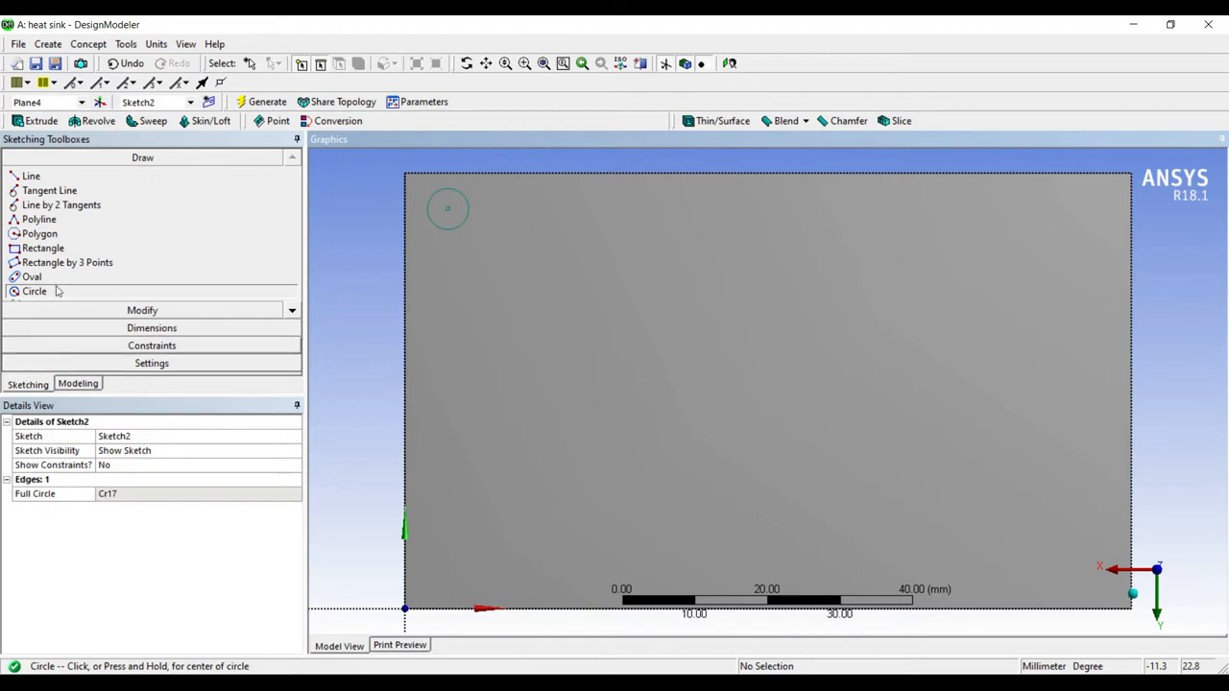
{"action": "left_click", "coordinate": [150, 192]}
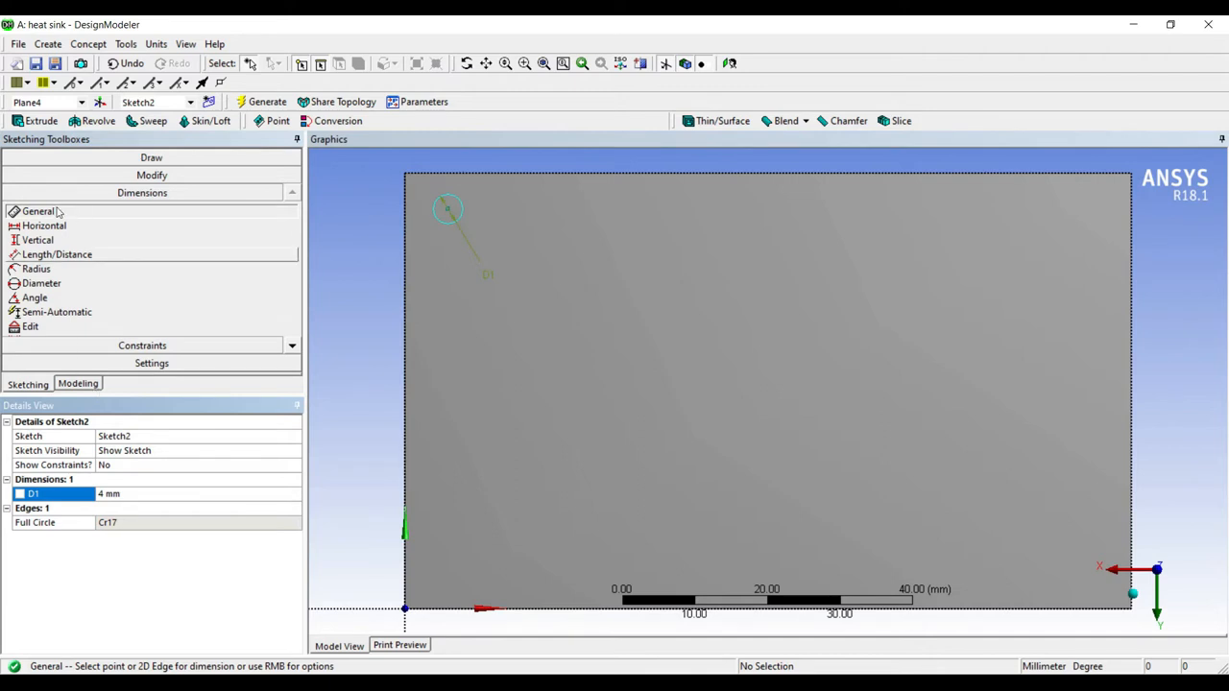
{"action": "left_click", "coordinate": [44, 225]}
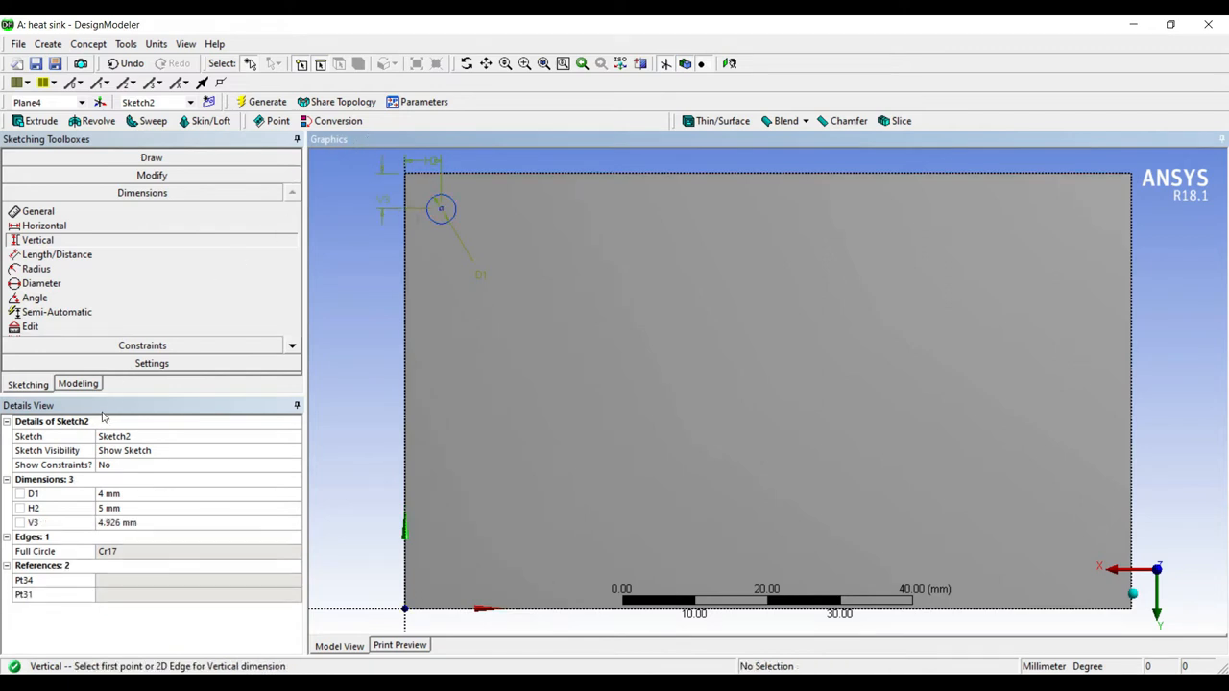
{"action": "left_click", "coordinate": [135, 523]}
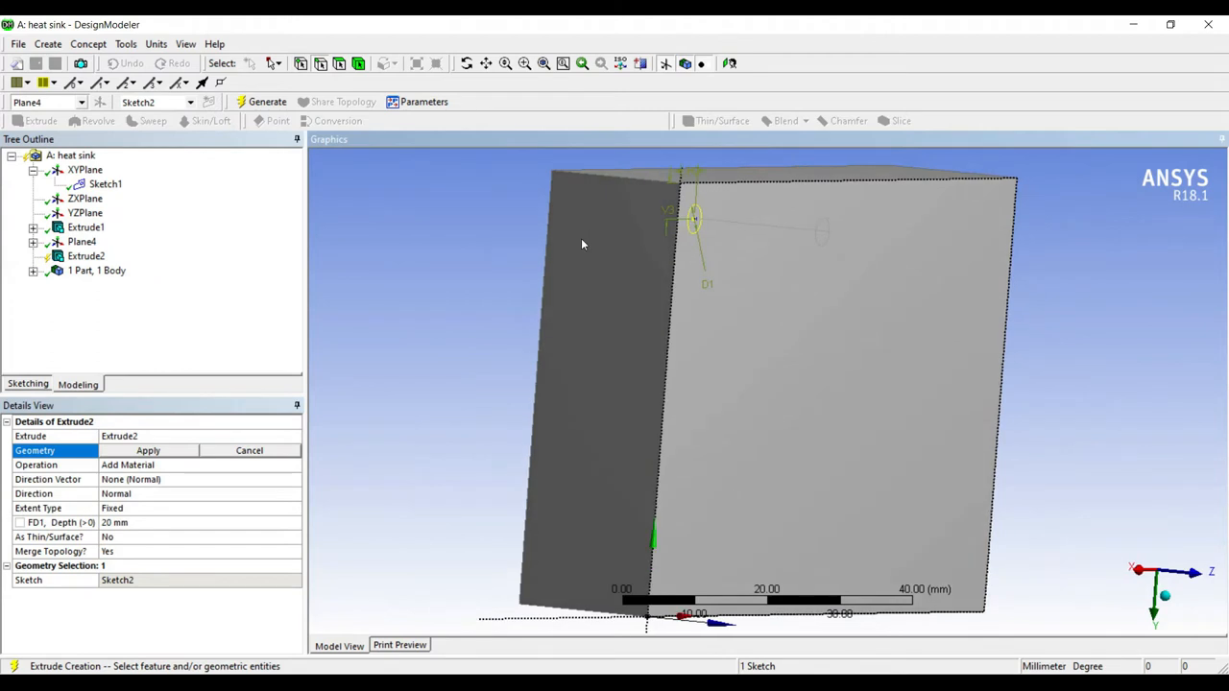
Extrude Sketch2 as an Add Frozen body 80 mm deep and begin a pattern feature for the pin.
{"action": "left_click", "coordinate": [148, 449]}
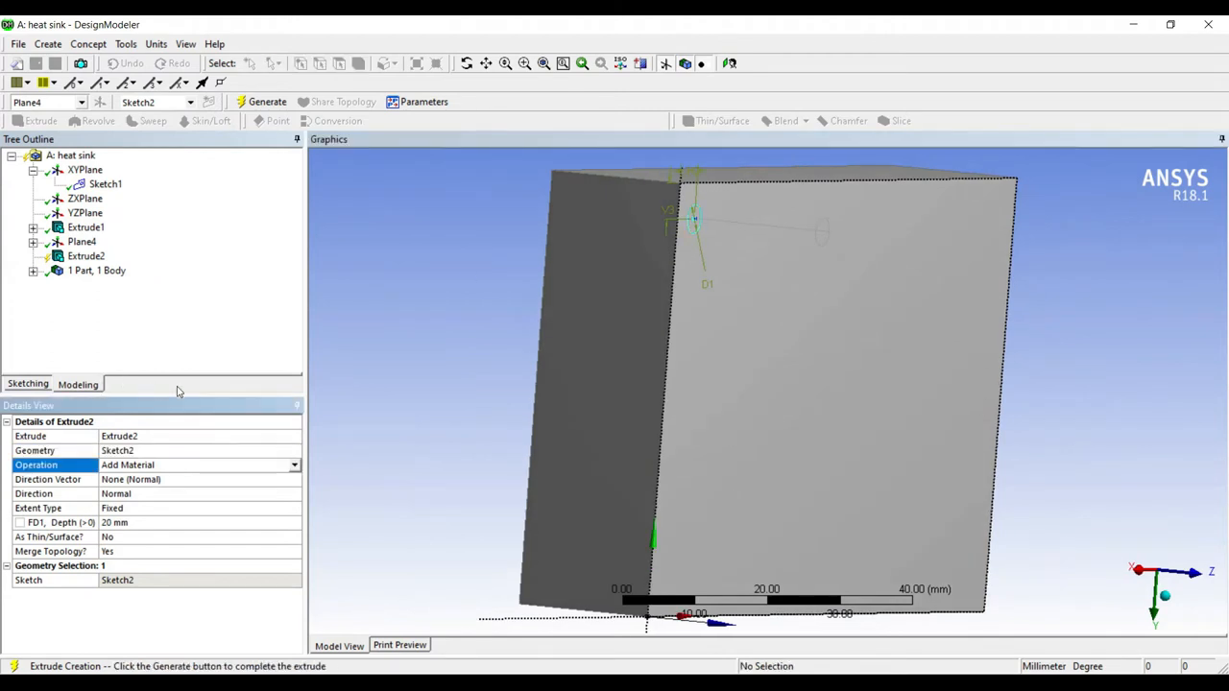
{"action": "left_click", "coordinate": [294, 465]}
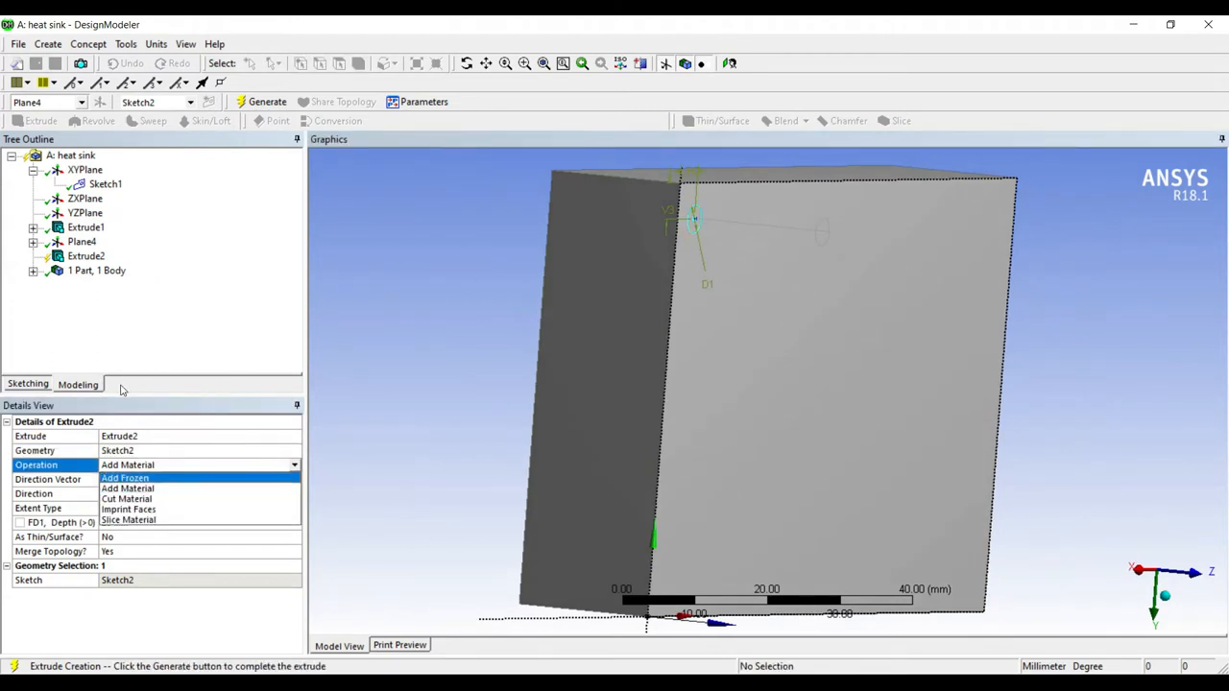
{"action": "left_click", "coordinate": [125, 476]}
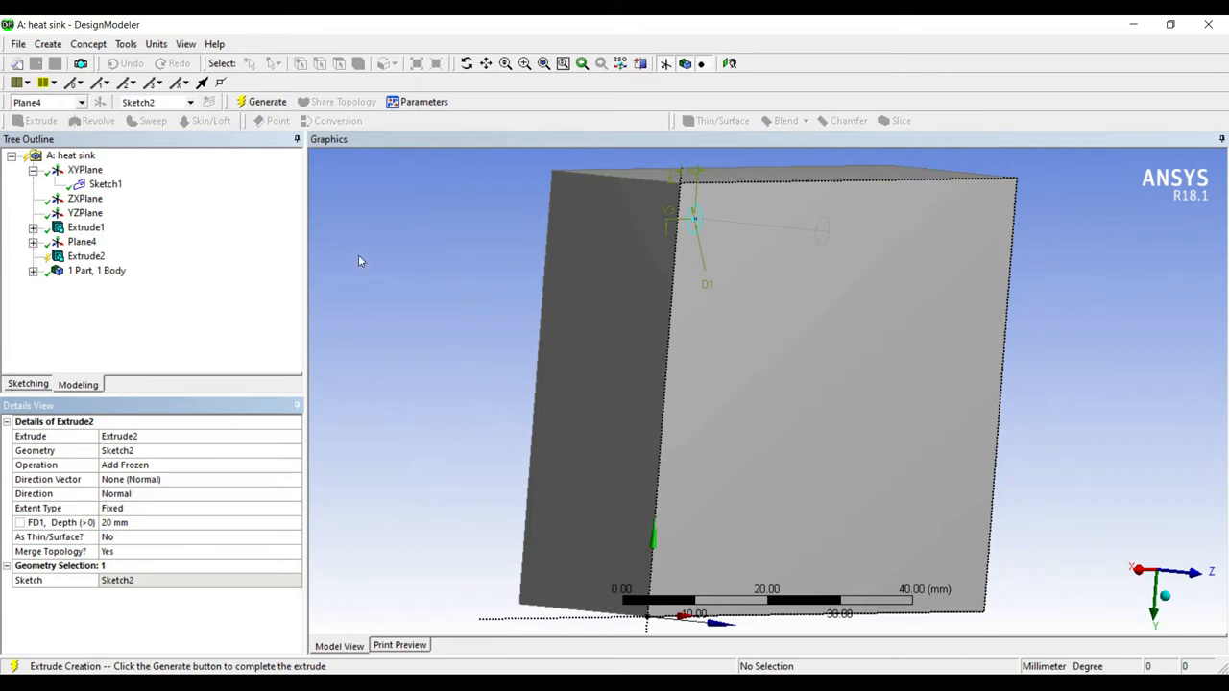
{"action": "mouse_move", "coordinate": [354, 272]}
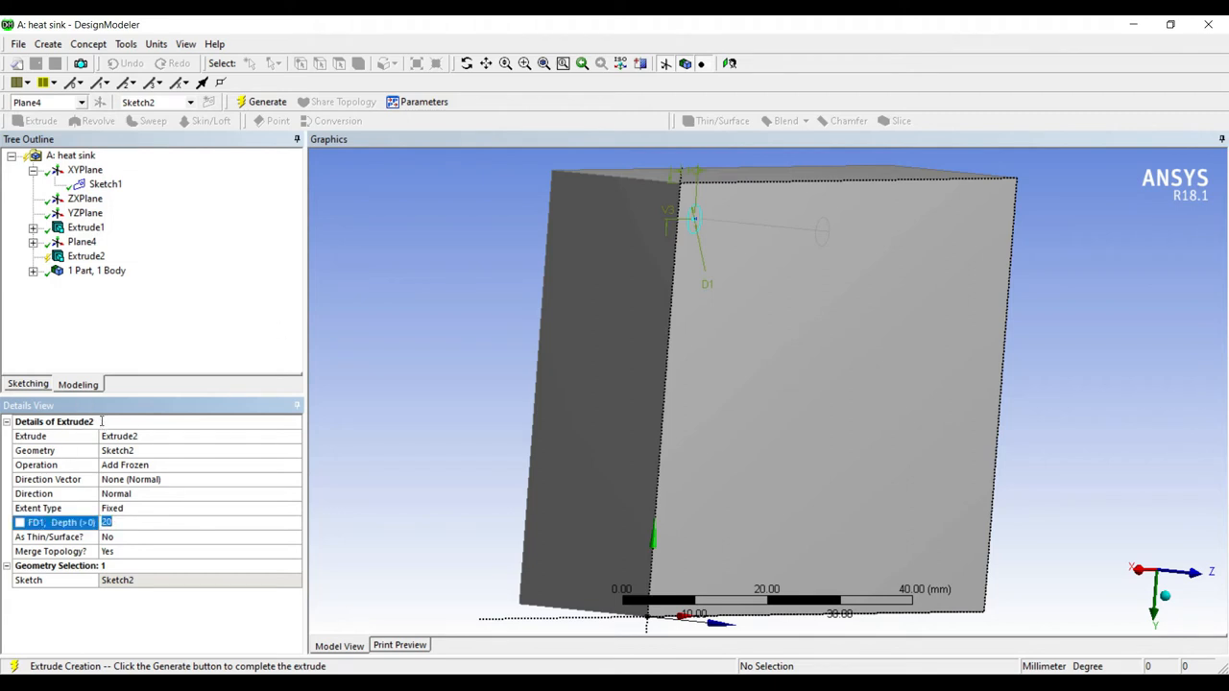
{"action": "type", "text": "80 mm"}
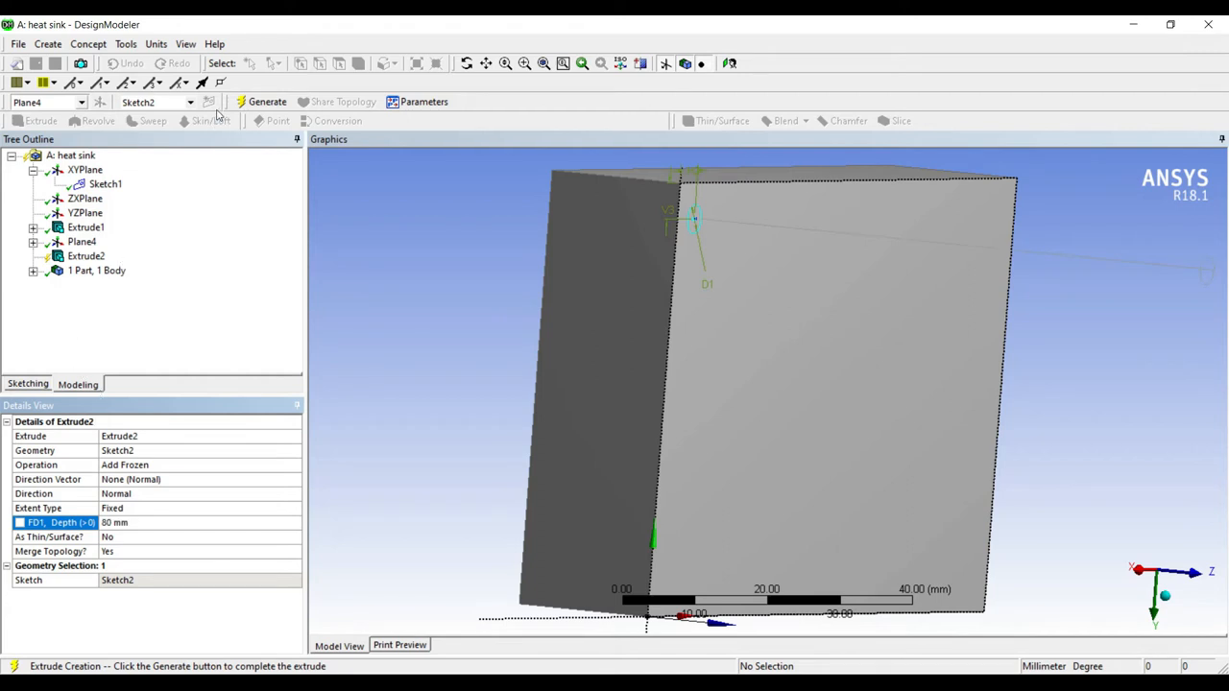
{"action": "left_click", "coordinate": [267, 102]}
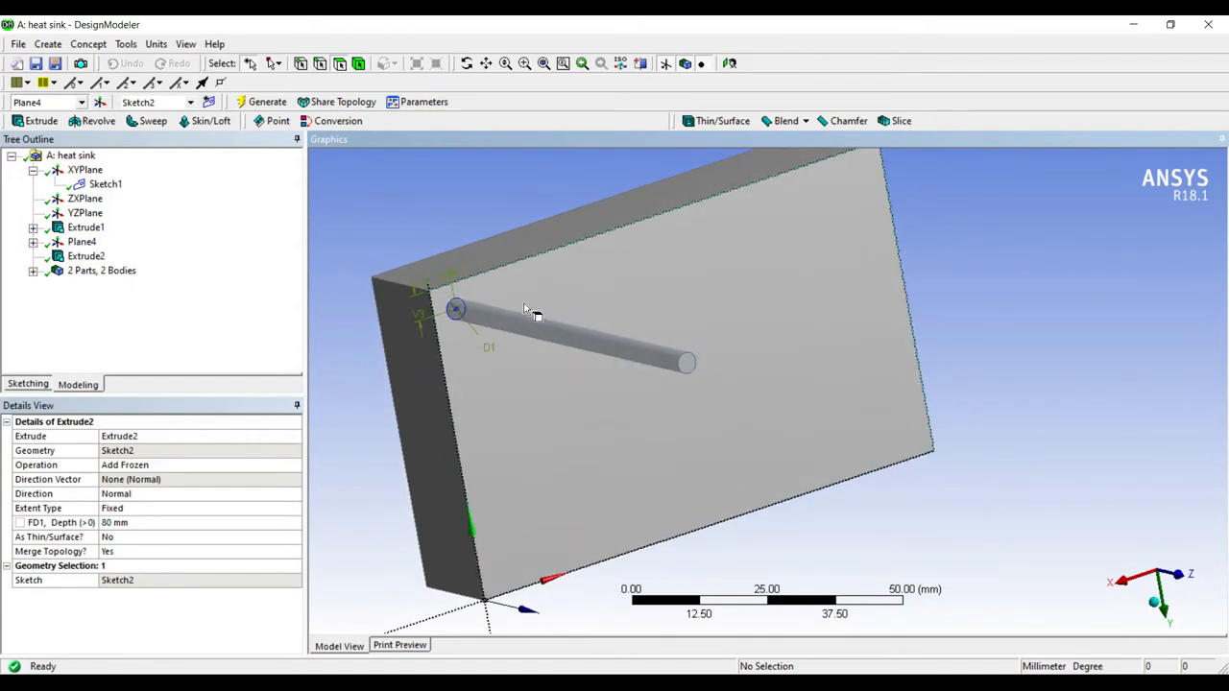
{"action": "left_click", "coordinate": [46, 42]}
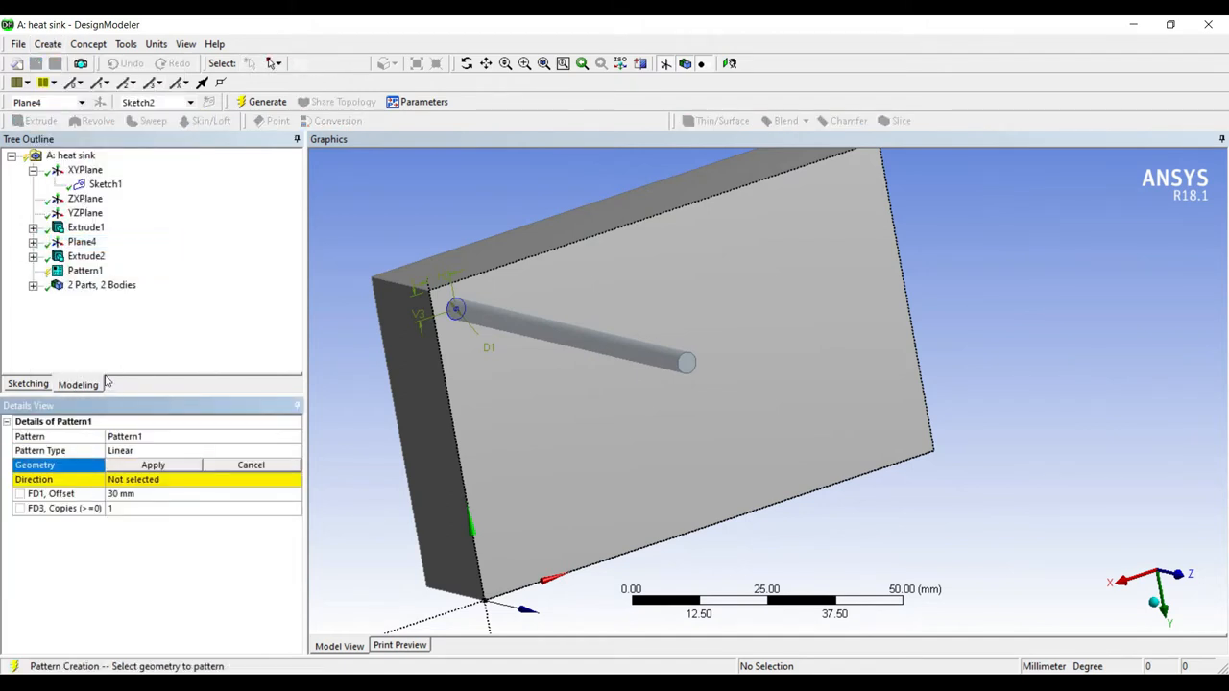
Pattern the pin 10 times at 30 mm along the plate edge and generate it.
{"action": "left_click", "coordinate": [576, 330]}
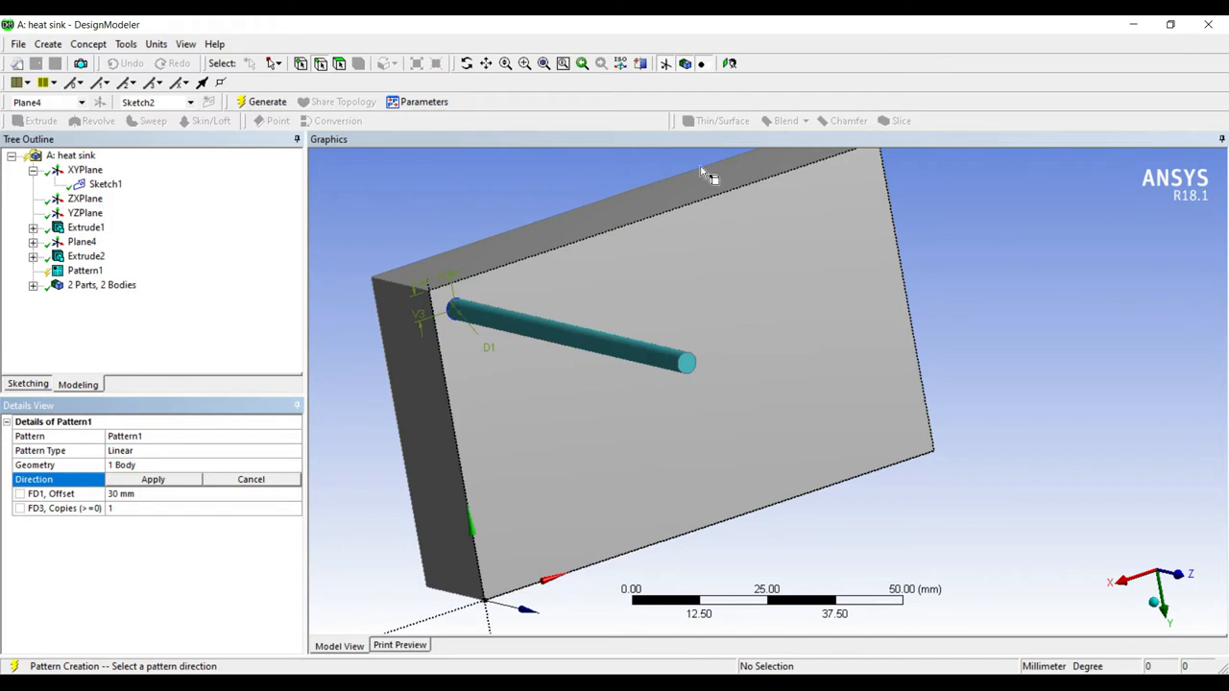
{"action": "mouse_move", "coordinate": [499, 229]}
{"action": "type", "text": "0"}
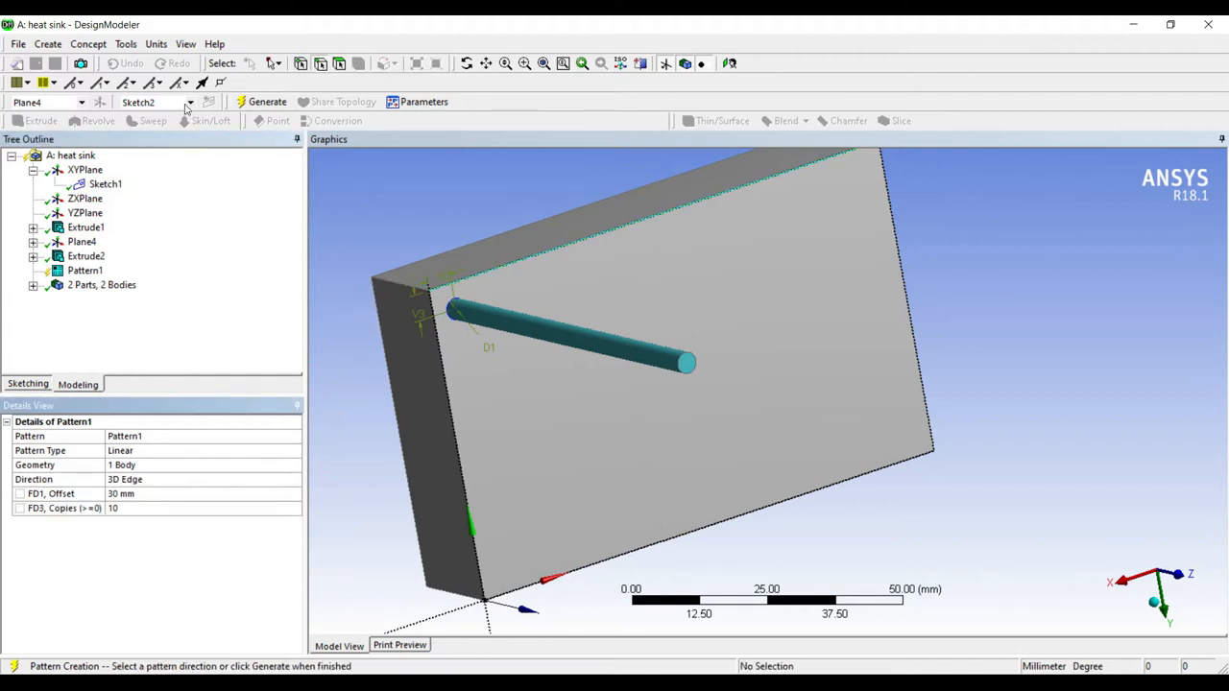
{"action": "left_click", "coordinate": [267, 102]}
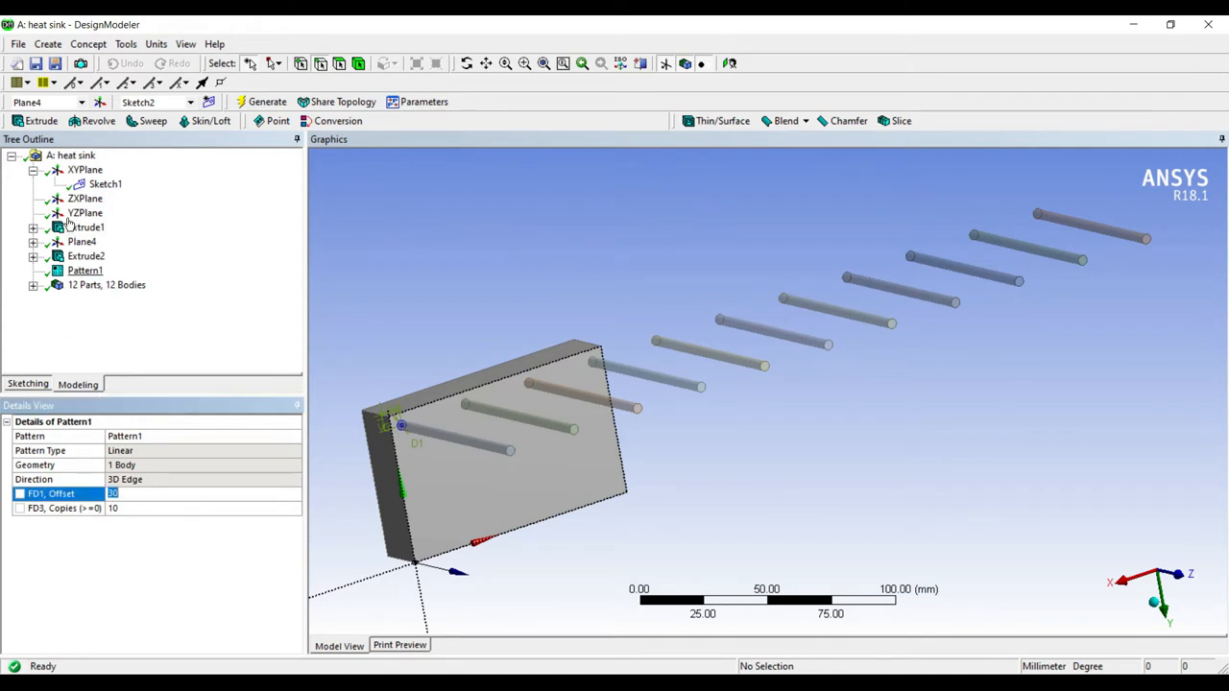
Edit Pattern1 to an 8 mm offset, regenerate, then change its copy count to 11.
{"action": "right_click", "coordinate": [84, 269]}
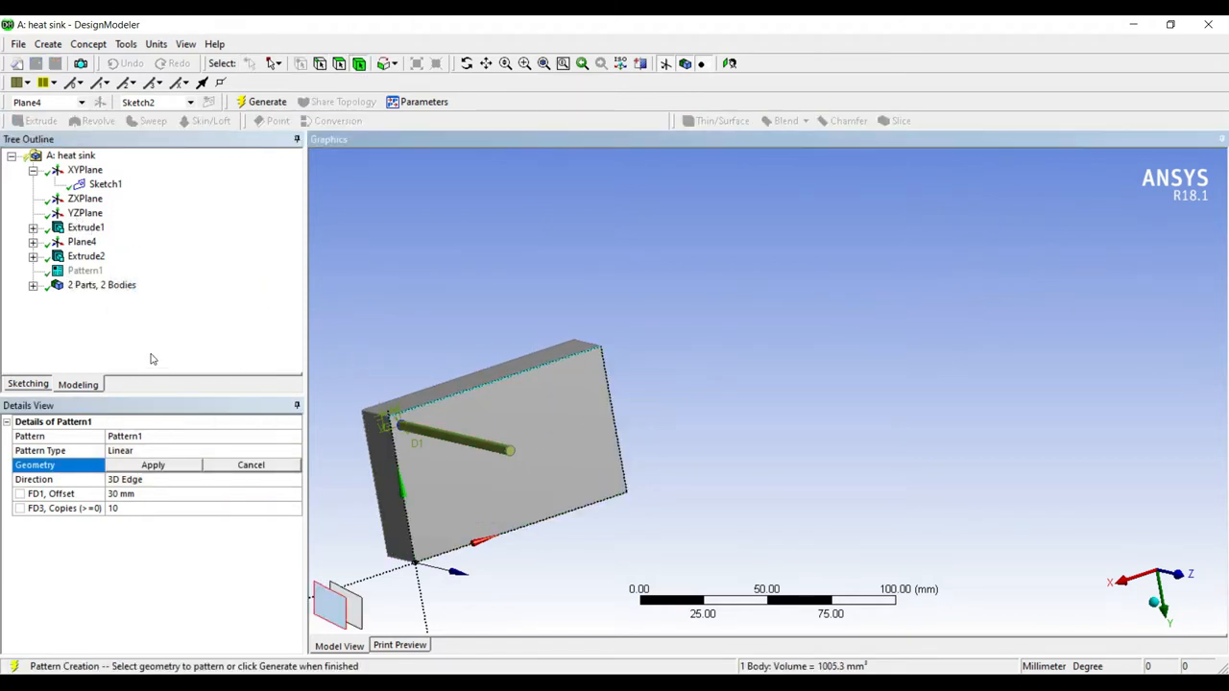
{"action": "left_click", "coordinate": [154, 465]}
{"action": "type", "text": "5"}
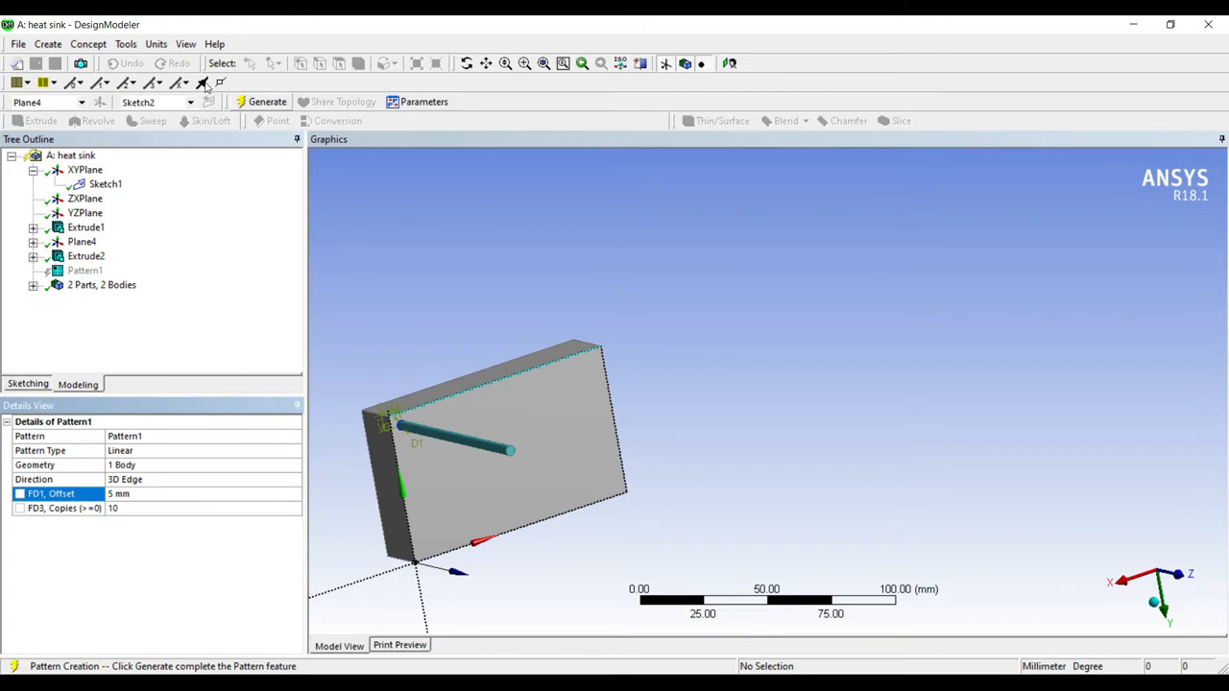
{"action": "left_click", "coordinate": [267, 102]}
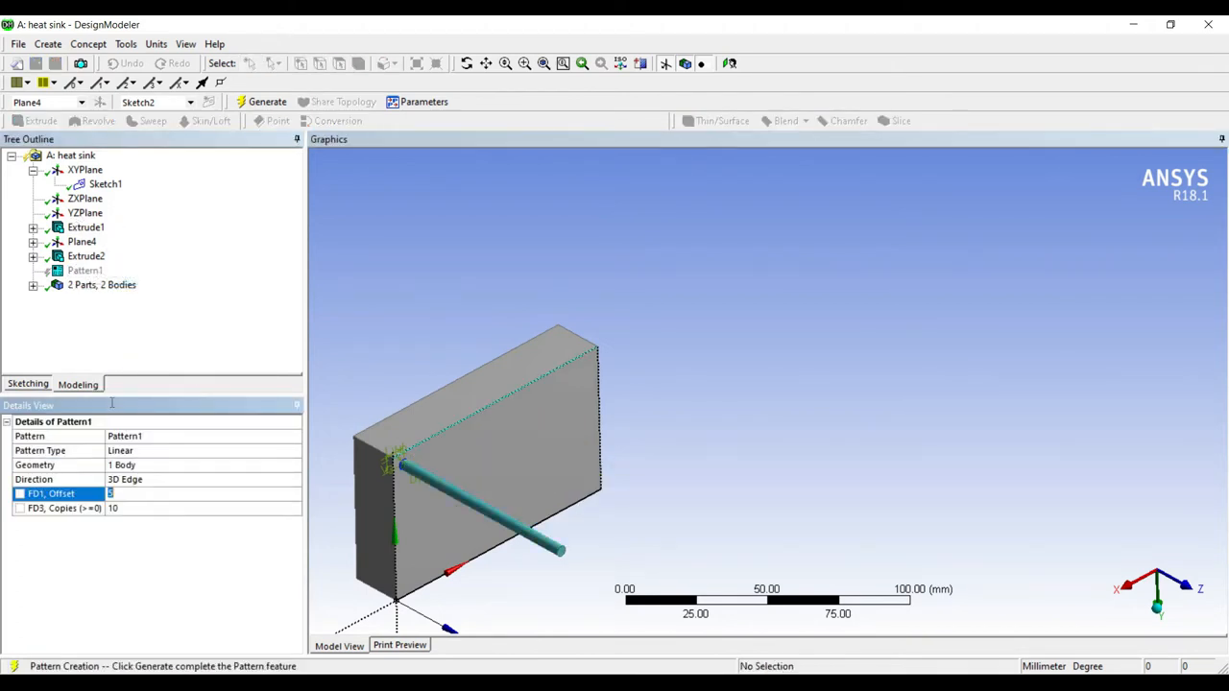
{"action": "type", "text": "8 mm"}
{"action": "left_click", "coordinate": [204, 507]}
{"action": "type", "text": "1"}
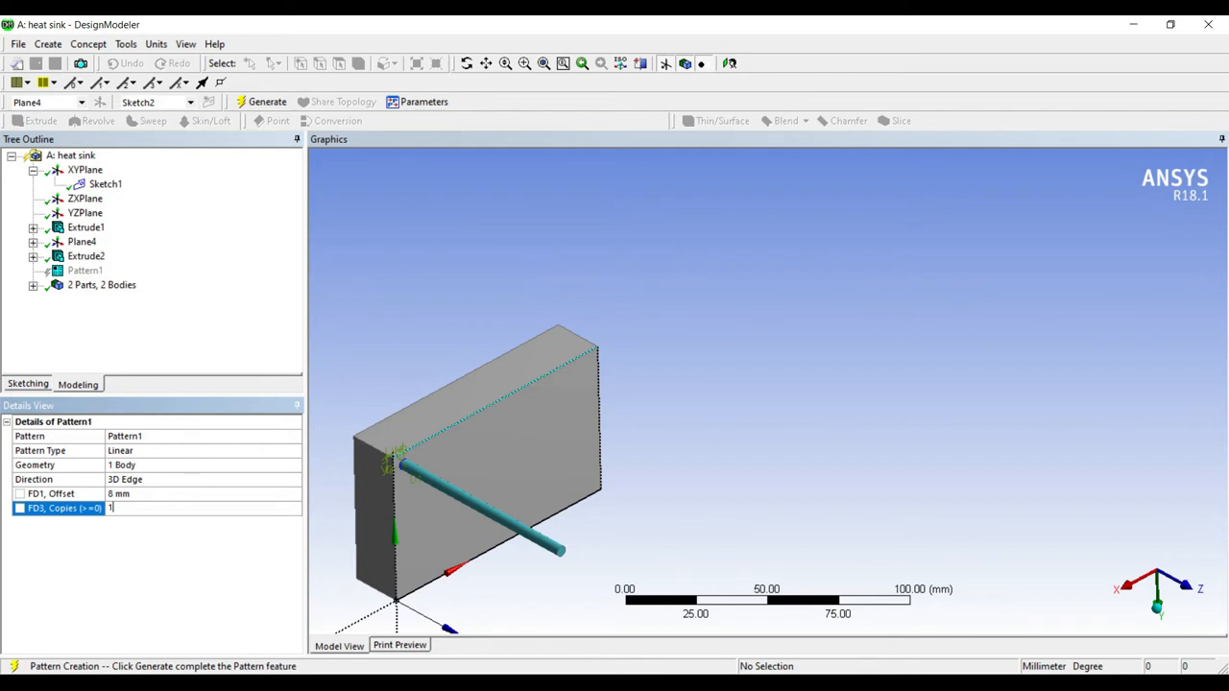
{"action": "left_click", "coordinate": [267, 100]}
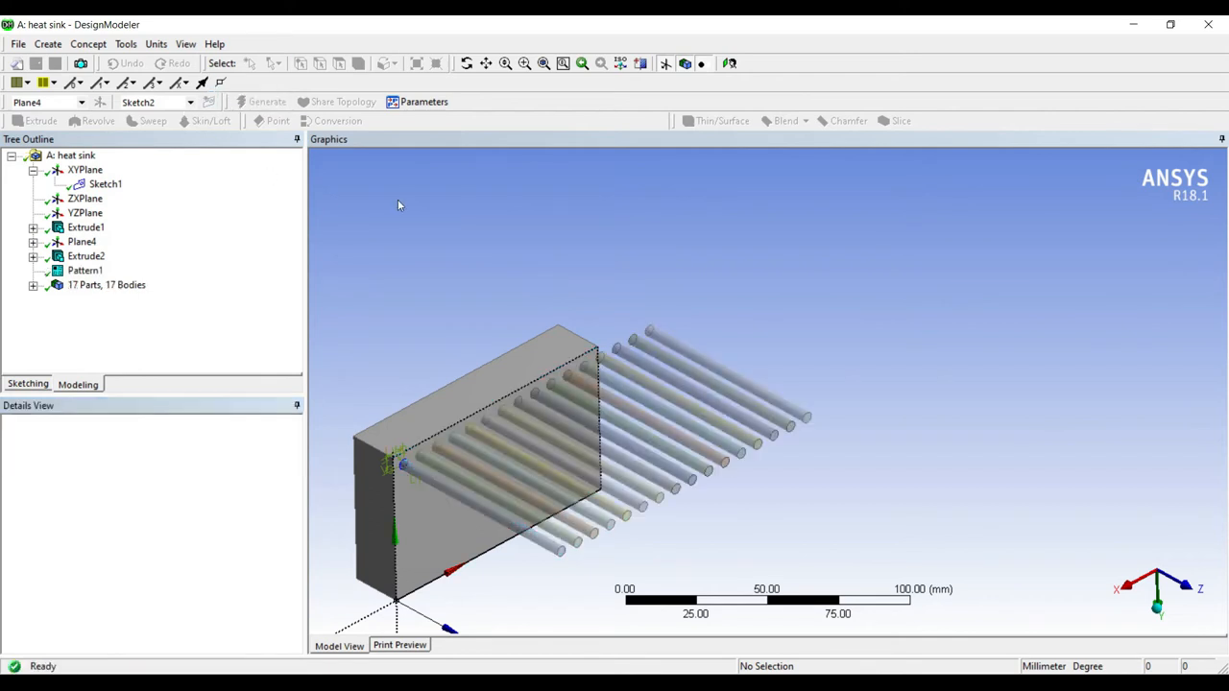
{"action": "left_click", "coordinate": [84, 269]}
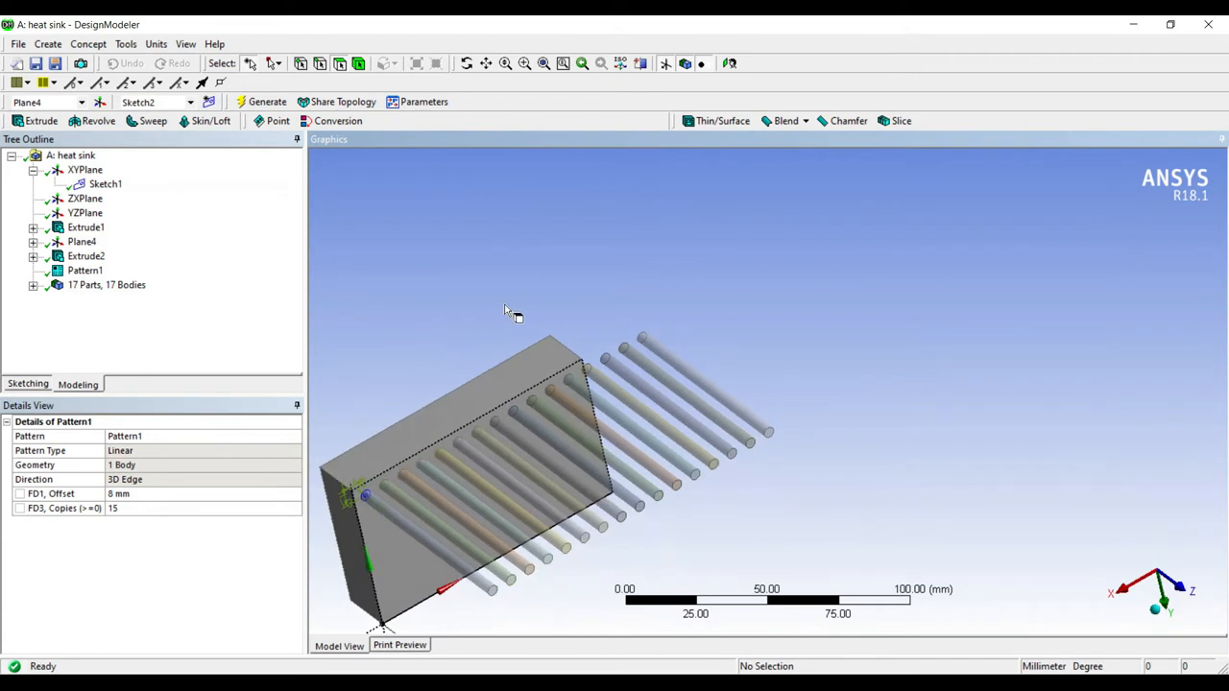
{"action": "mouse_move", "coordinate": [131, 422]}
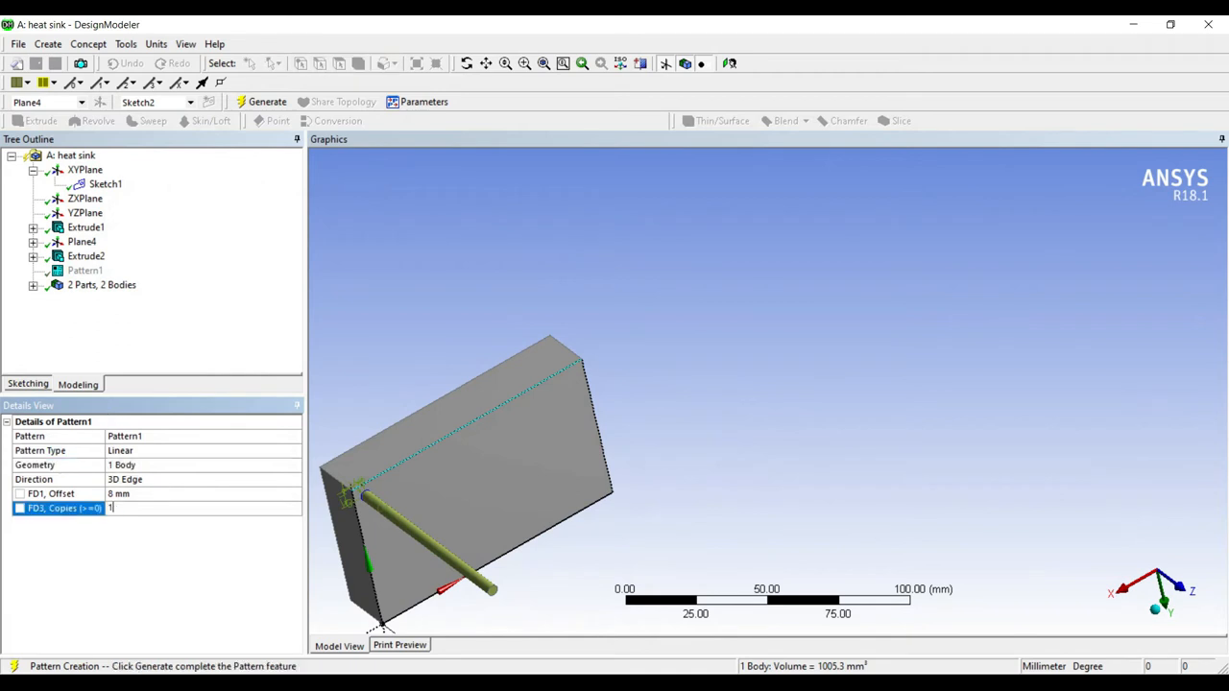
{"action": "type", "text": "11"}
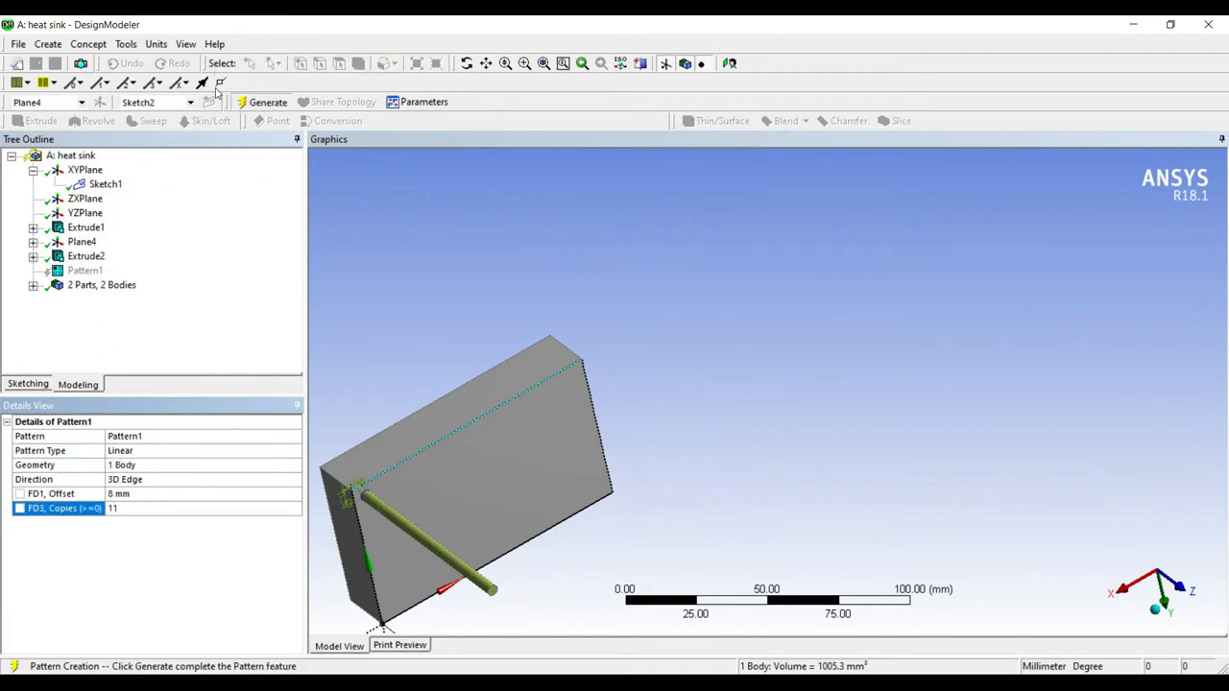
{"action": "left_click", "coordinate": [269, 102]}
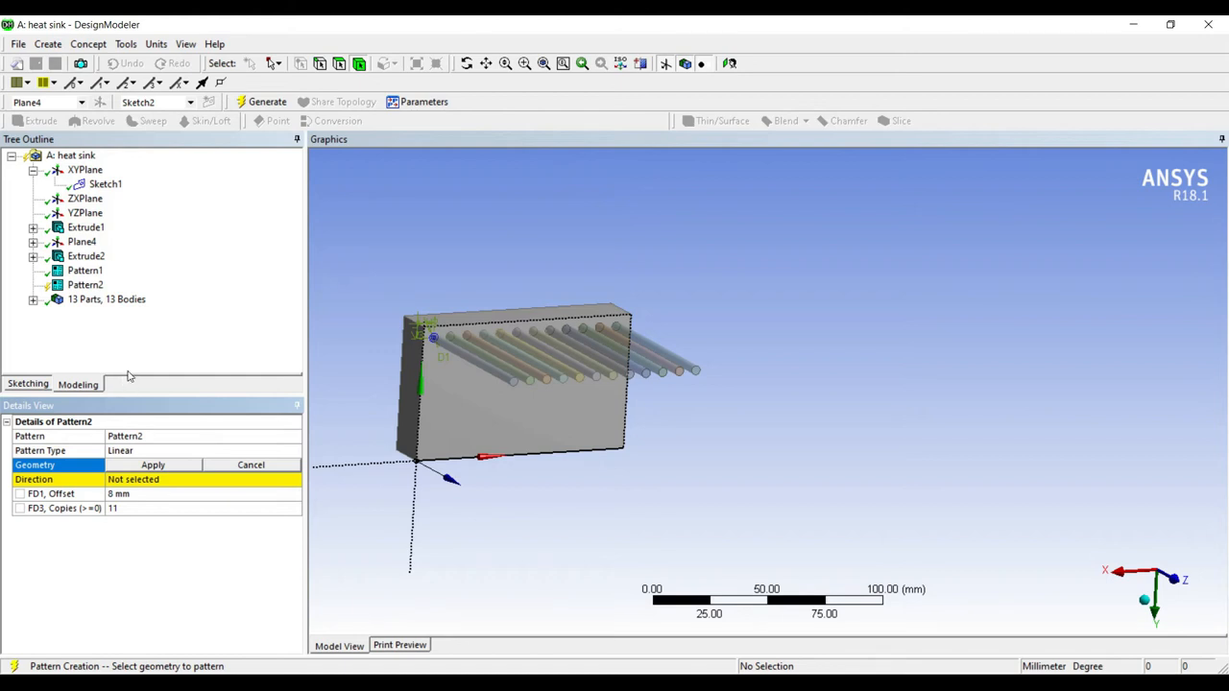
{"action": "mouse_move", "coordinate": [117, 384]}
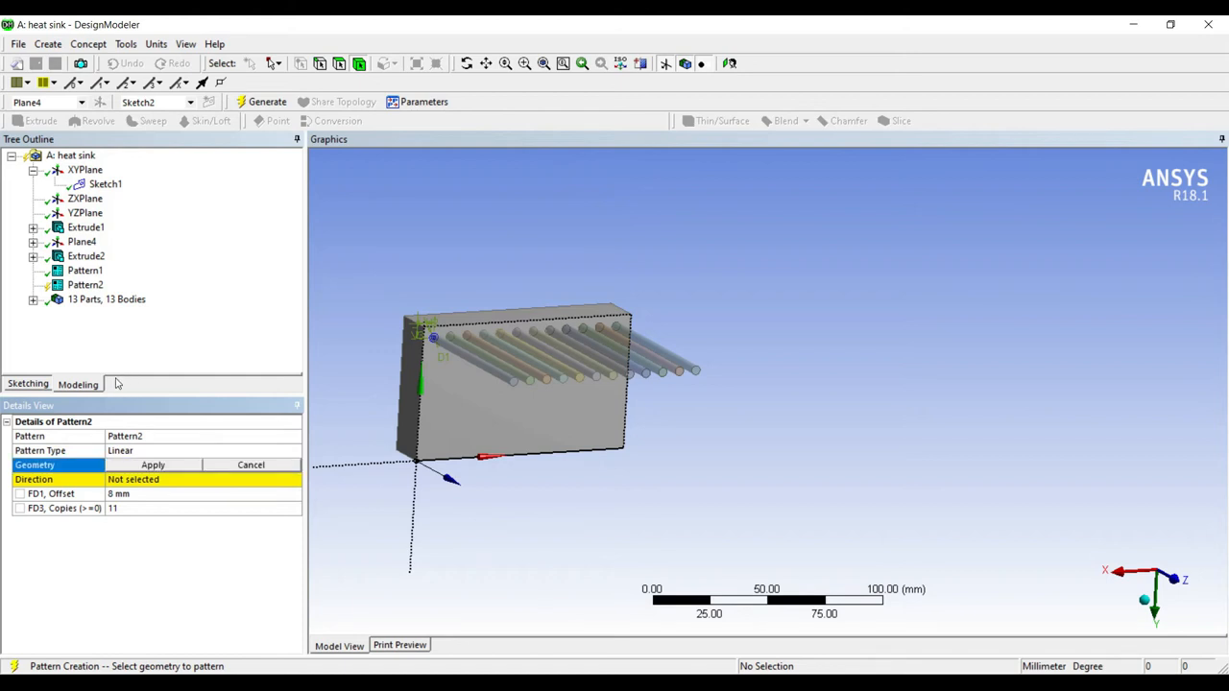
Pattern the 12-pin row along the plate's vertical edge, regenerate to 85 bodies and inspect the array.
{"action": "left_click", "coordinate": [509, 403]}
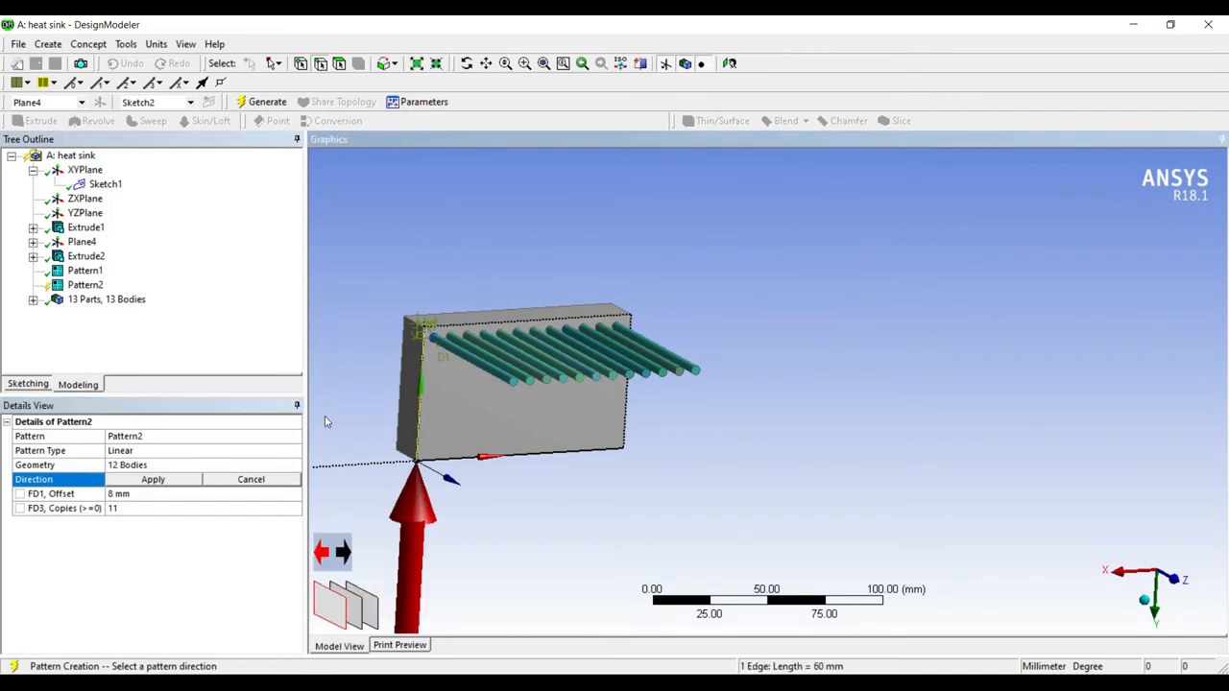
{"action": "left_click", "coordinate": [320, 551]}
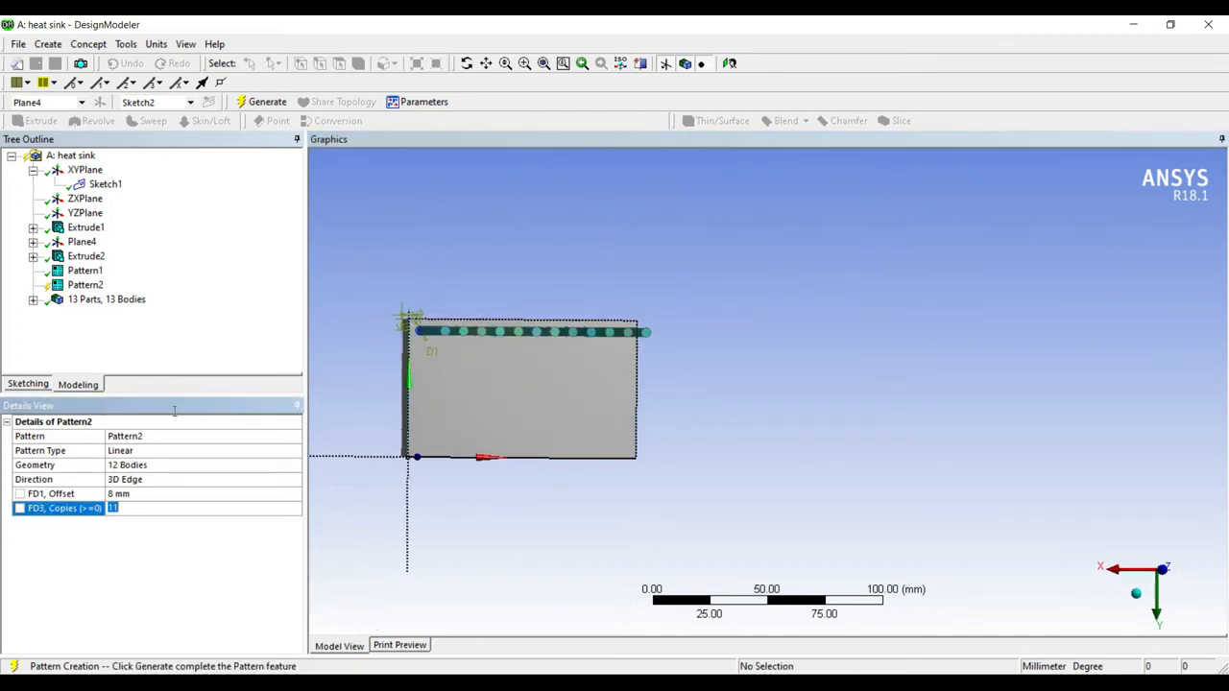
{"action": "type", "text": "5"}
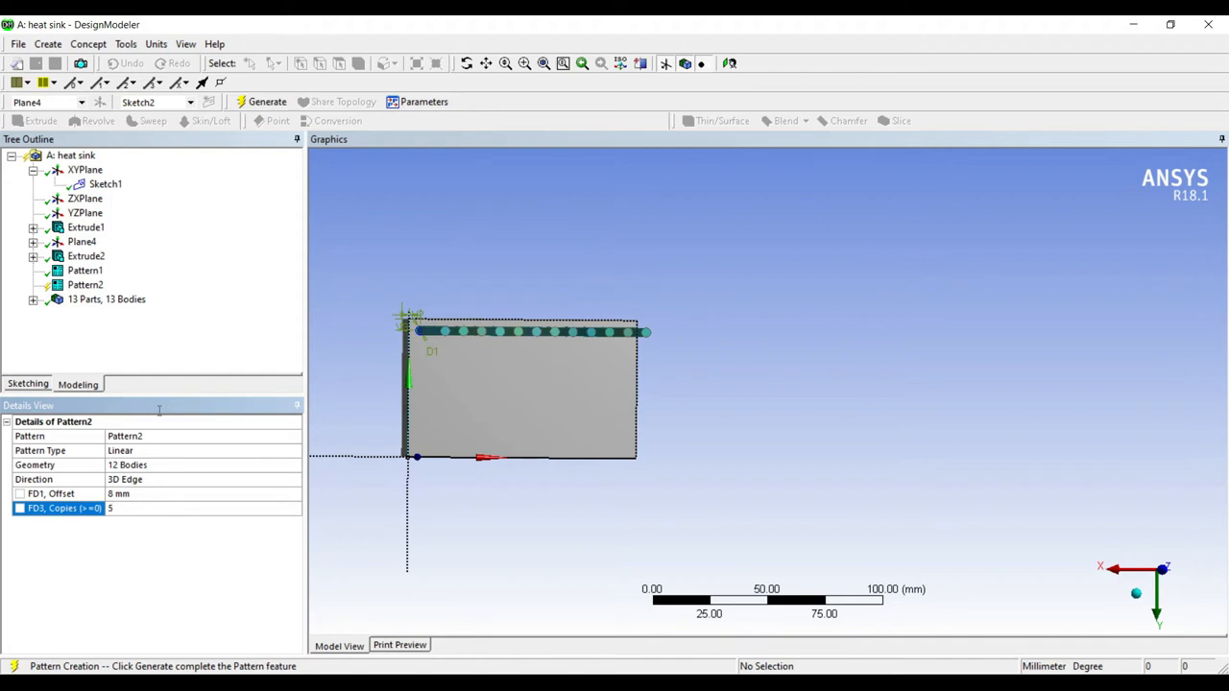
{"action": "left_click", "coordinate": [267, 102]}
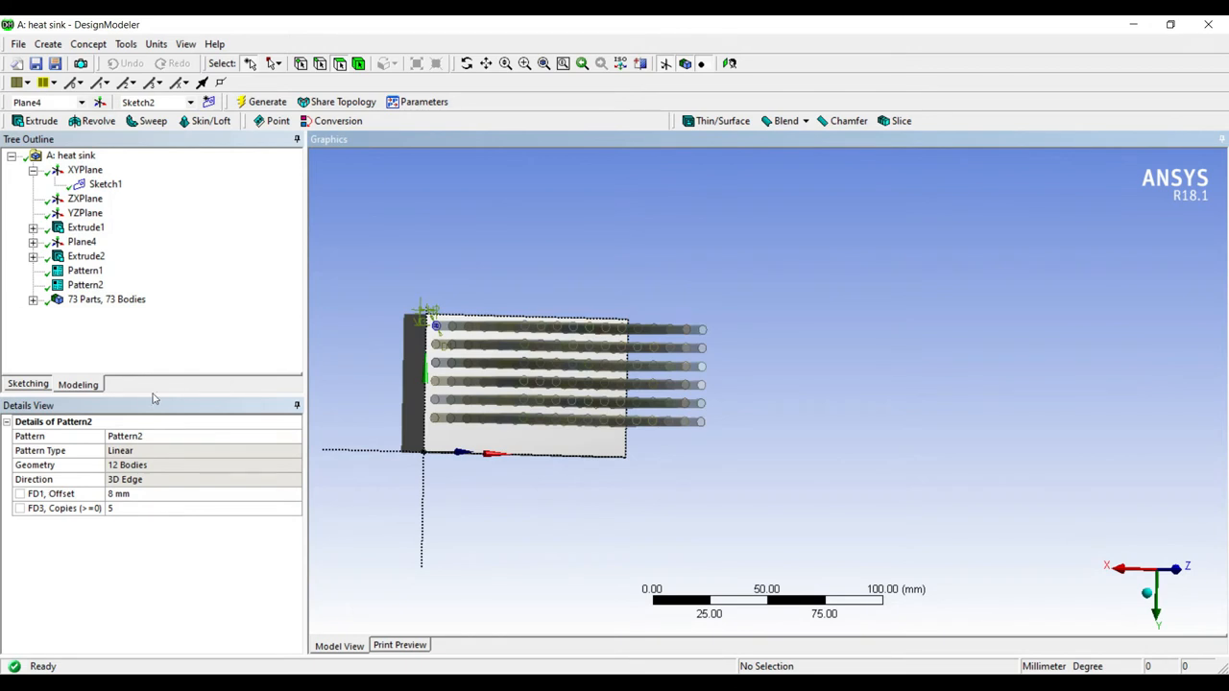
{"action": "right_click", "coordinate": [85, 284]}
{"action": "type", "text": "6"}
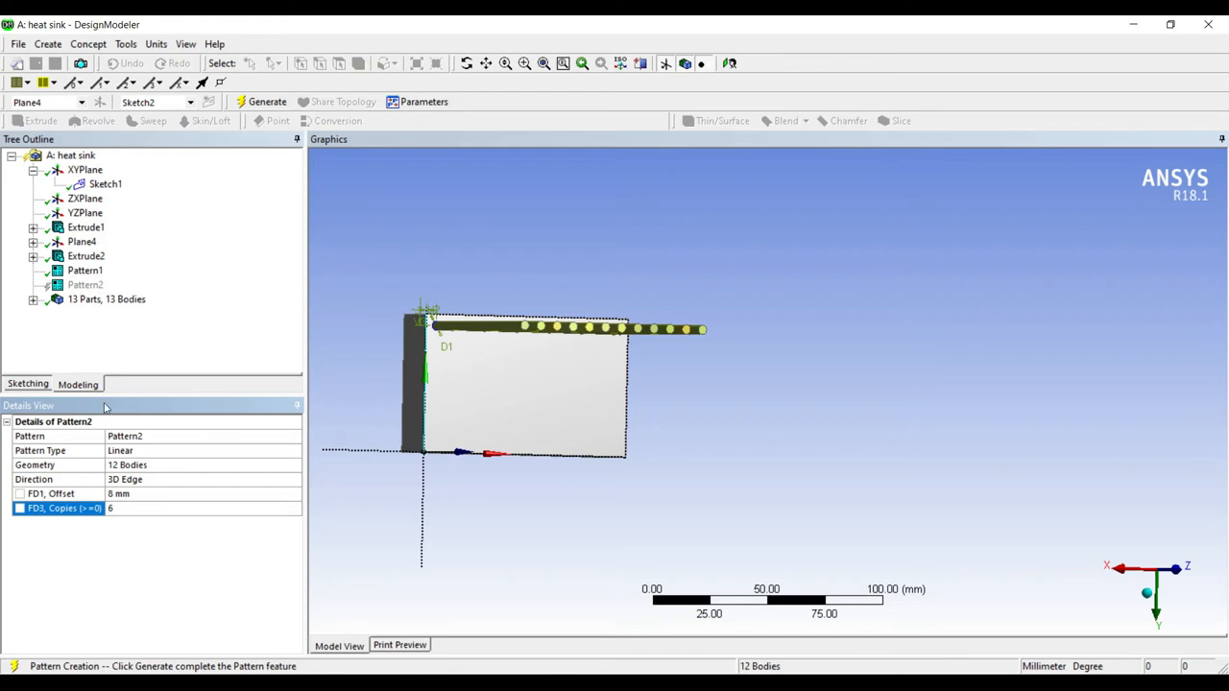
{"action": "left_click", "coordinate": [267, 101]}
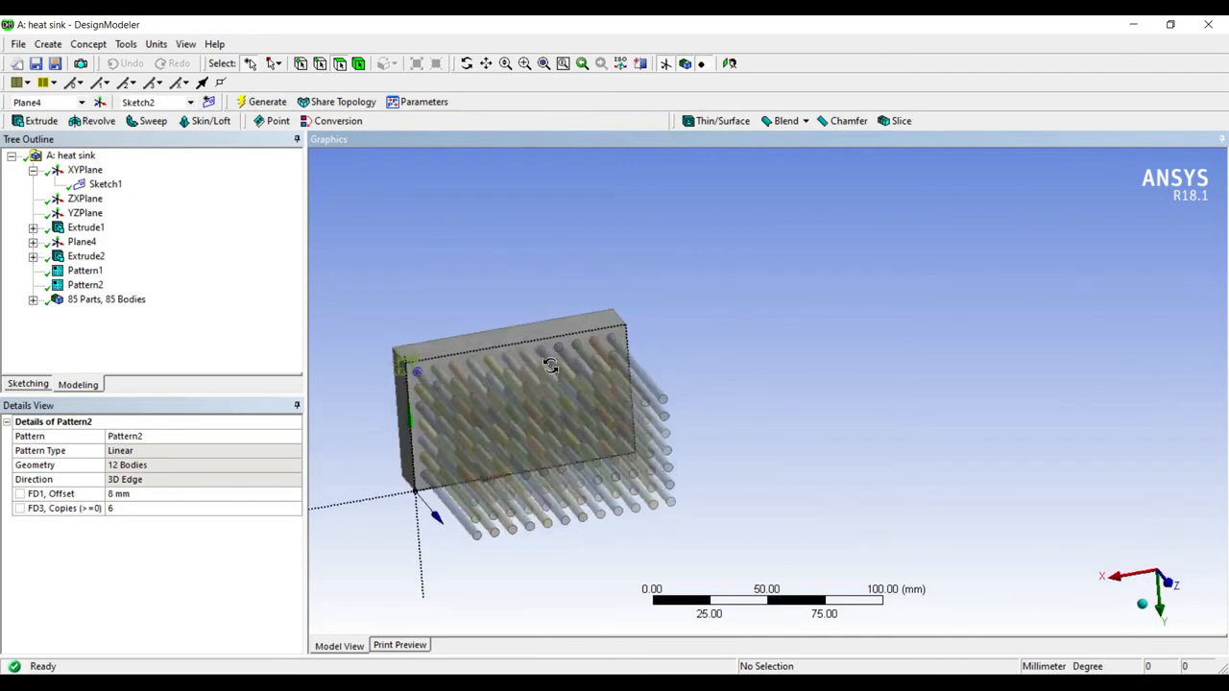
{"action": "left_click_drag", "start_coordinate": [549, 364], "coordinate": [330, 350]}
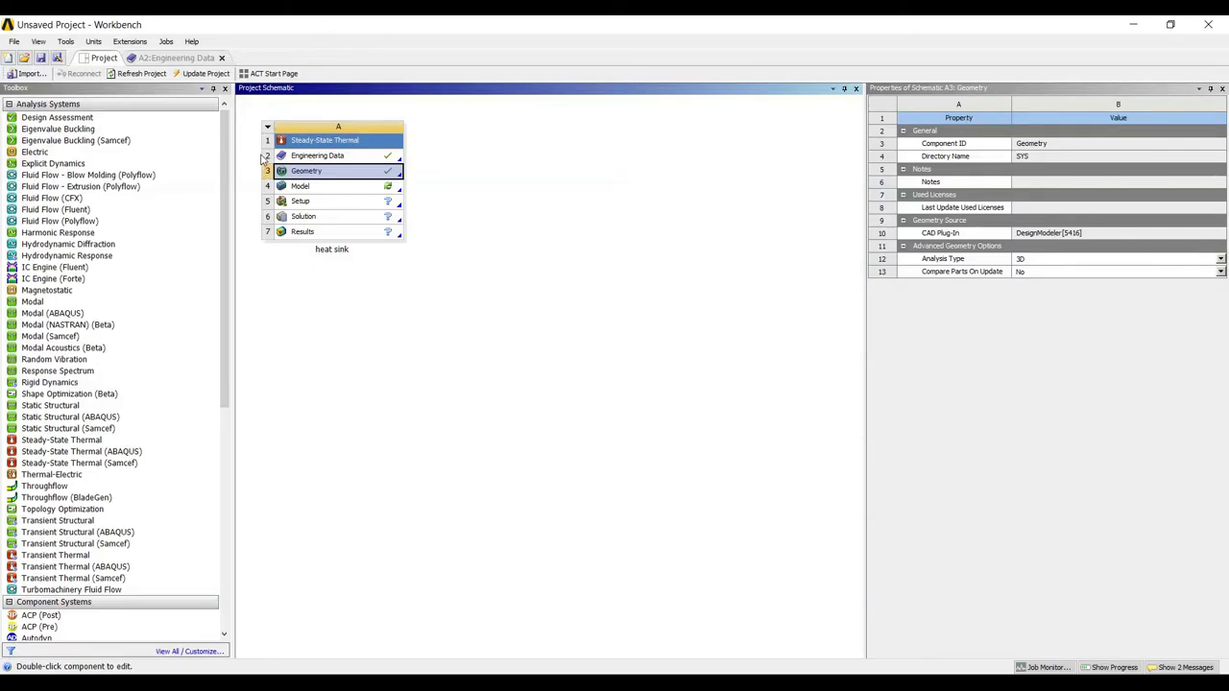
Launch Mechanical from the Steady-State Thermal system's Model cell.
{"action": "double_click", "coordinate": [300, 184]}
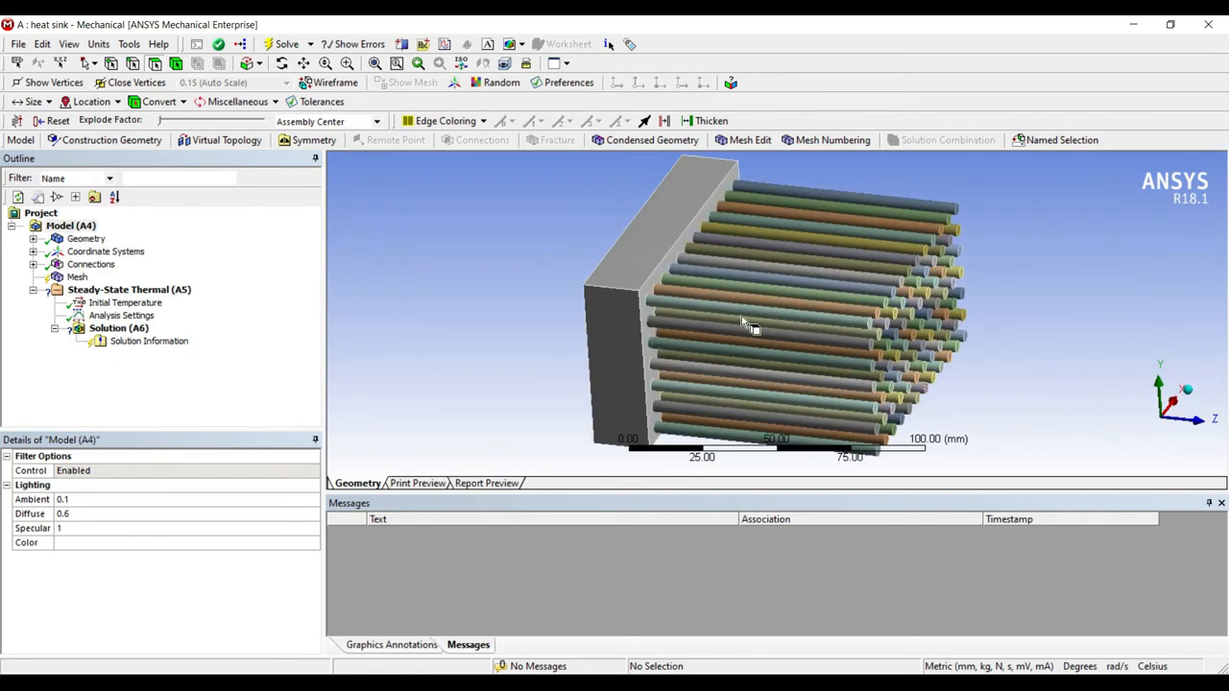
Assign Aluminum Alloy to the heat sink body in the Geometry material details.
{"action": "left_click_drag", "start_coordinate": [749, 323], "coordinate": [618, 292]}
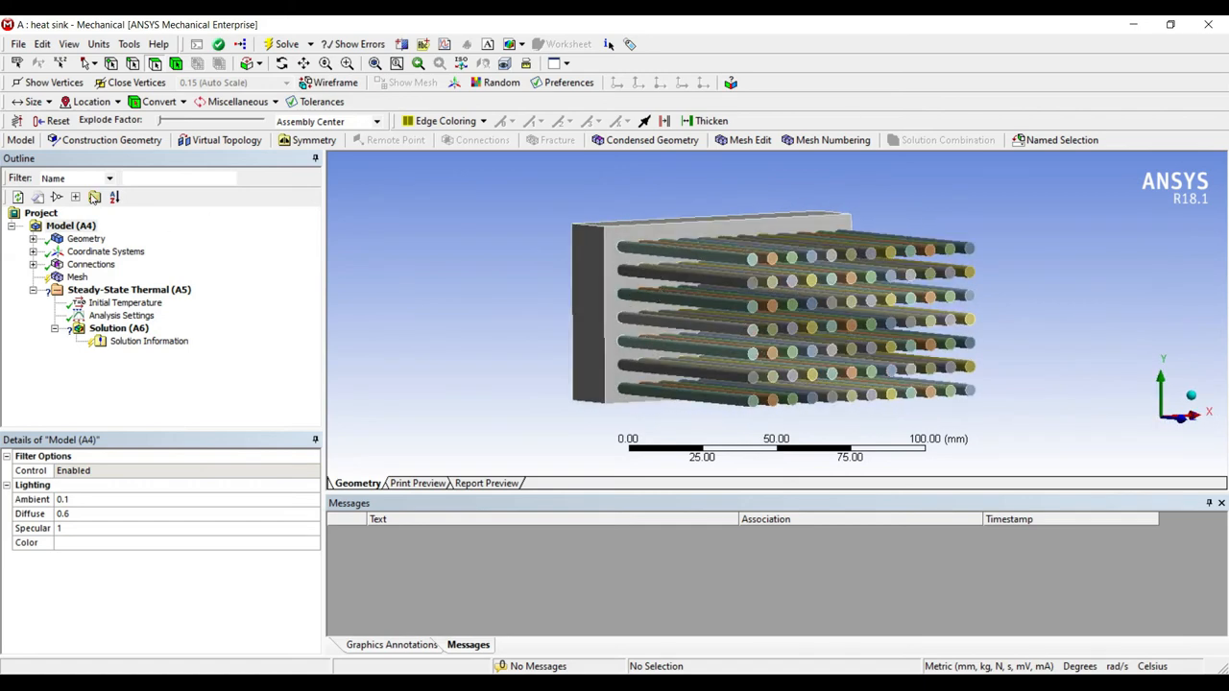
{"action": "left_click", "coordinate": [87, 238]}
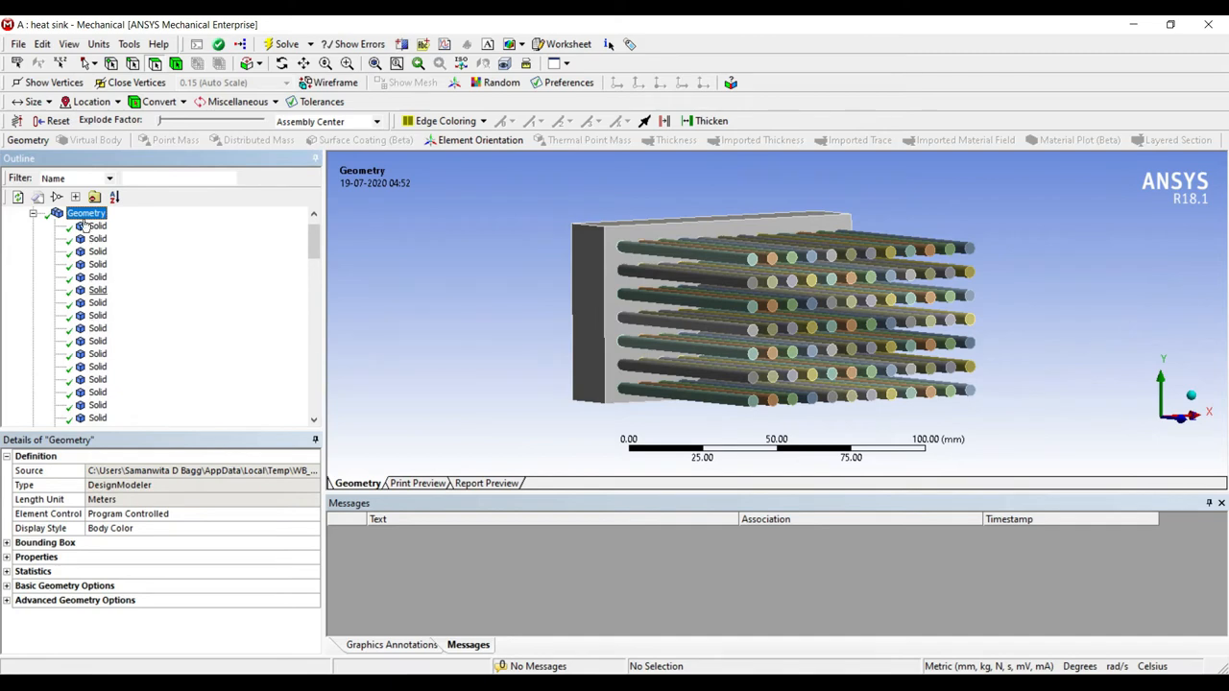
{"action": "left_click", "coordinate": [96, 227]}
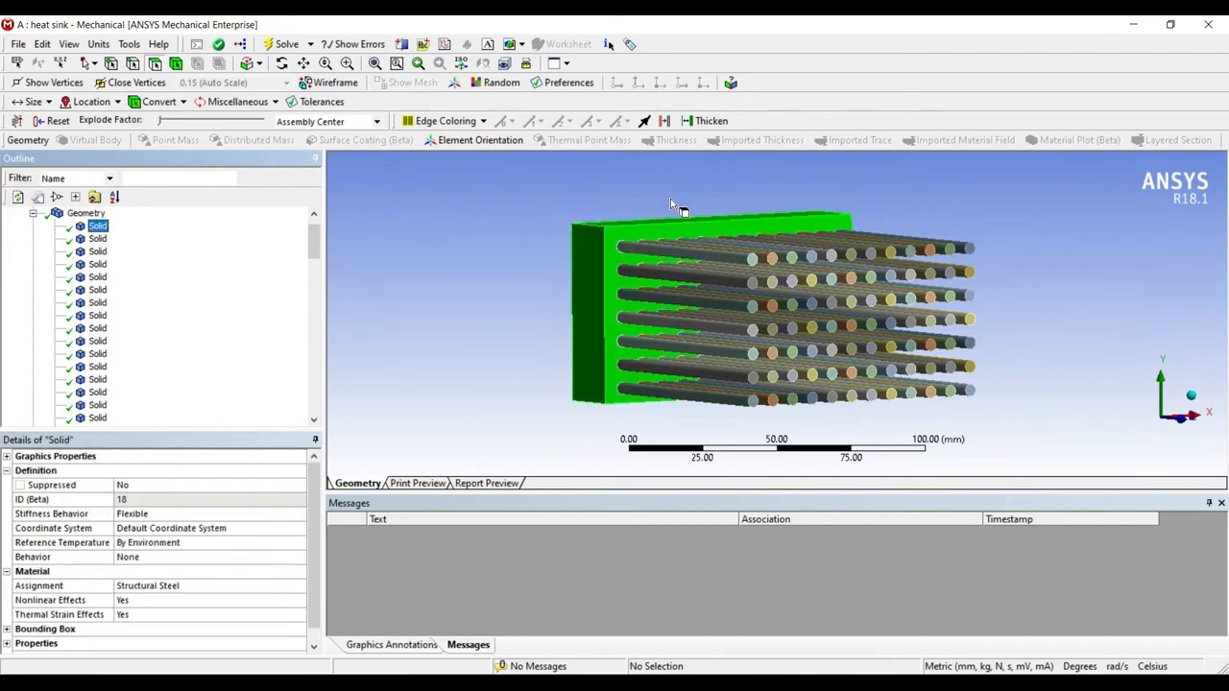
{"action": "left_click", "coordinate": [146, 586]}
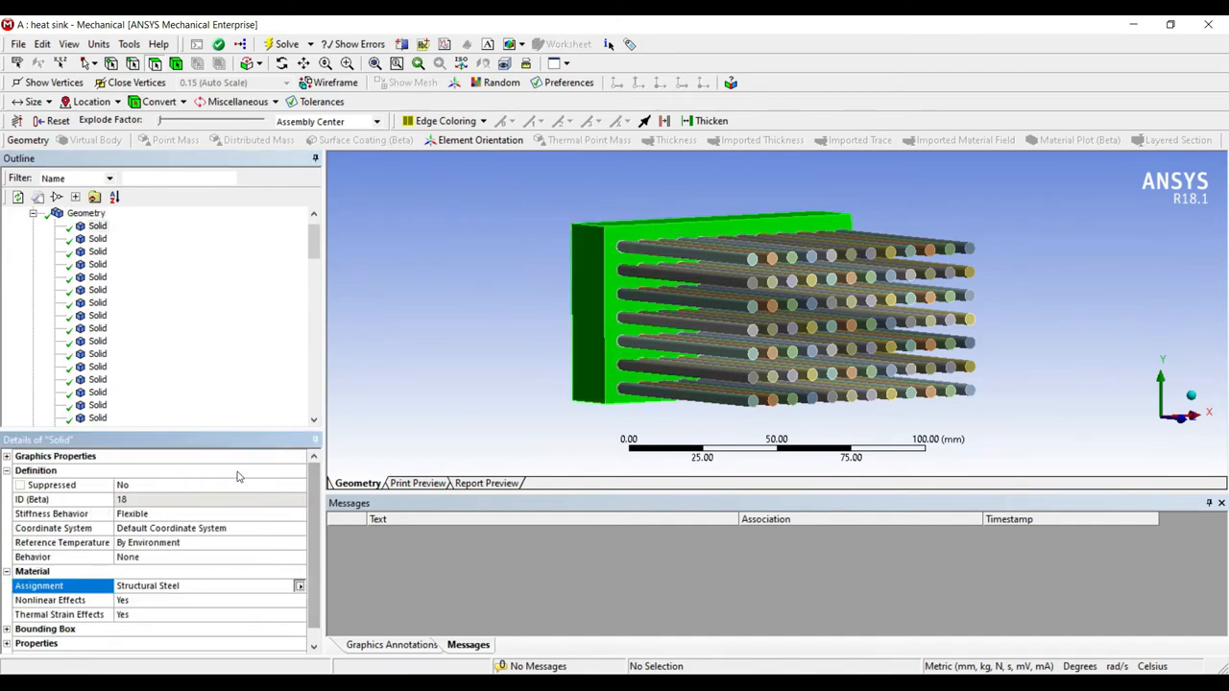
{"action": "left_click", "coordinate": [202, 585]}
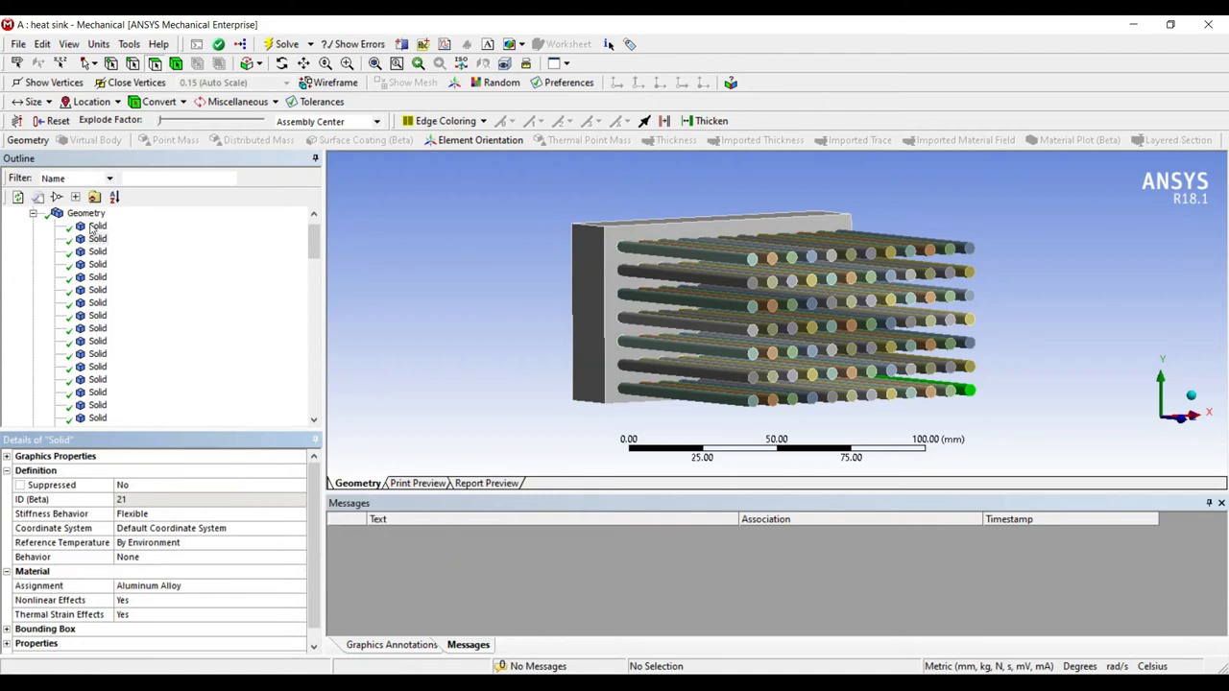
{"action": "left_click", "coordinate": [687, 249]}
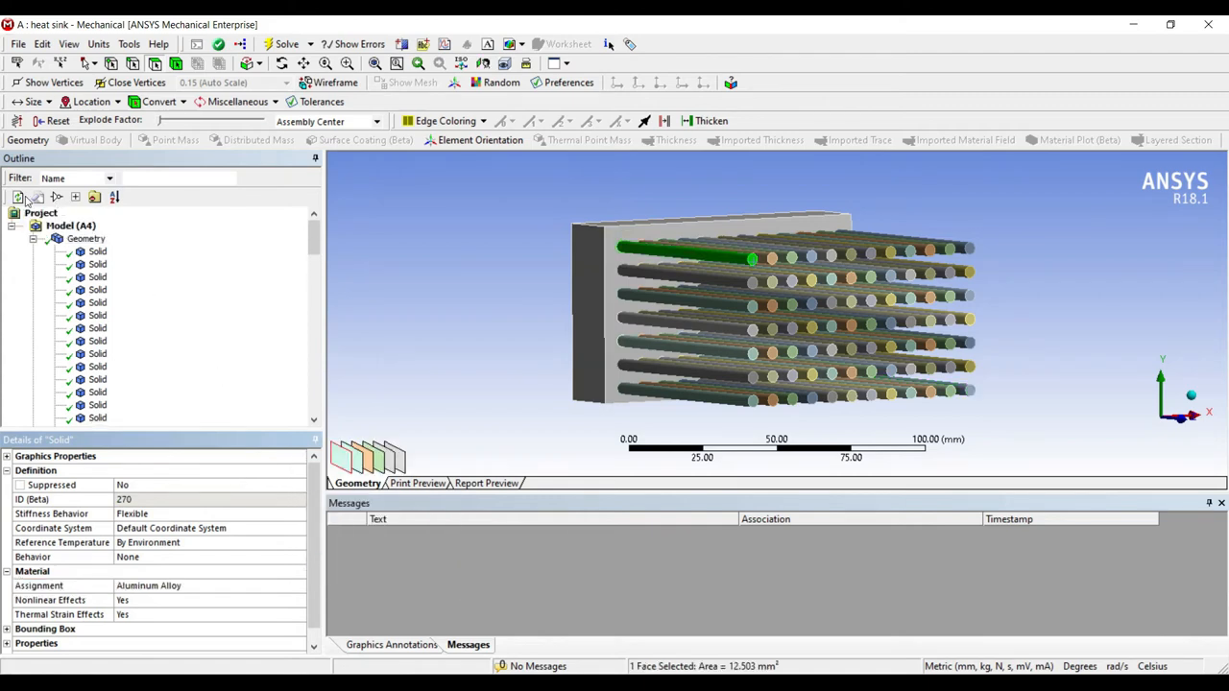
{"action": "left_click", "coordinate": [86, 238]}
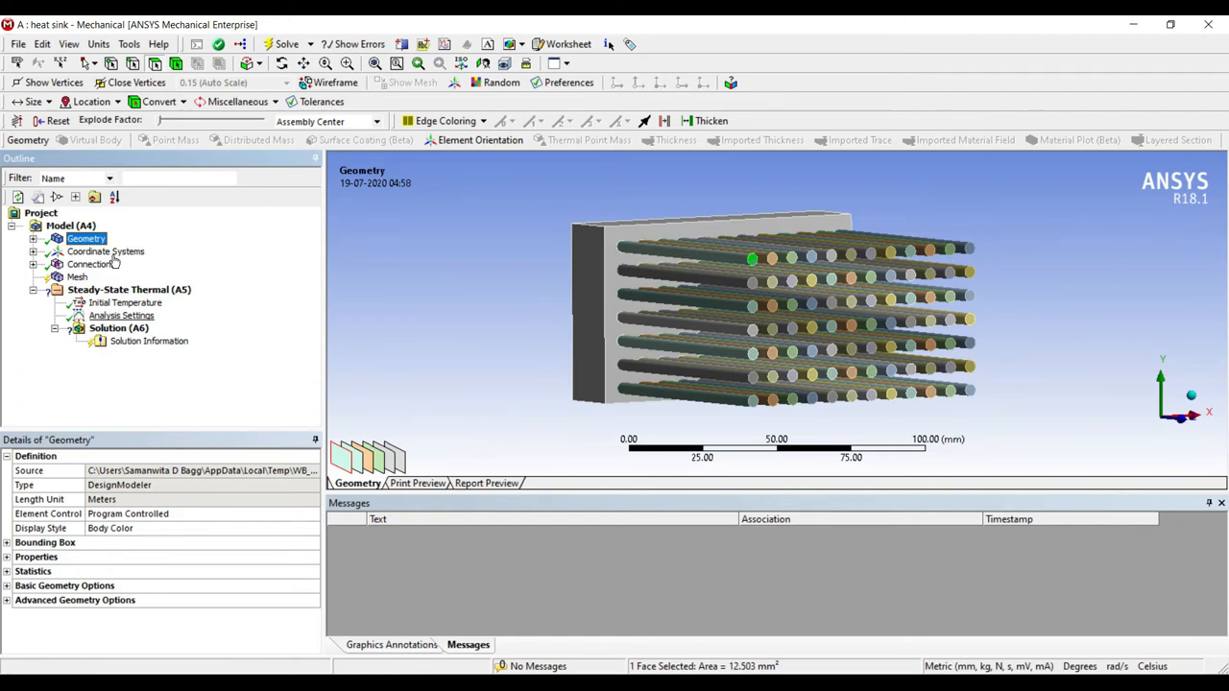
Set the mesh Relevance Center to Fine for the heat sink.
{"action": "left_click", "coordinate": [76, 277]}
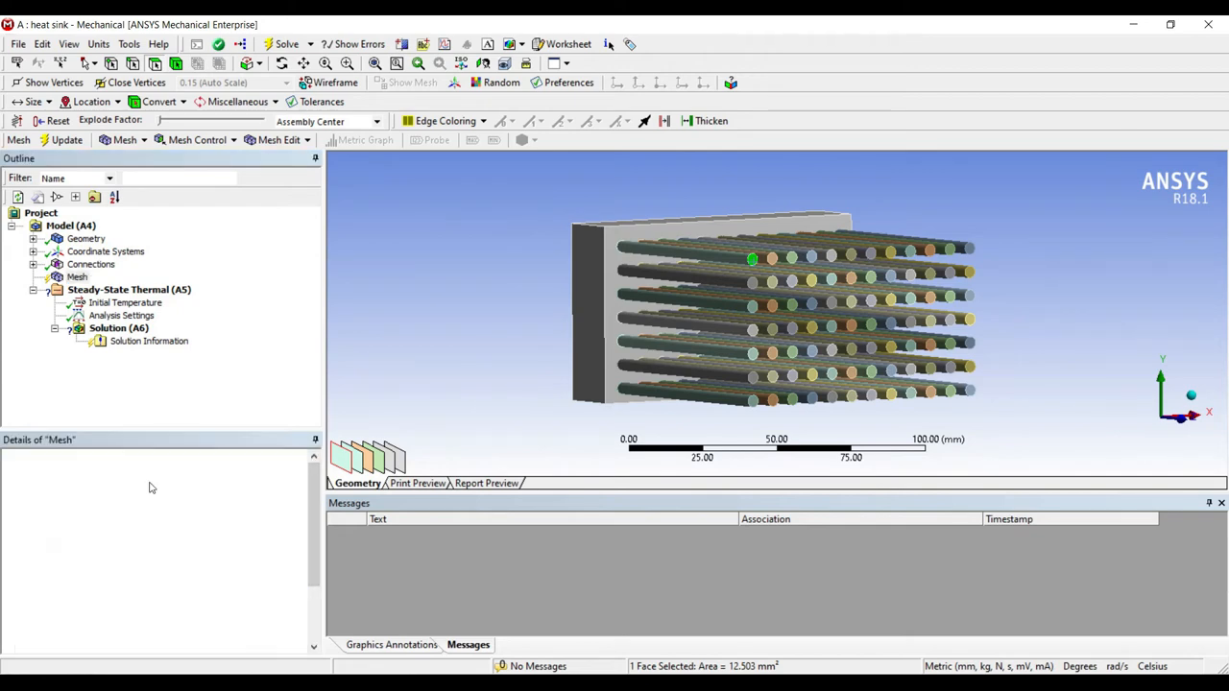
{"action": "left_click", "coordinate": [77, 276]}
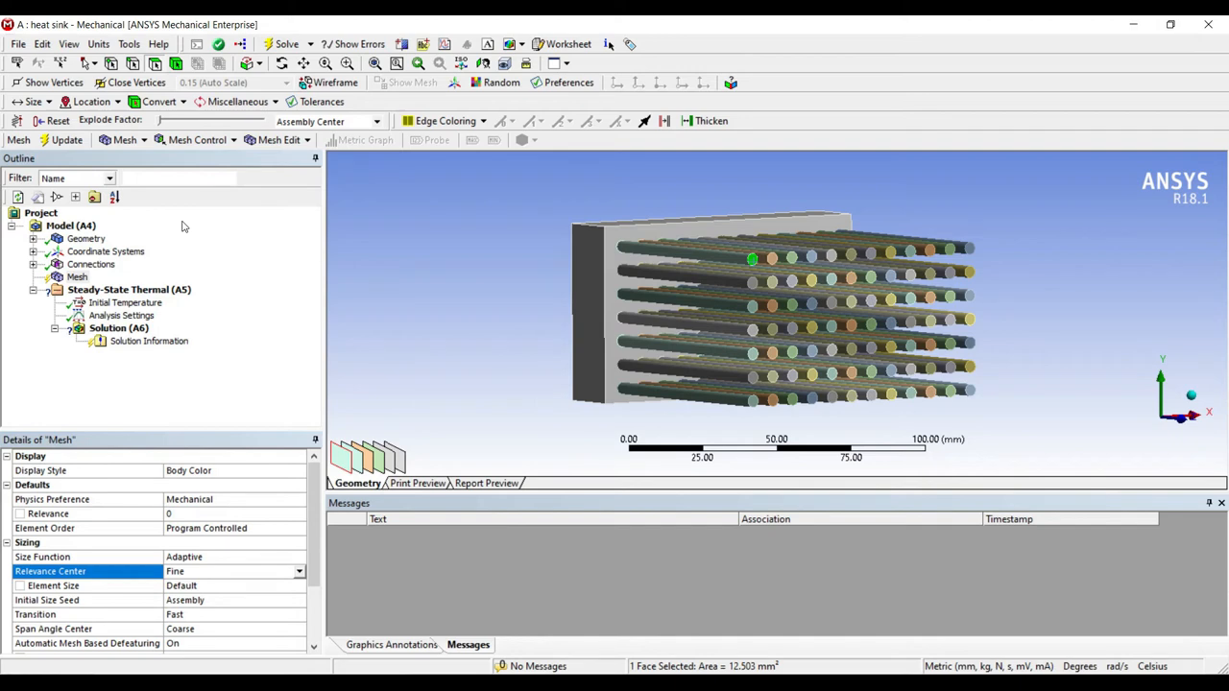
{"action": "left_click", "coordinate": [65, 138]}
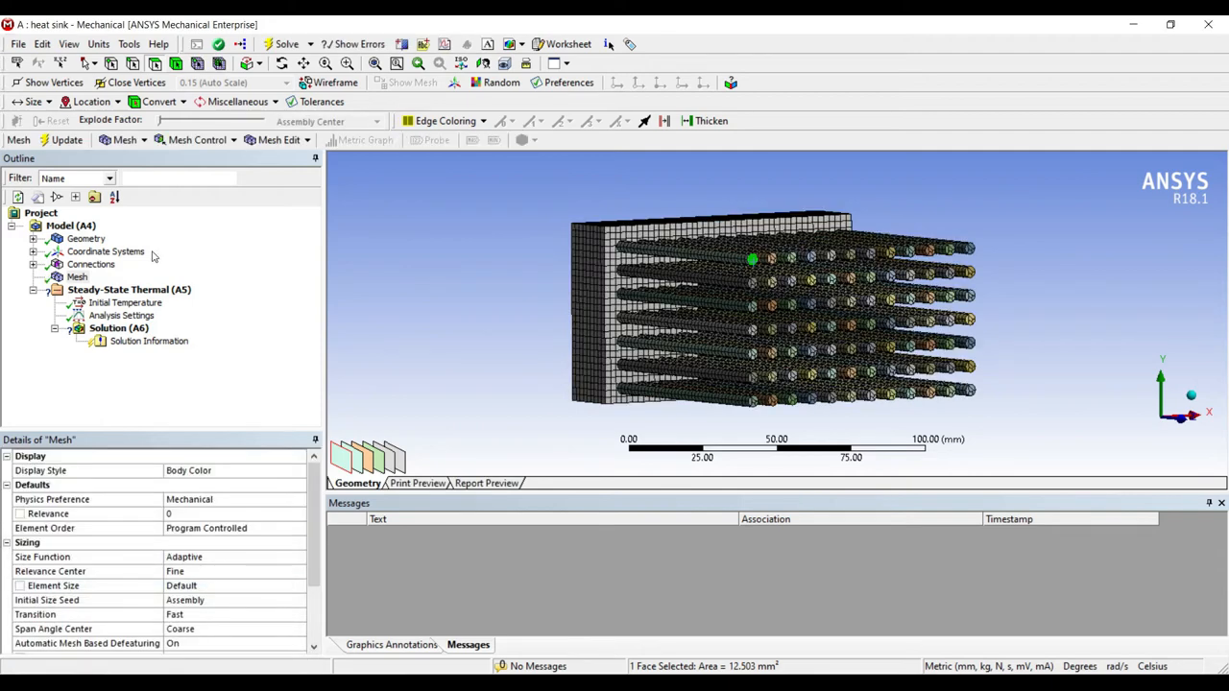
{"action": "left_click", "coordinate": [121, 315]}
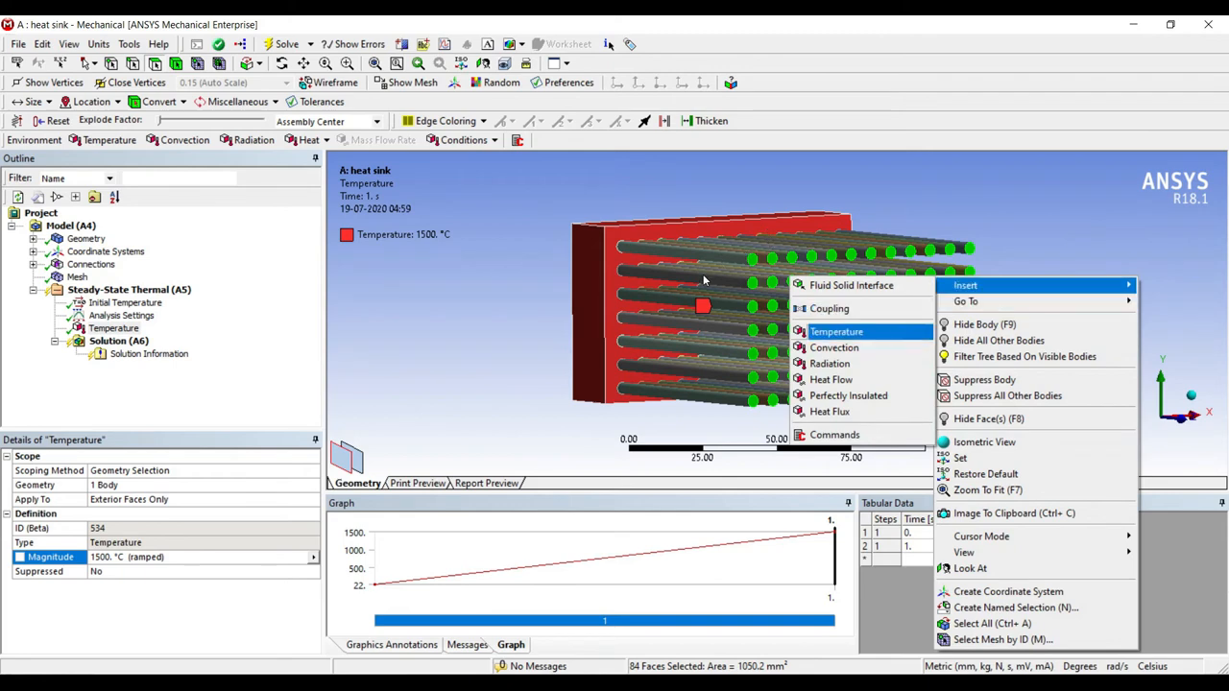
Add a second Temperature load of 26 °C on the 84 pin faces.
{"action": "left_click", "coordinate": [837, 330]}
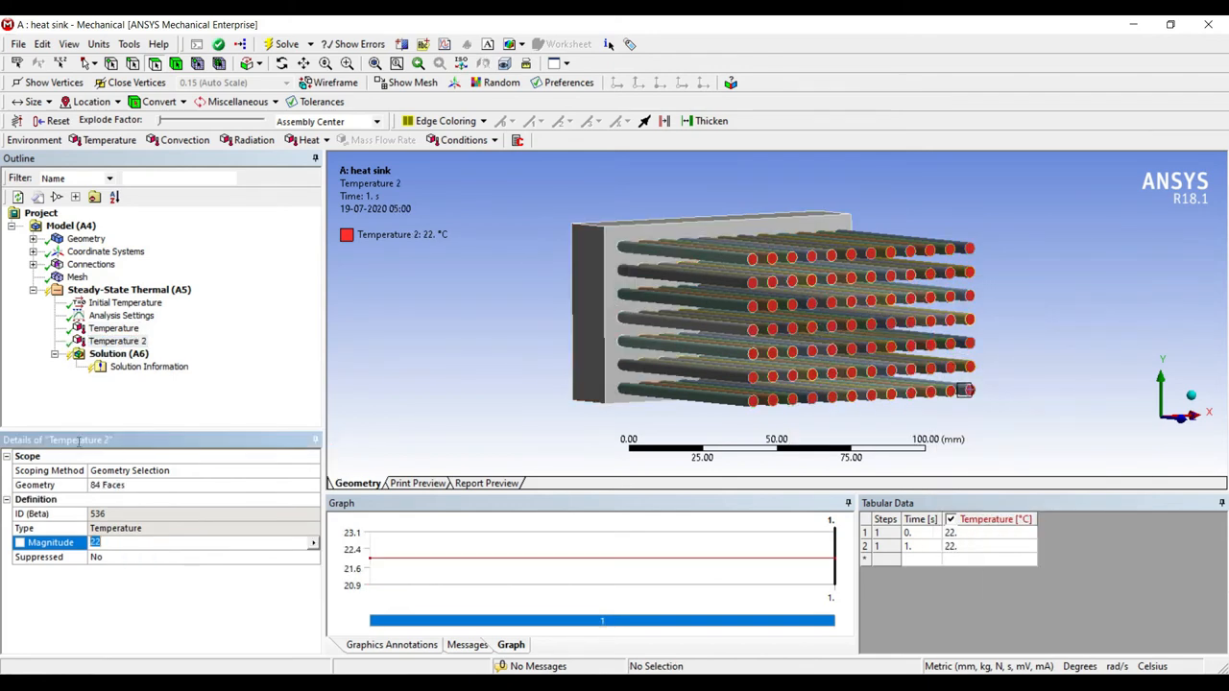
{"action": "type", "text": "26. °C (ramped"}
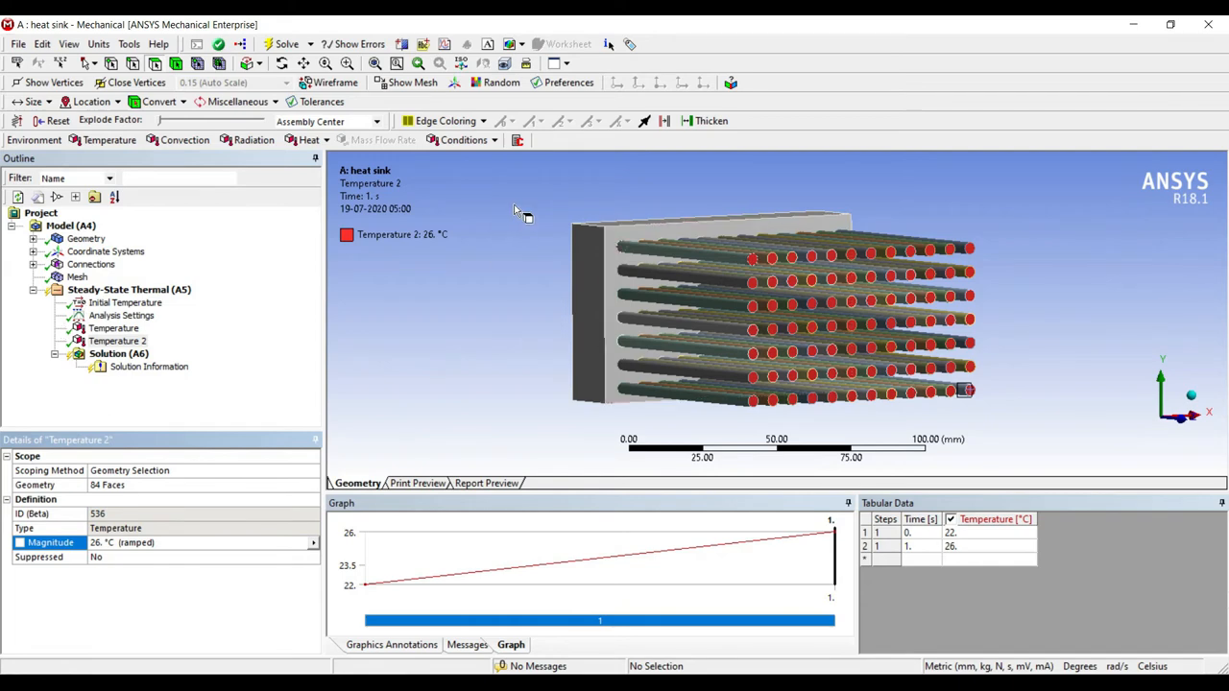
{"action": "left_click", "coordinate": [682, 251]}
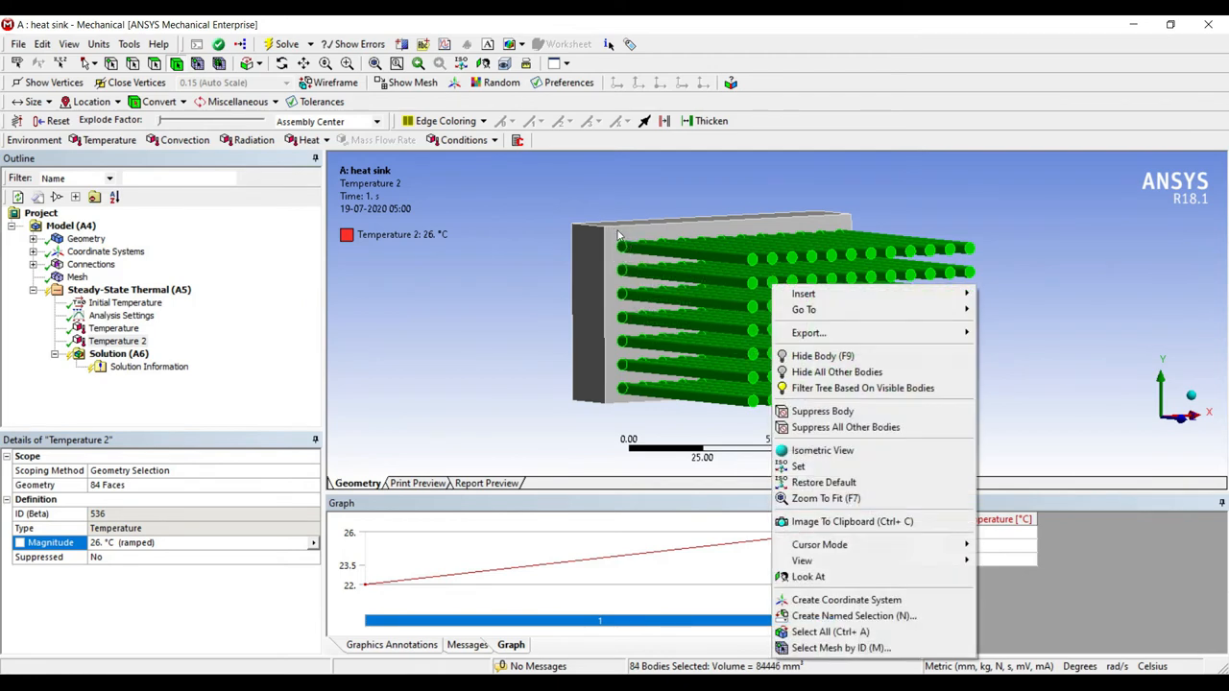
{"action": "mouse_move", "coordinate": [802, 294]}
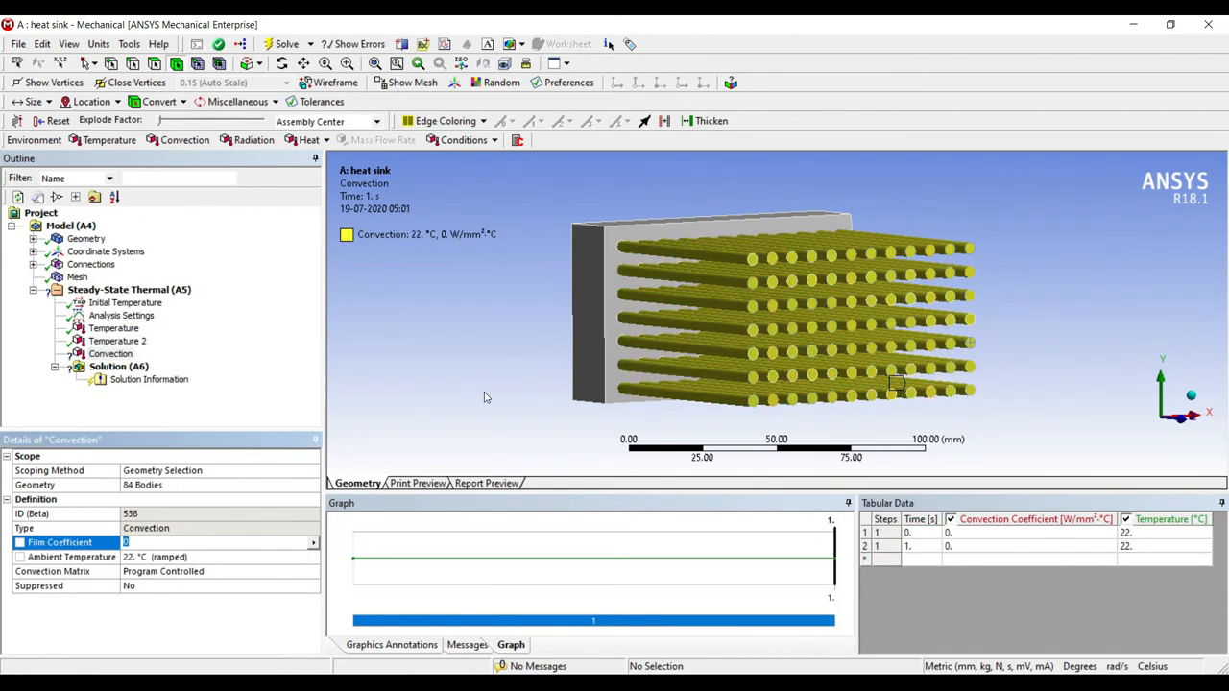
{"action": "mouse_move", "coordinate": [158, 450]}
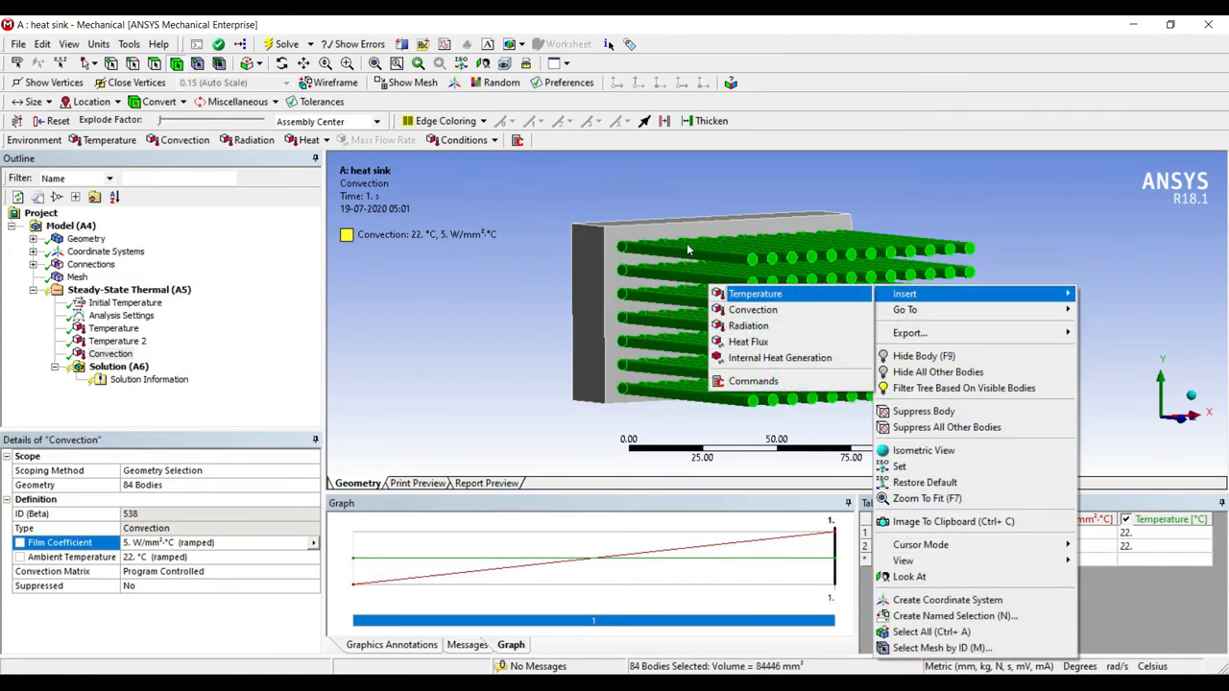
Add a Radiation load on the pin faces with emissivity 0.4.
{"action": "left_click", "coordinate": [749, 325]}
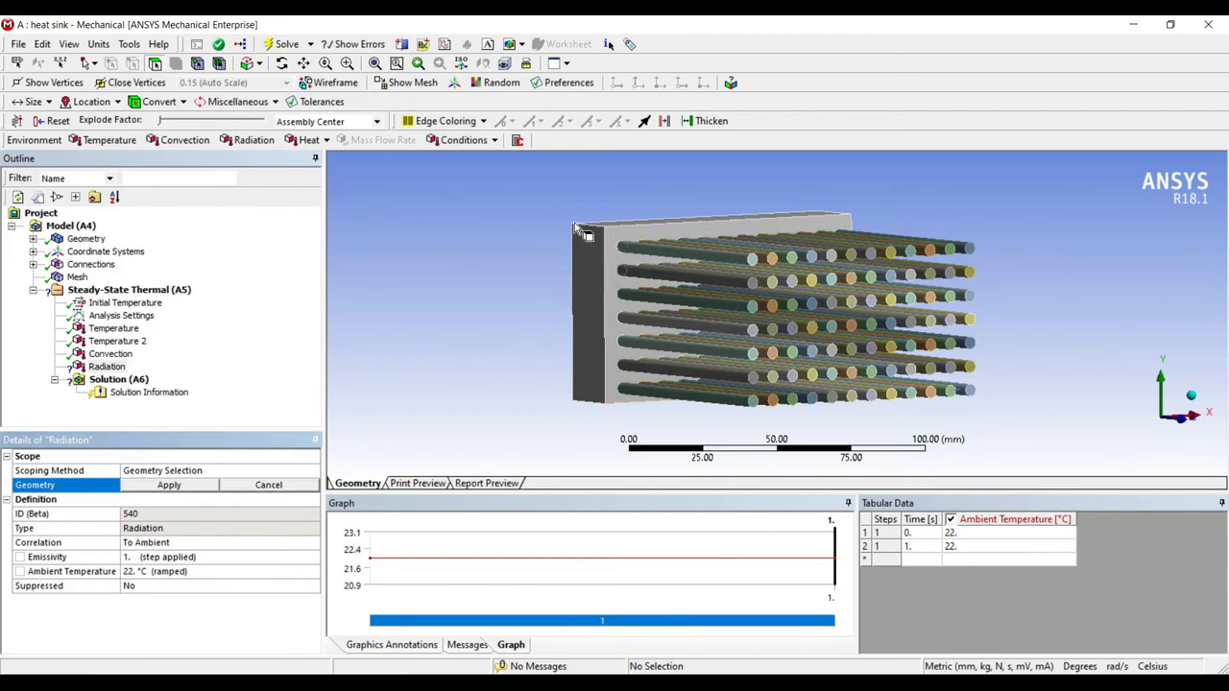
{"action": "left_click", "coordinate": [752, 259]}
{"action": "type", "text": "0.4"}
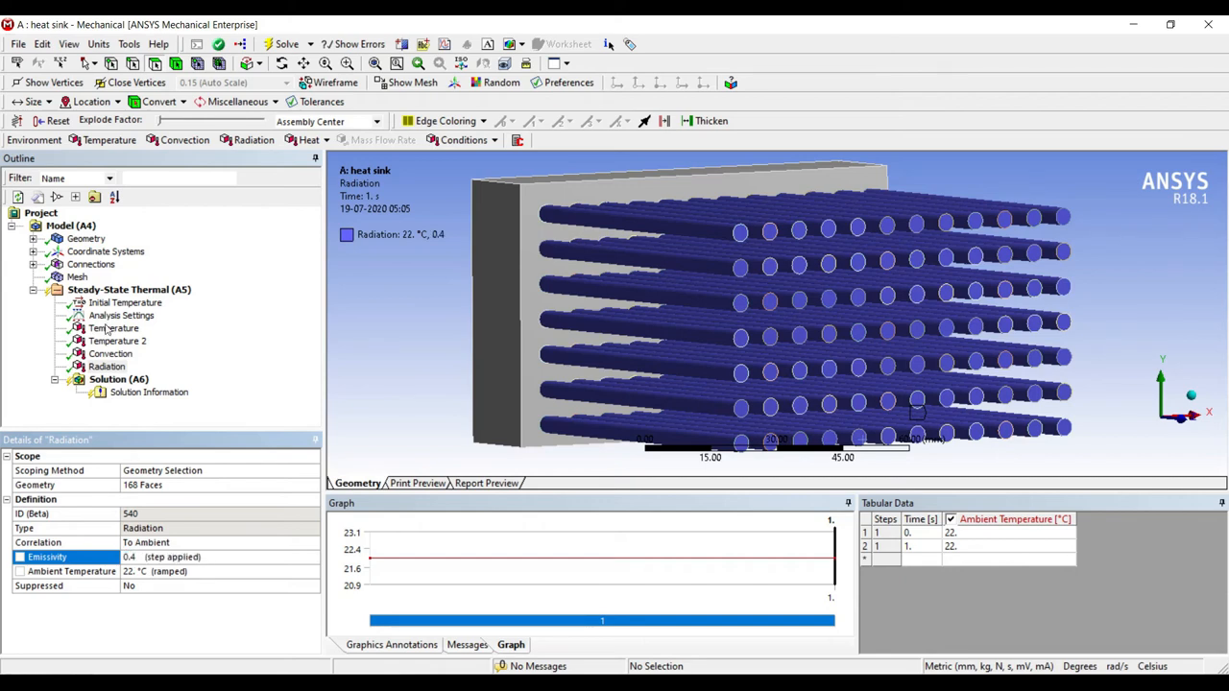
Add a Total Heat Flux result under Solution, solve, and display the Temperature result.
{"action": "left_click", "coordinate": [119, 380]}
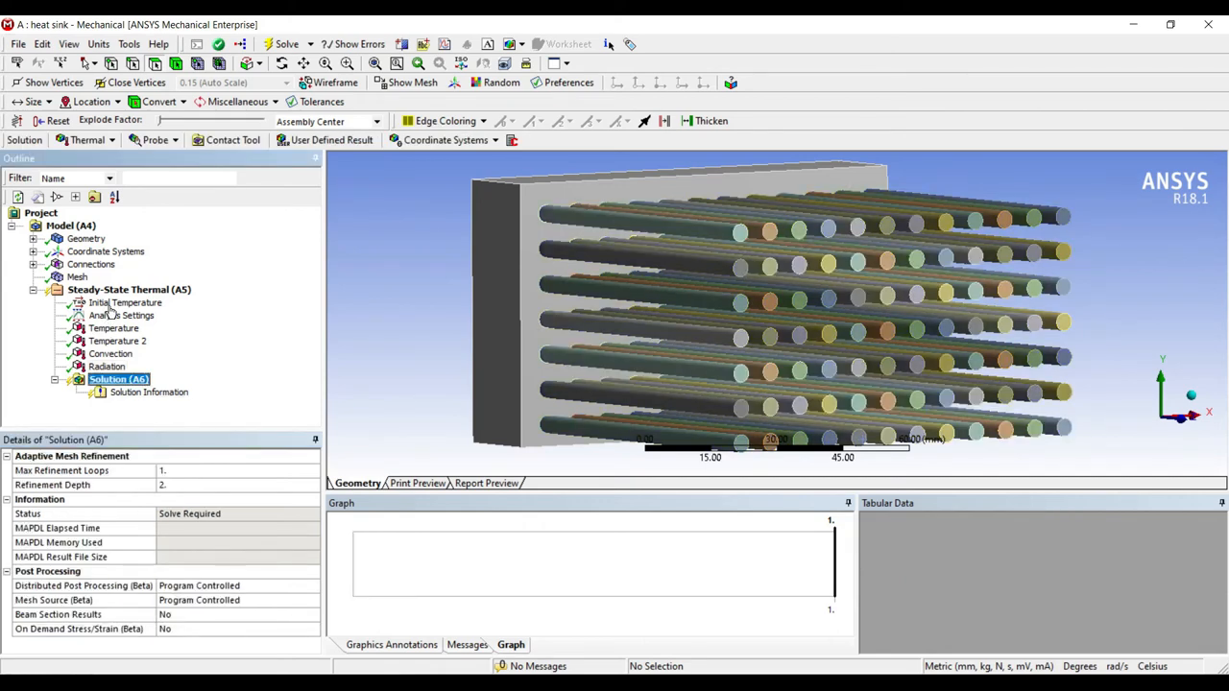
{"action": "right_click", "coordinate": [119, 380]}
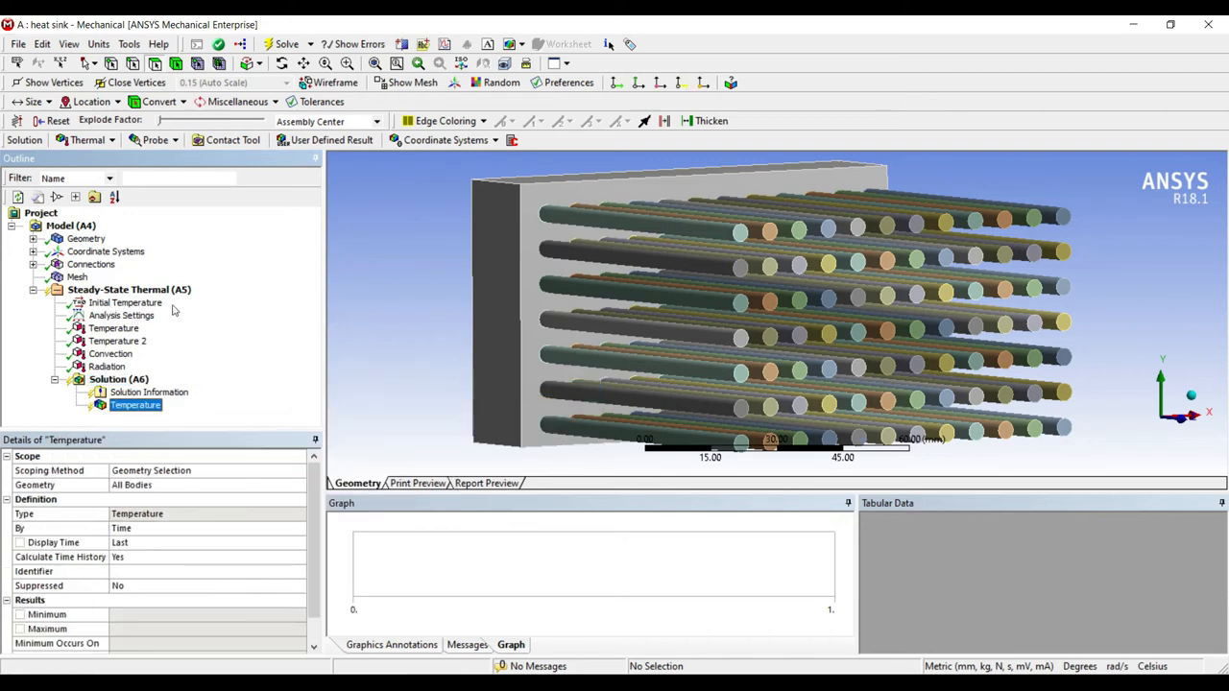
{"action": "right_click", "coordinate": [119, 381]}
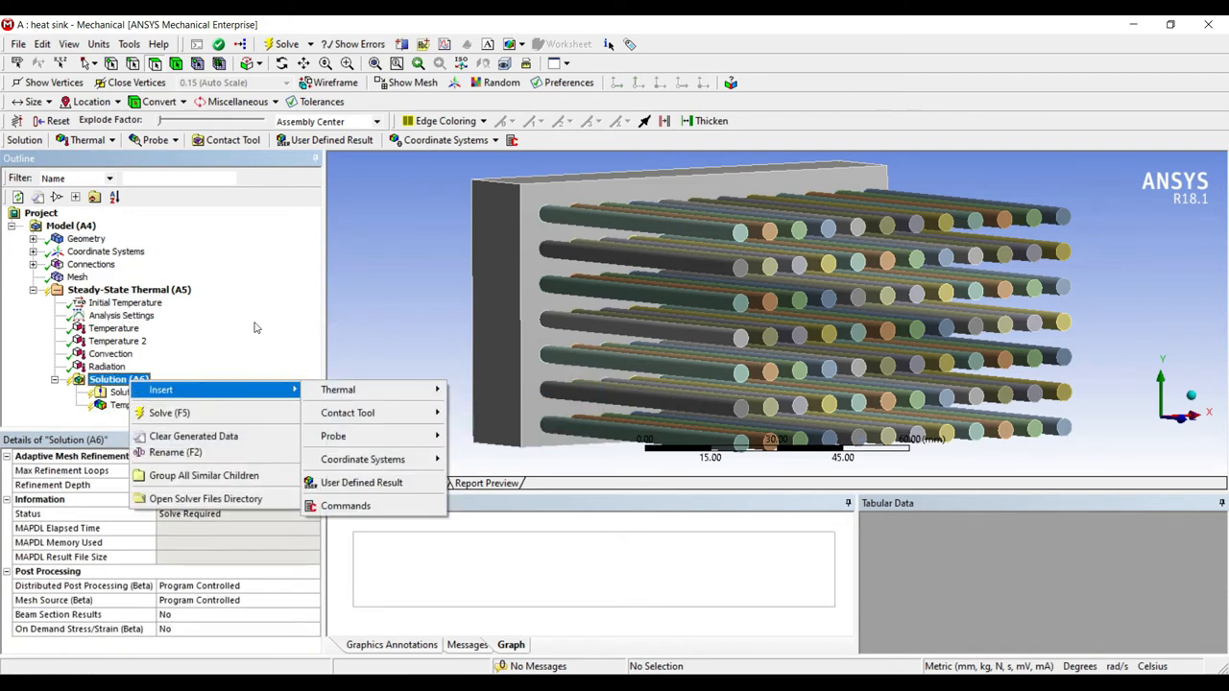
{"action": "mouse_move", "coordinate": [338, 388]}
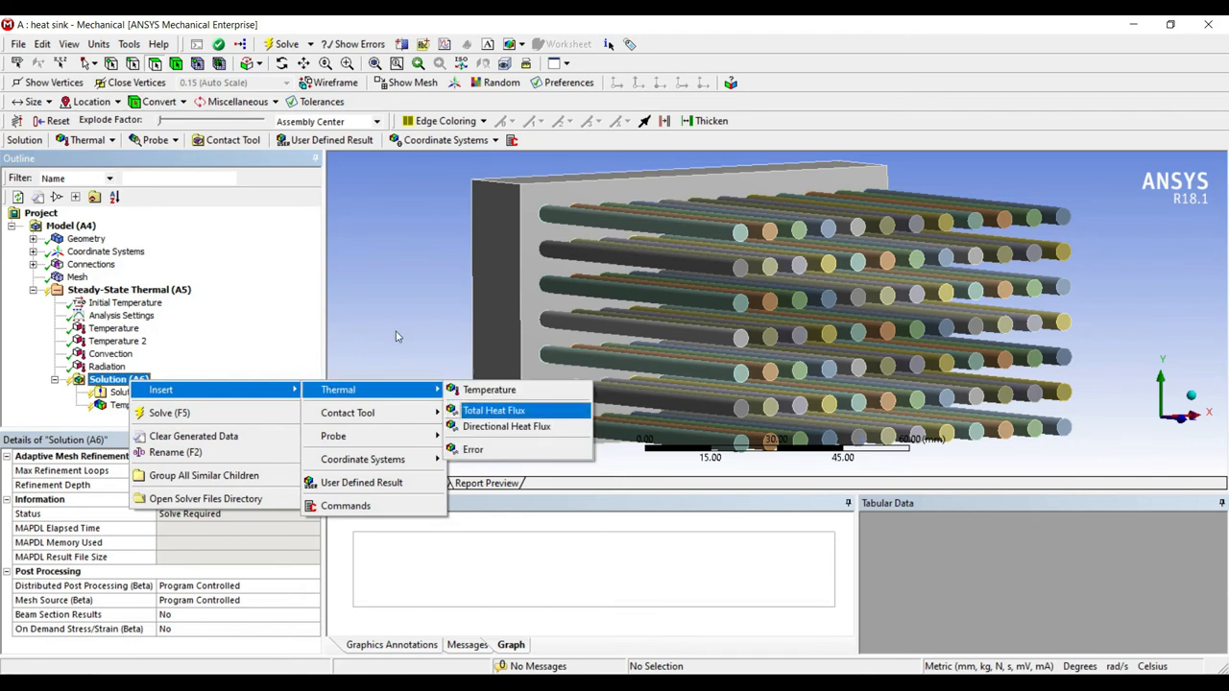
{"action": "left_click", "coordinate": [493, 411]}
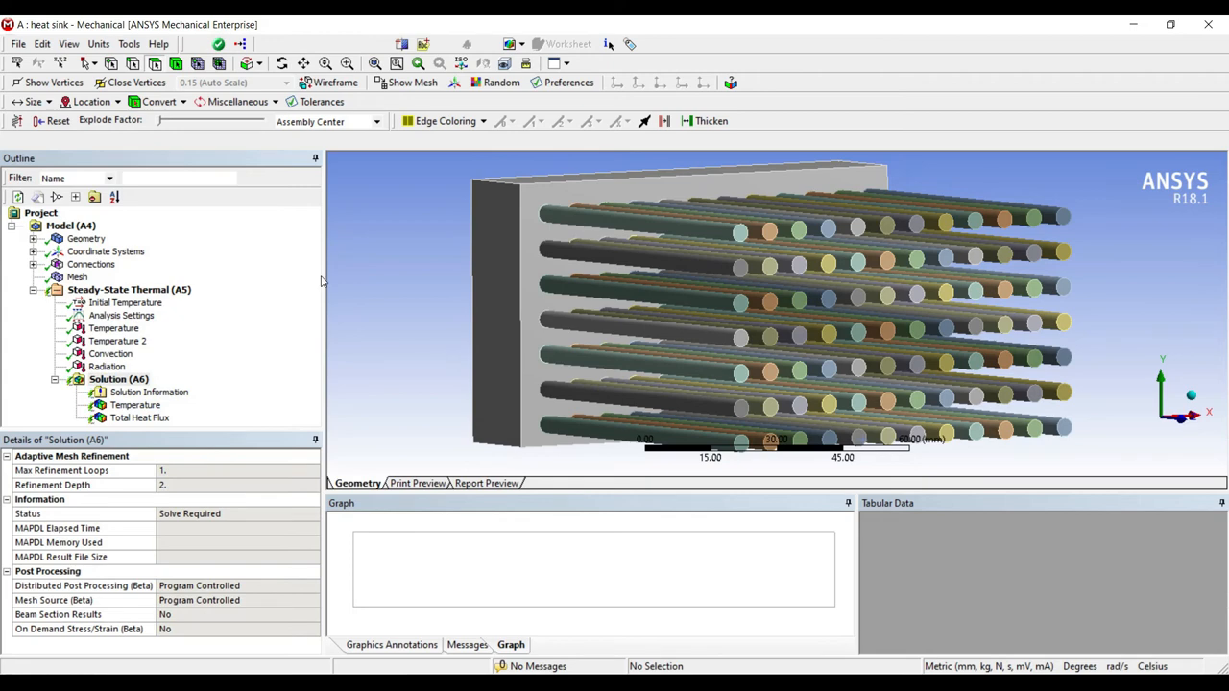
{"action": "left_click", "coordinate": [284, 42]}
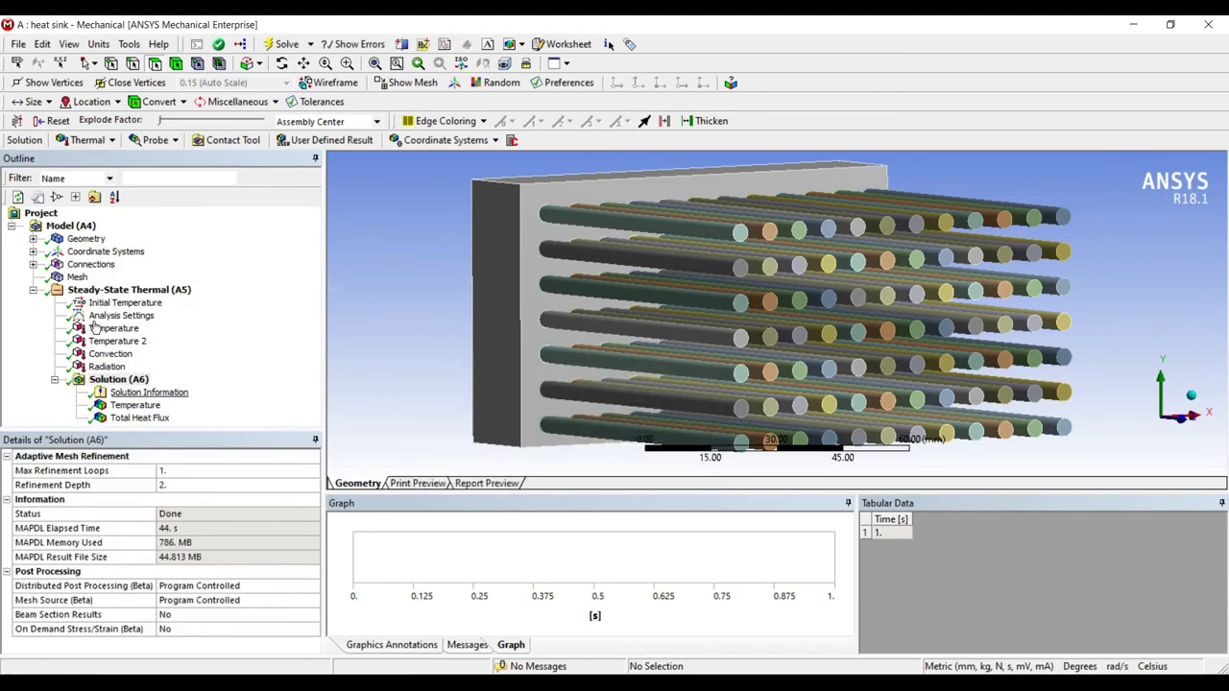
{"action": "left_click", "coordinate": [135, 404]}
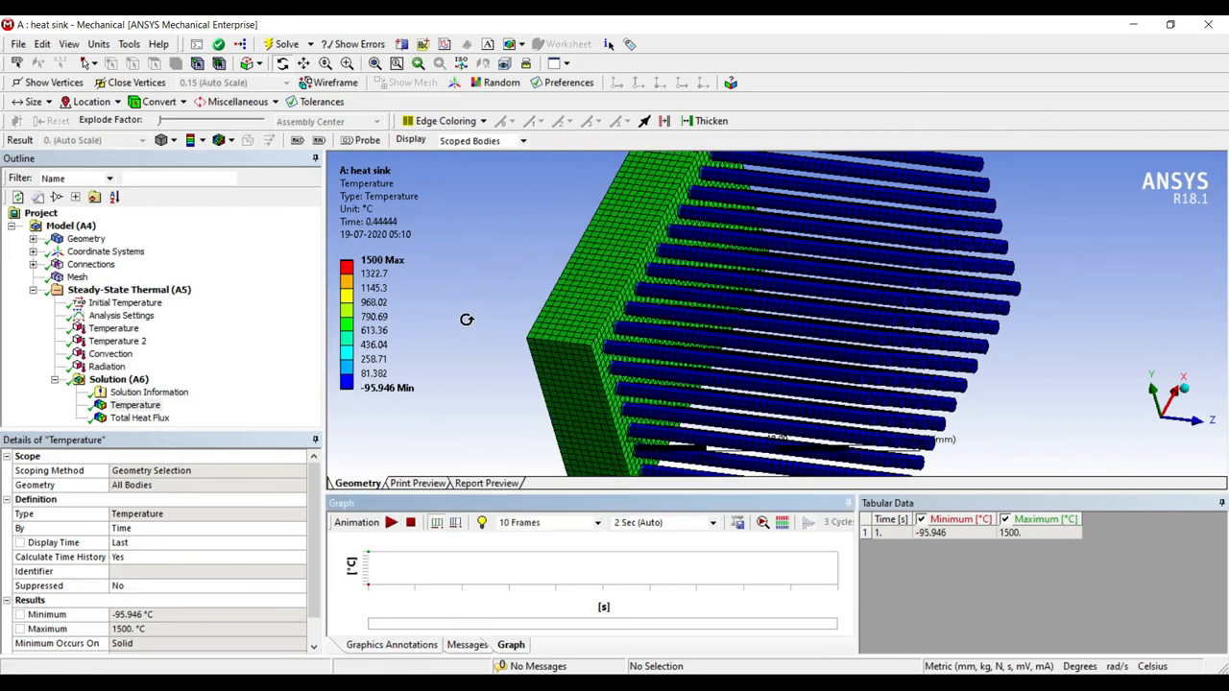
Display the Total Heat Flux contour peaking at 454.88 W/mm² and rotate to inspect the fin tips.
{"action": "left_click", "coordinate": [140, 418]}
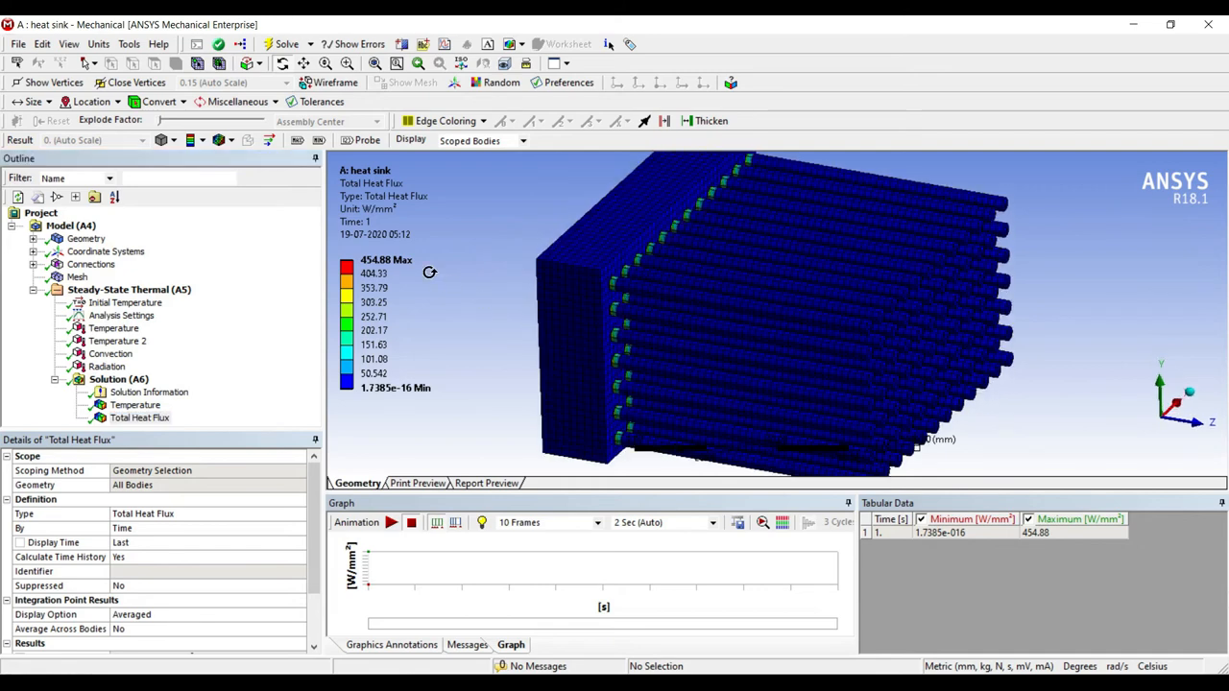
{"action": "mouse_move", "coordinate": [281, 361]}
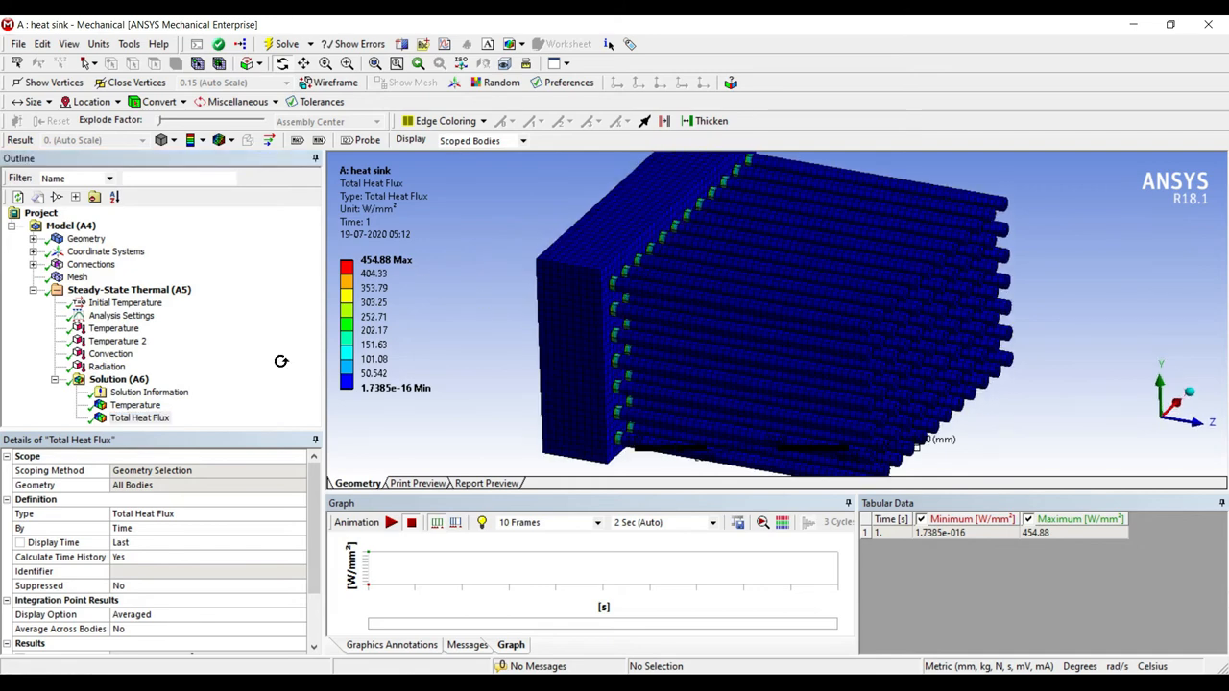
{"action": "left_click", "coordinate": [392, 523]}
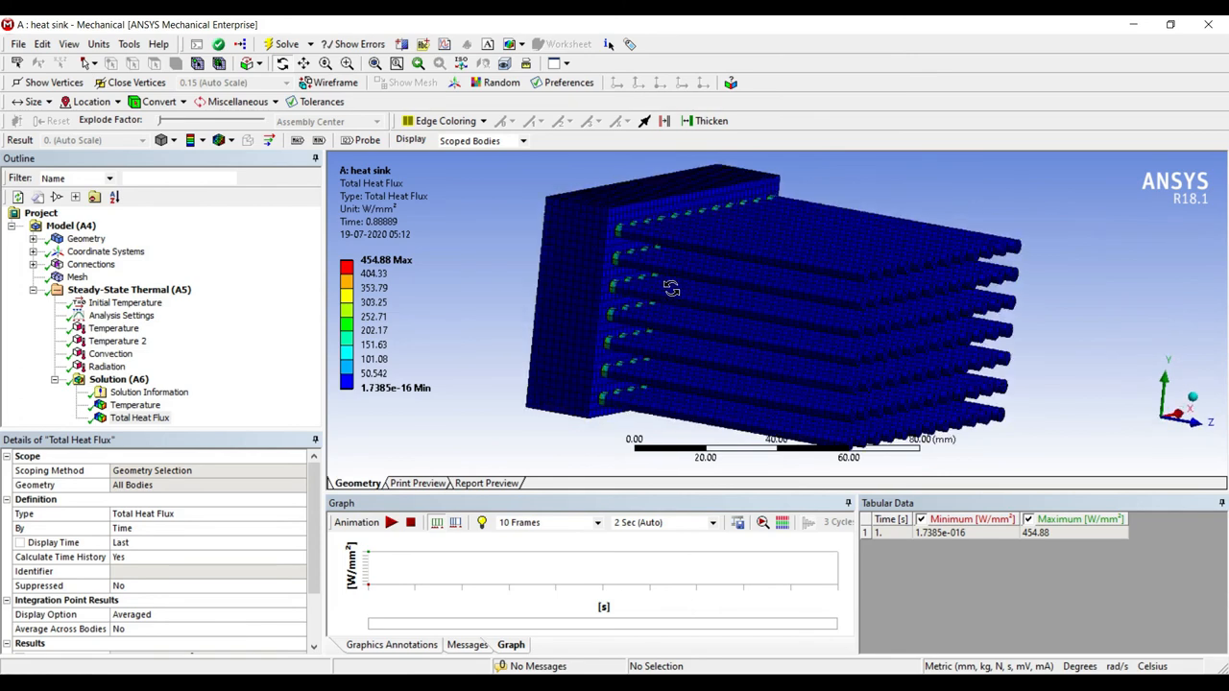
{"action": "left_click_drag", "start_coordinate": [673, 288], "coordinate": [665, 242]}
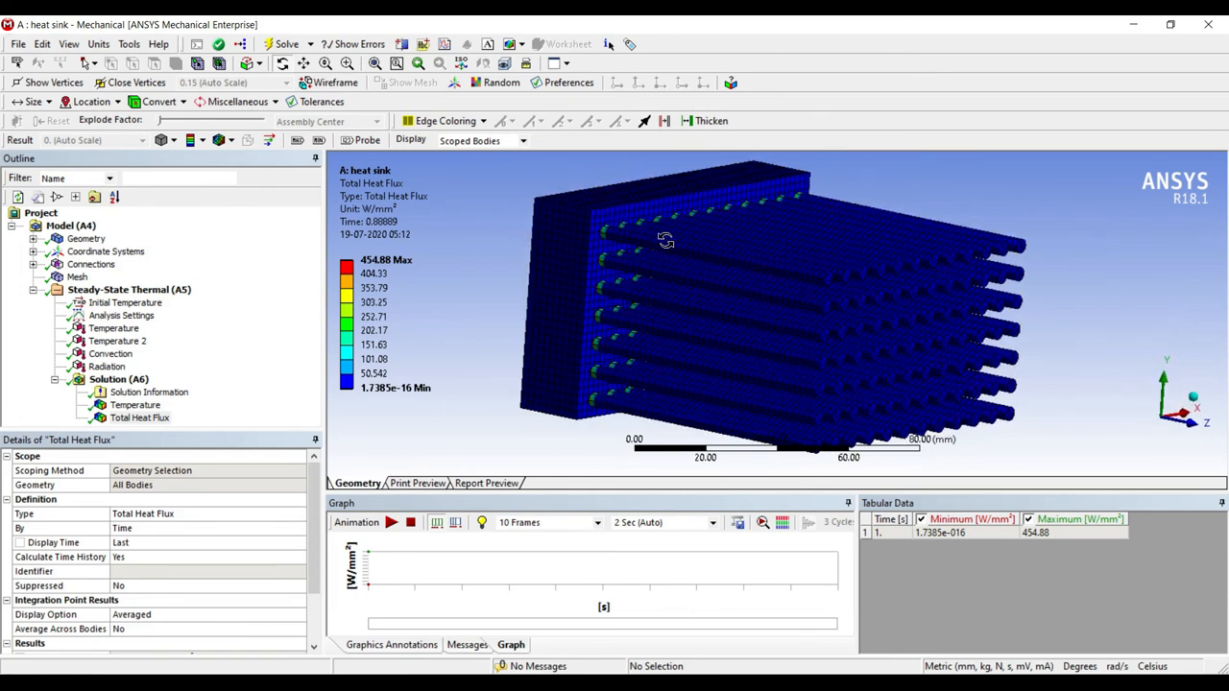
{"action": "left_click_drag", "start_coordinate": [665, 240], "coordinate": [703, 181]}
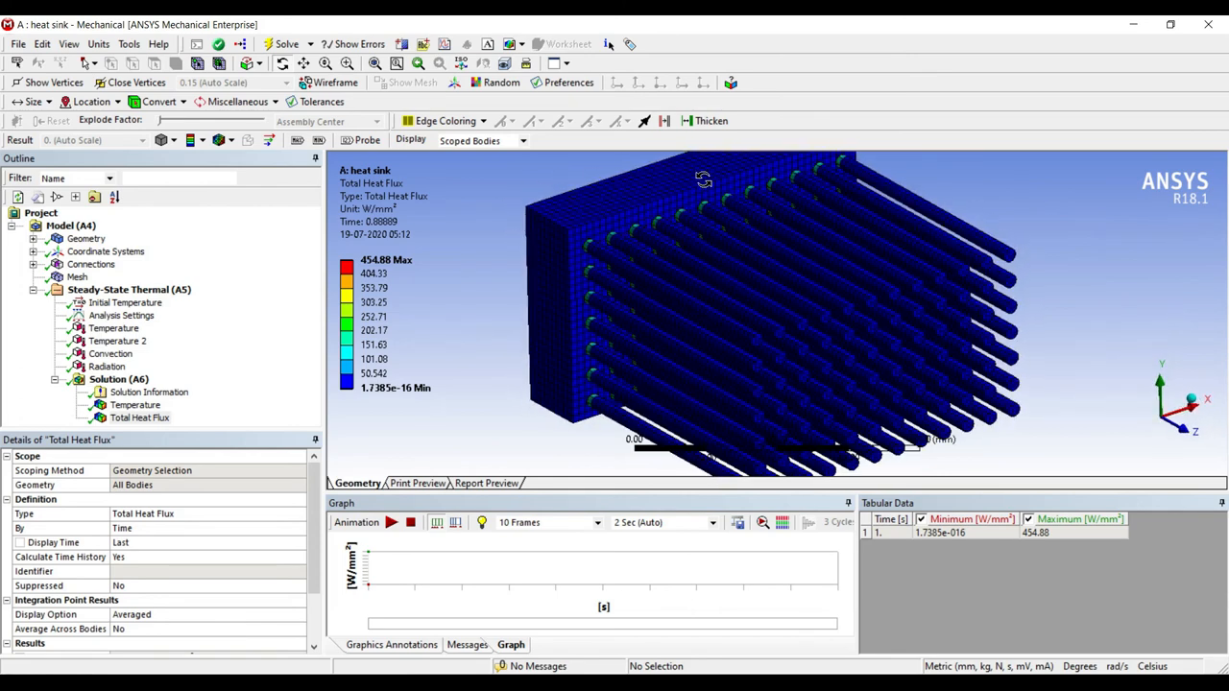
{"action": "mouse_move", "coordinate": [461, 238]}
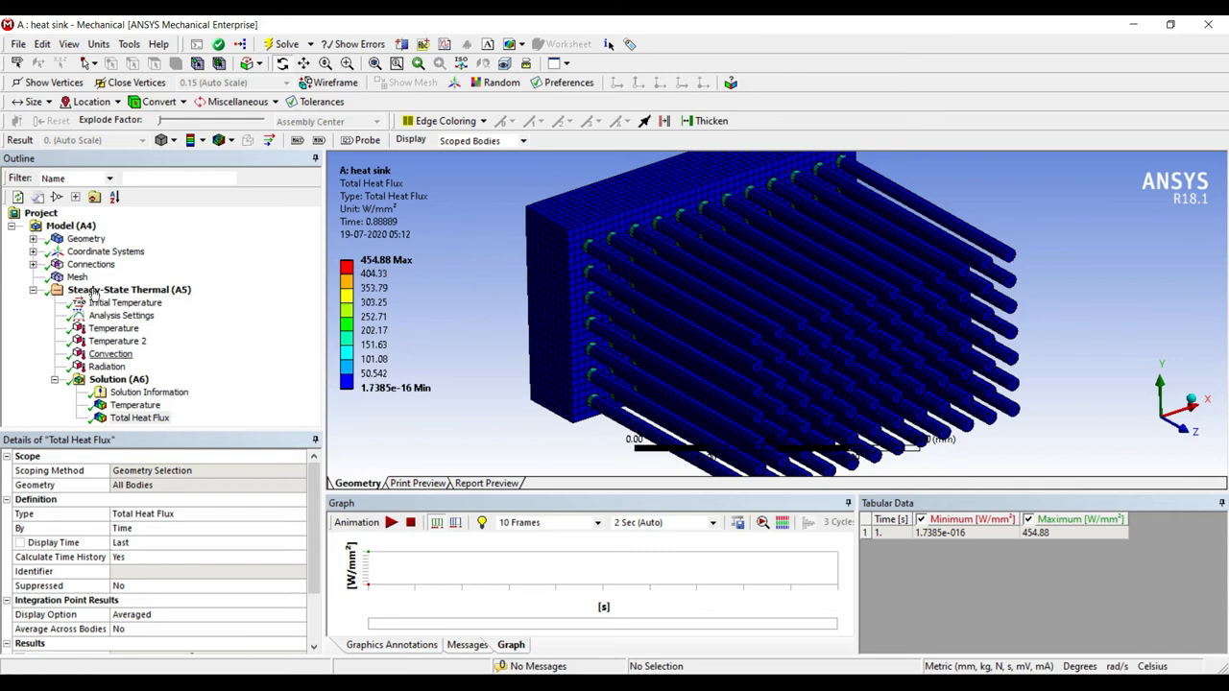
Lower the Convection film coefficient from 5 W/mm²·°C and re-solve the analysis.
{"action": "left_click", "coordinate": [110, 353]}
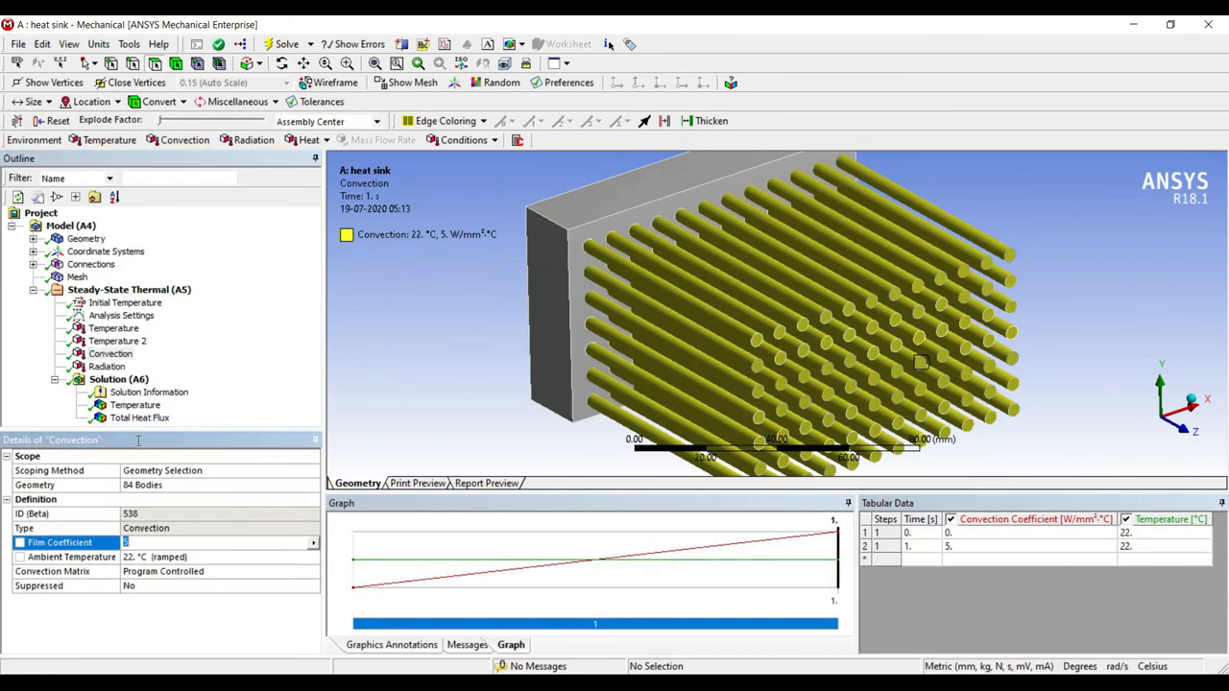
{"action": "type", "text": "0.0"}
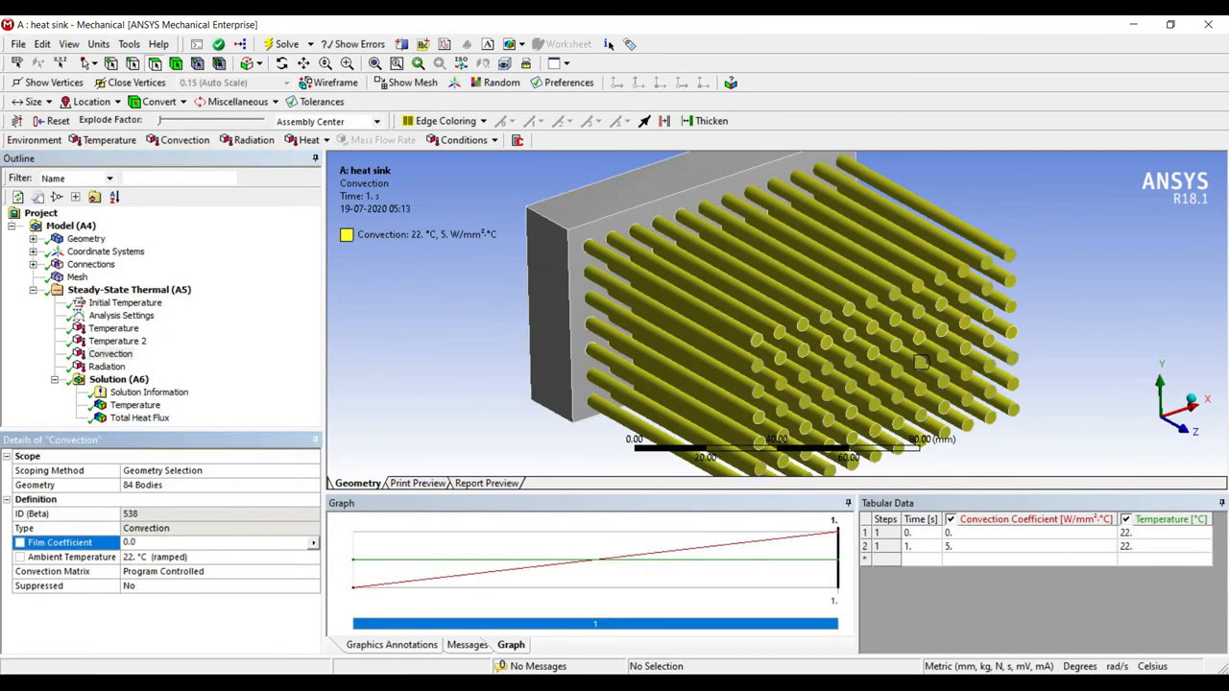
{"action": "left_click", "coordinate": [119, 378]}
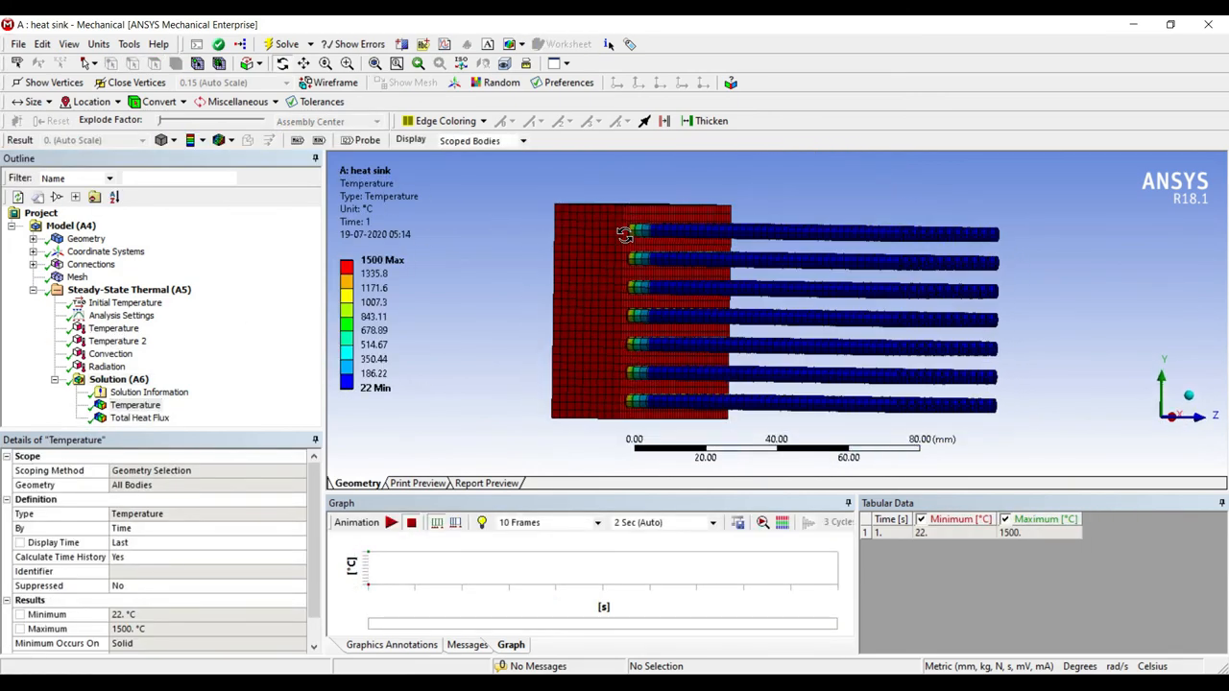
Verify convection at 2.e-002 W/mm²·°C and inspect the Total Heat Flux contour peaking at 104.32 W/mm².
{"action": "left_click_drag", "start_coordinate": [624, 235], "coordinate": [507, 203]}
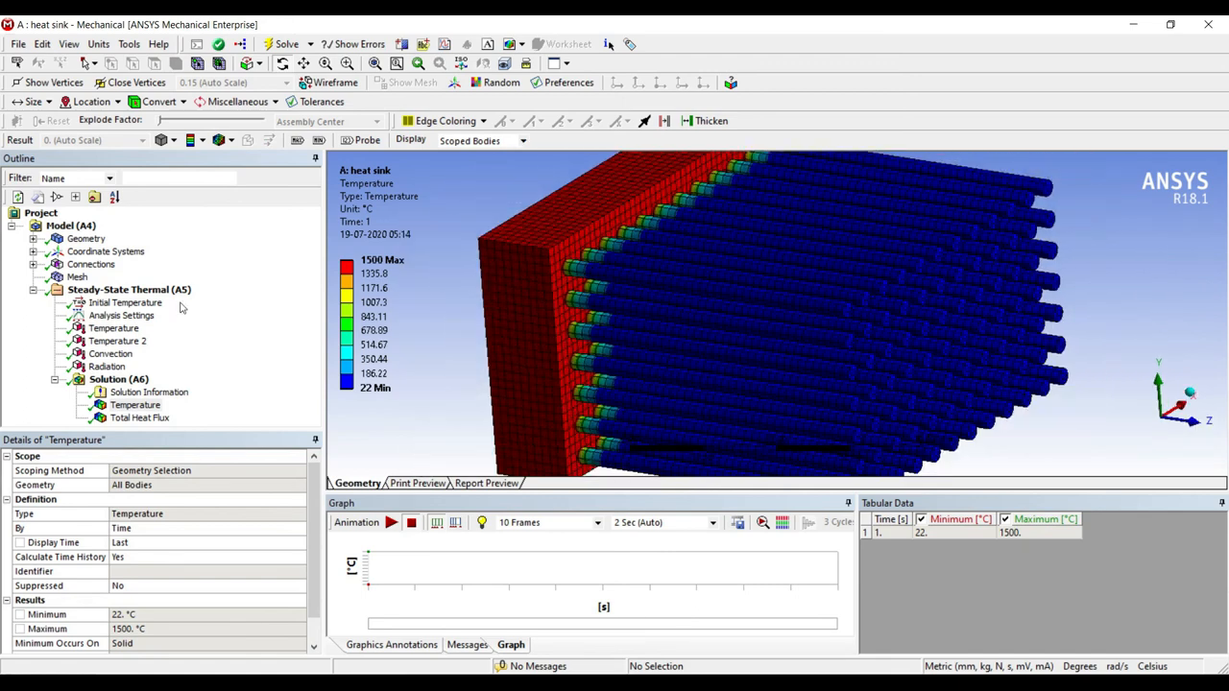
{"action": "left_click", "coordinate": [111, 354]}
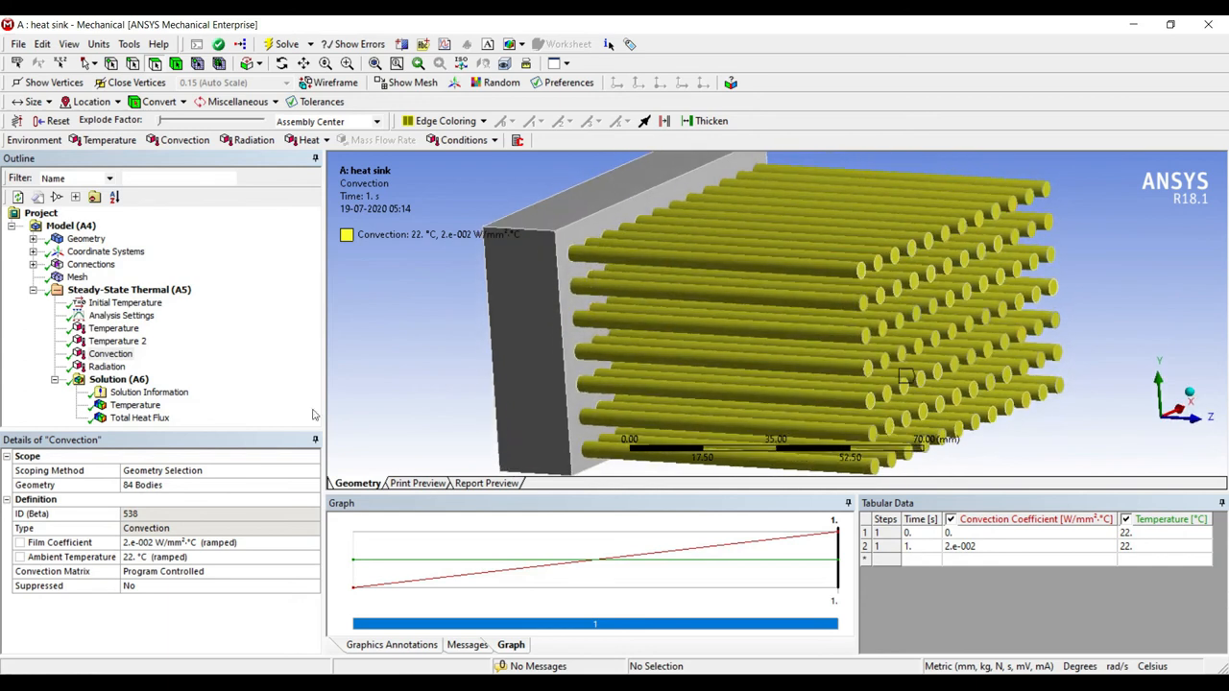
{"action": "mouse_move", "coordinate": [526, 207]}
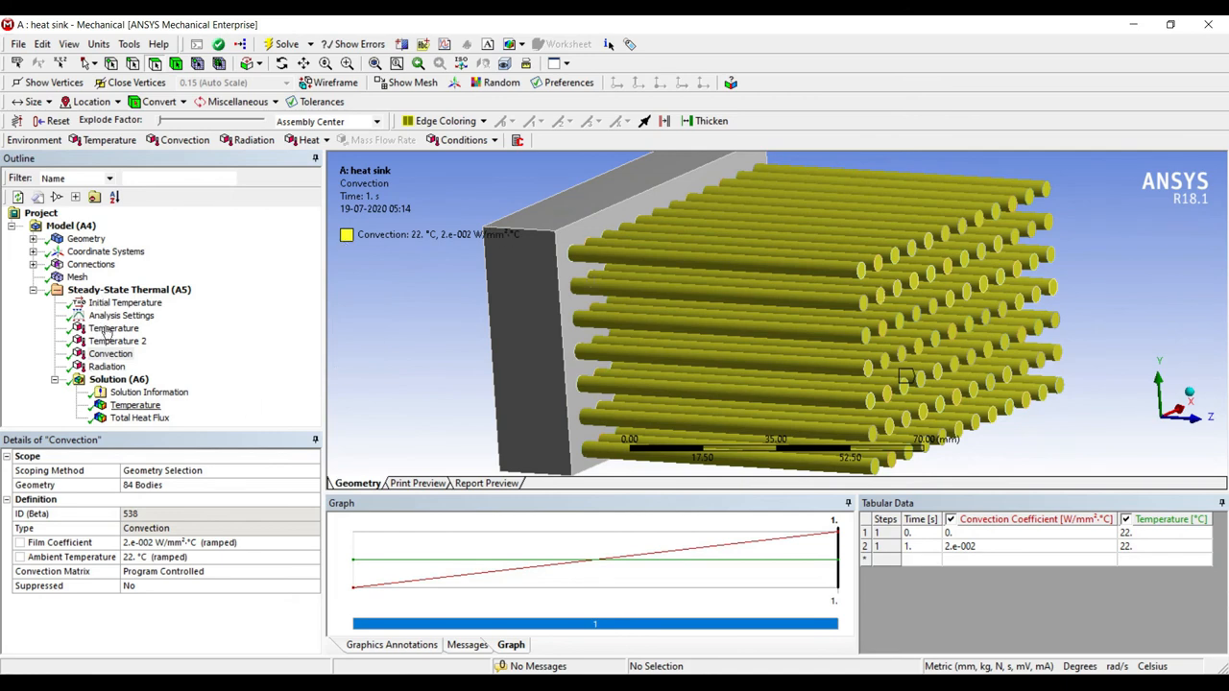
{"action": "left_click", "coordinate": [135, 404]}
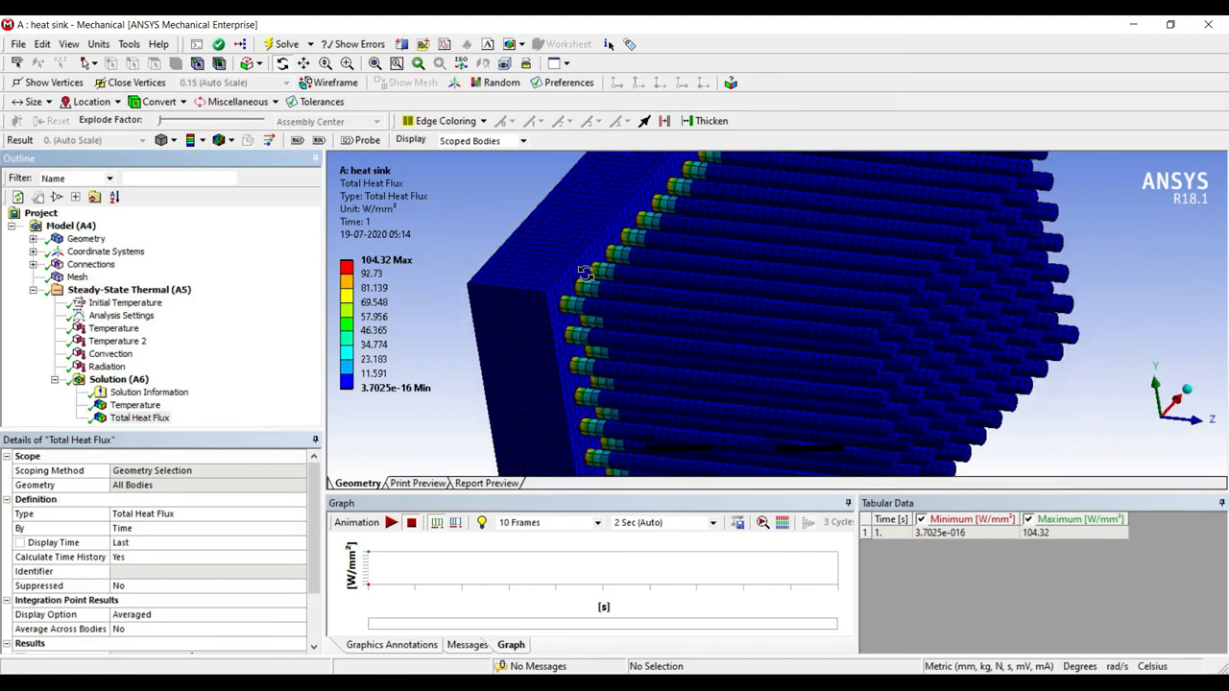
{"action": "left_click_drag", "start_coordinate": [585, 273], "coordinate": [605, 242]}
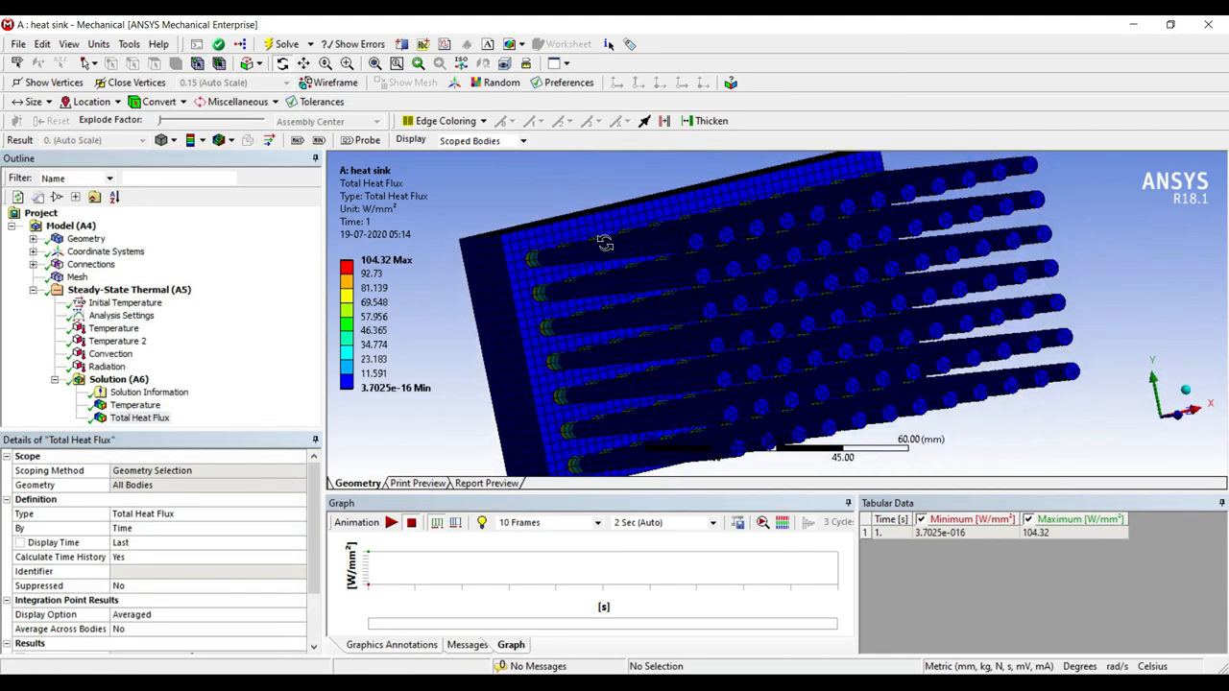
{"action": "left_click_drag", "start_coordinate": [605, 241], "coordinate": [526, 265]}
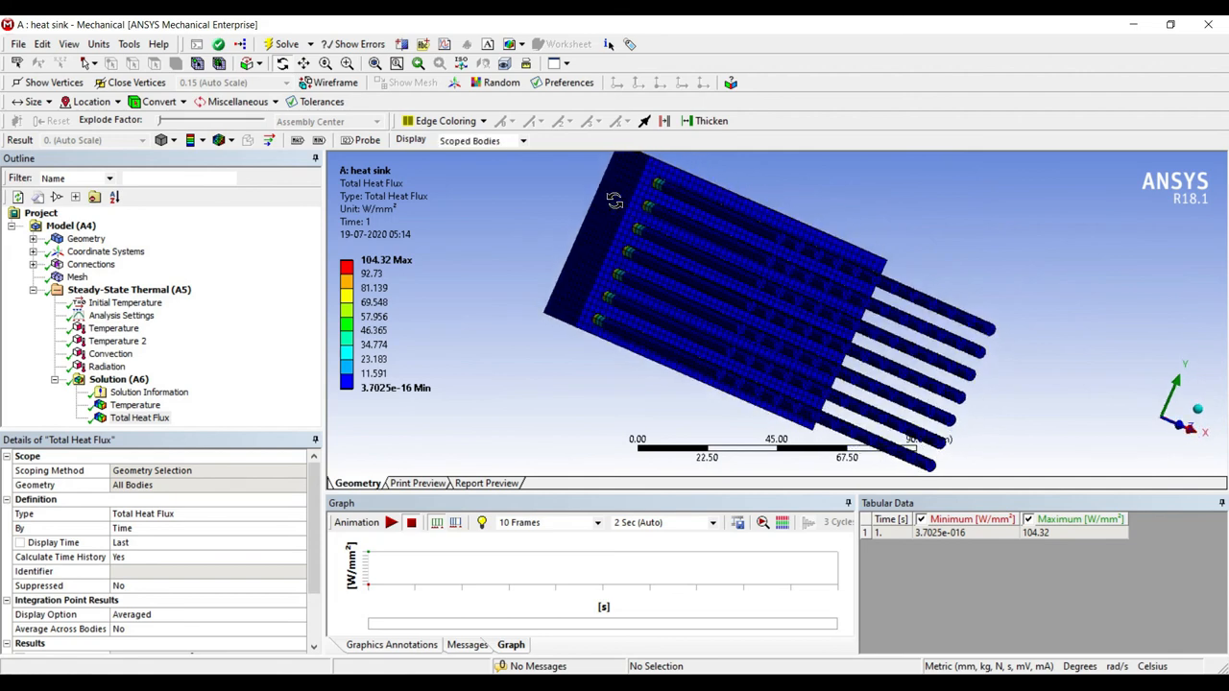
{"action": "mouse_move", "coordinate": [726, 223]}
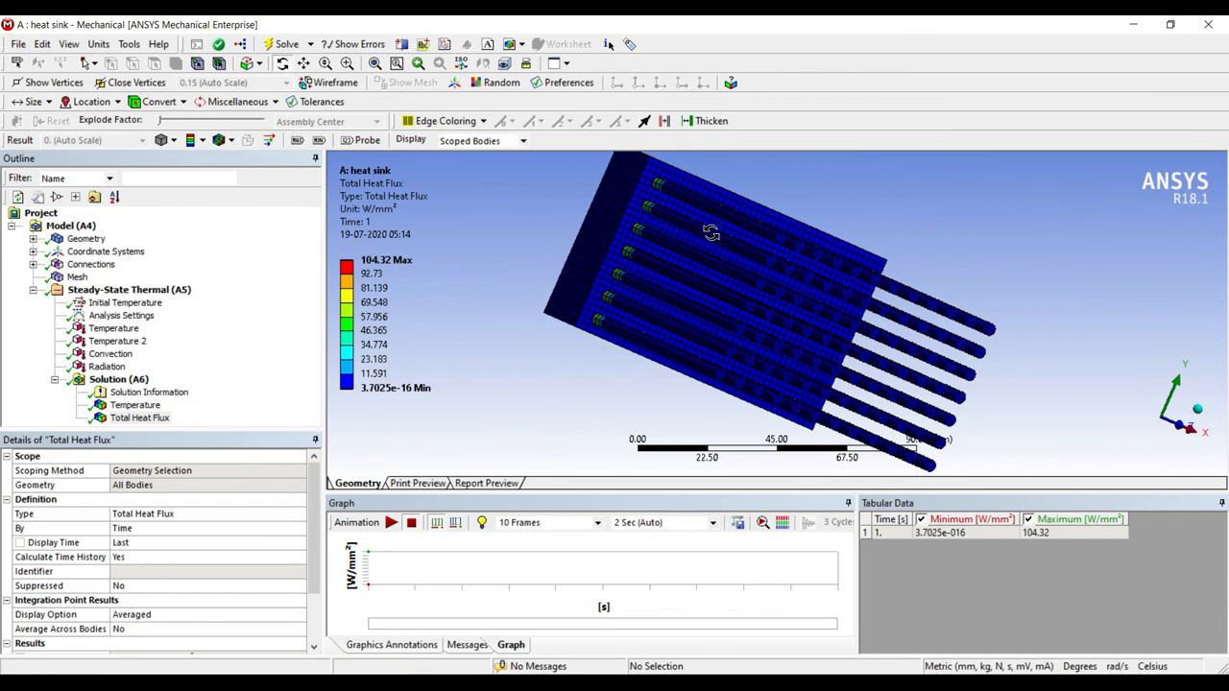
{"action": "left_click_drag", "start_coordinate": [710, 231], "coordinate": [816, 261]}
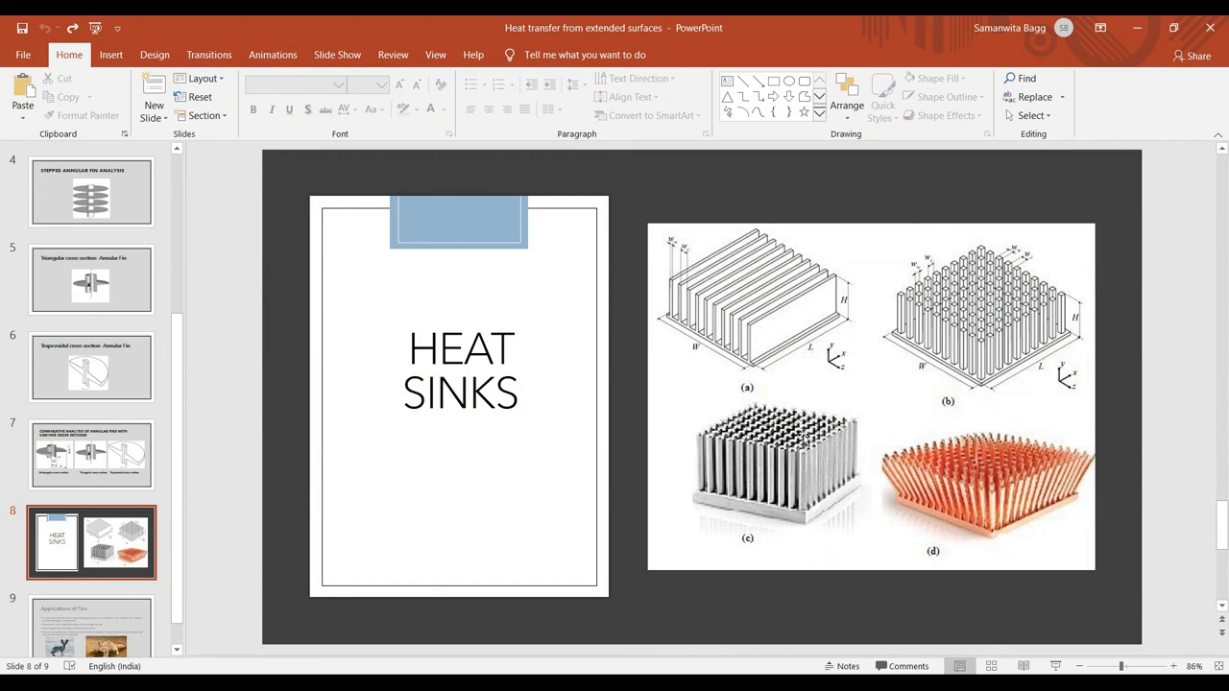
{"action": "mouse_move", "coordinate": [830, 439]}
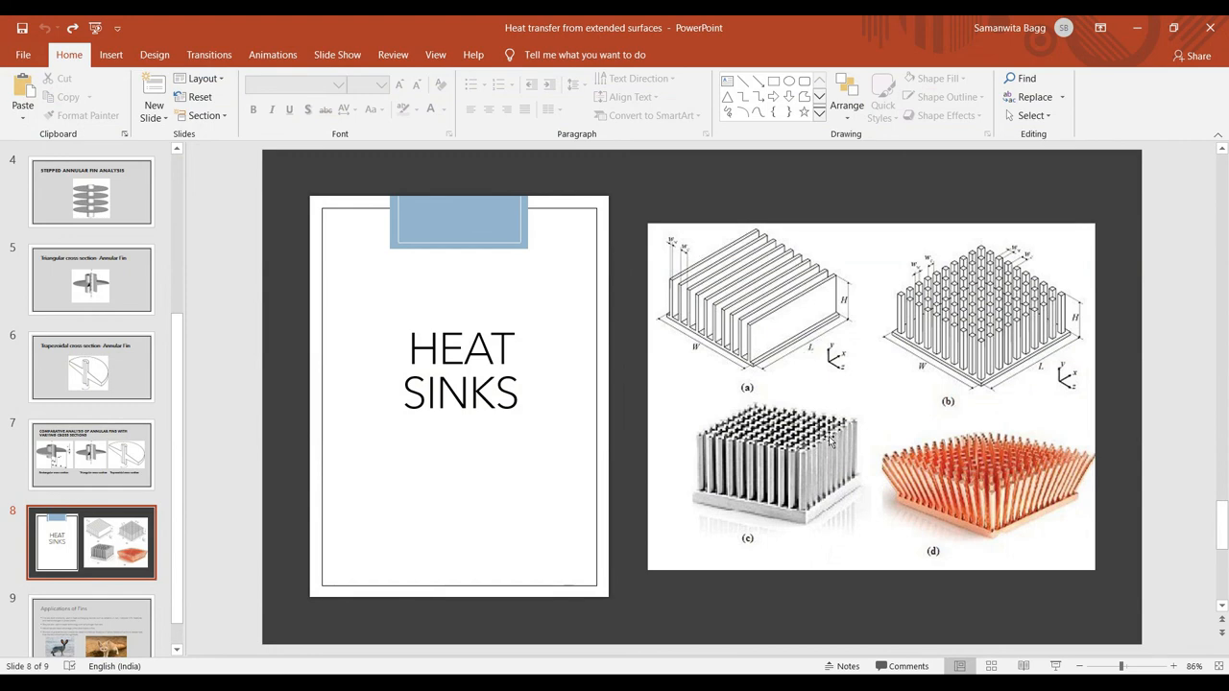
{"action": "mouse_move", "coordinate": [803, 451]}
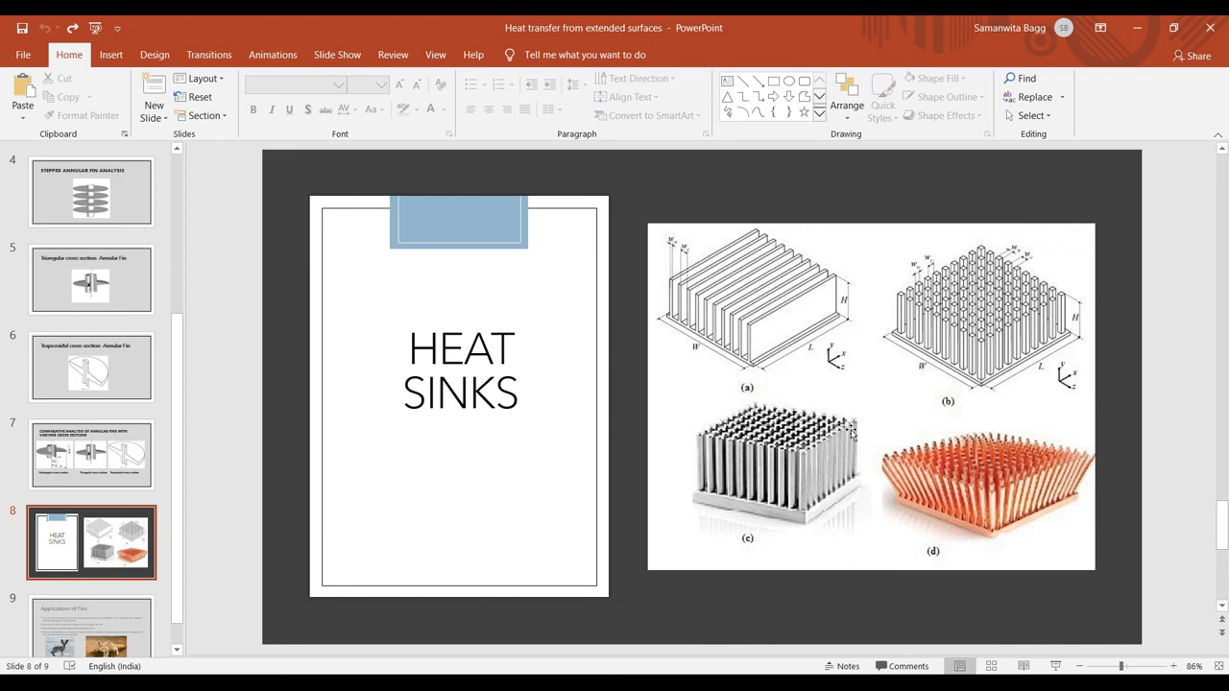
{"action": "mouse_move", "coordinate": [653, 353]}
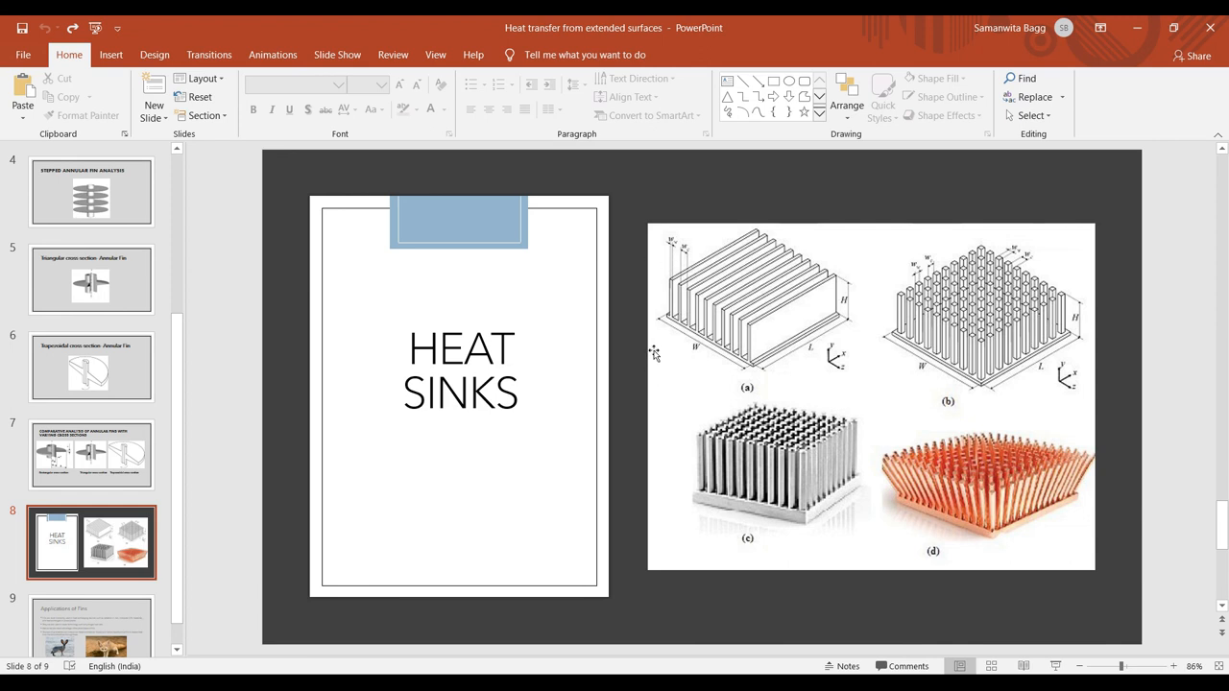
{"action": "mouse_move", "coordinate": [626, 246]}
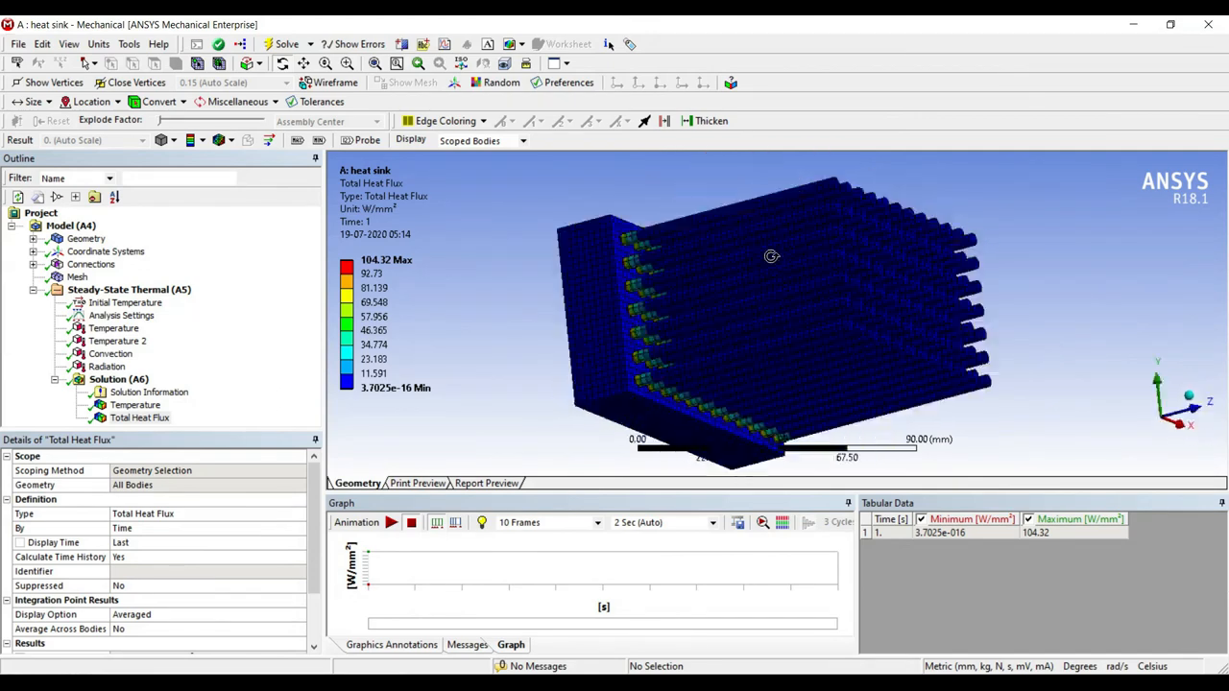
Play the animation of the Total Heat Flux result.
{"action": "left_click", "coordinate": [391, 522]}
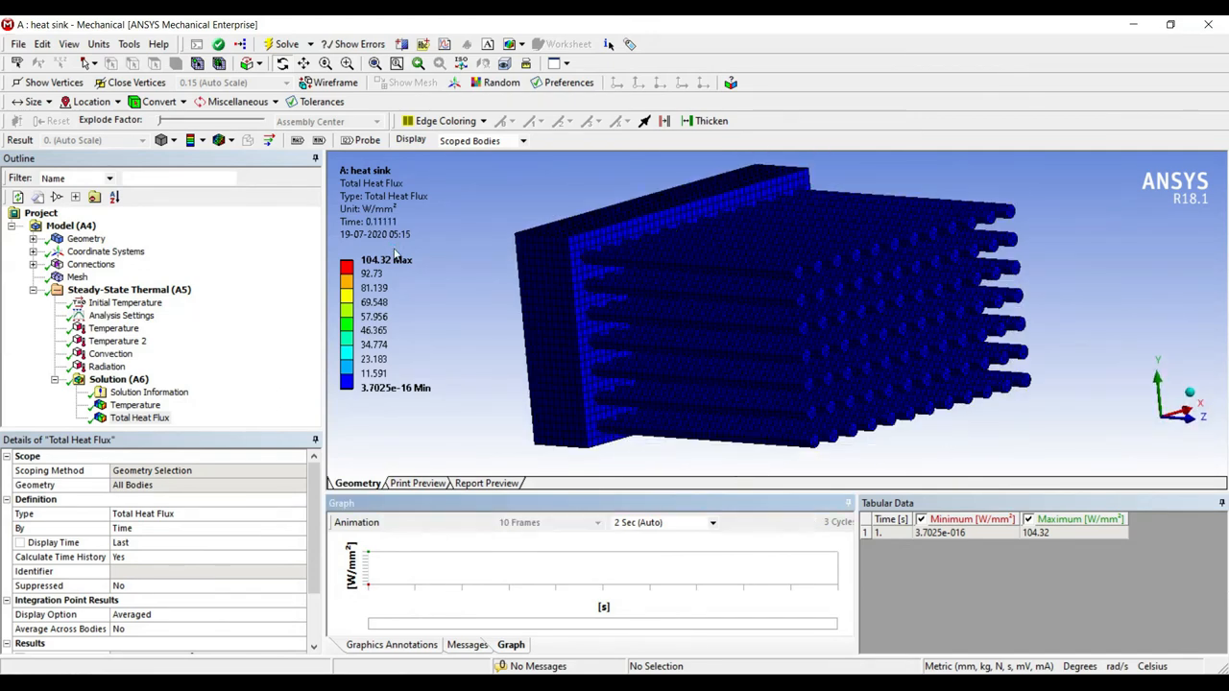